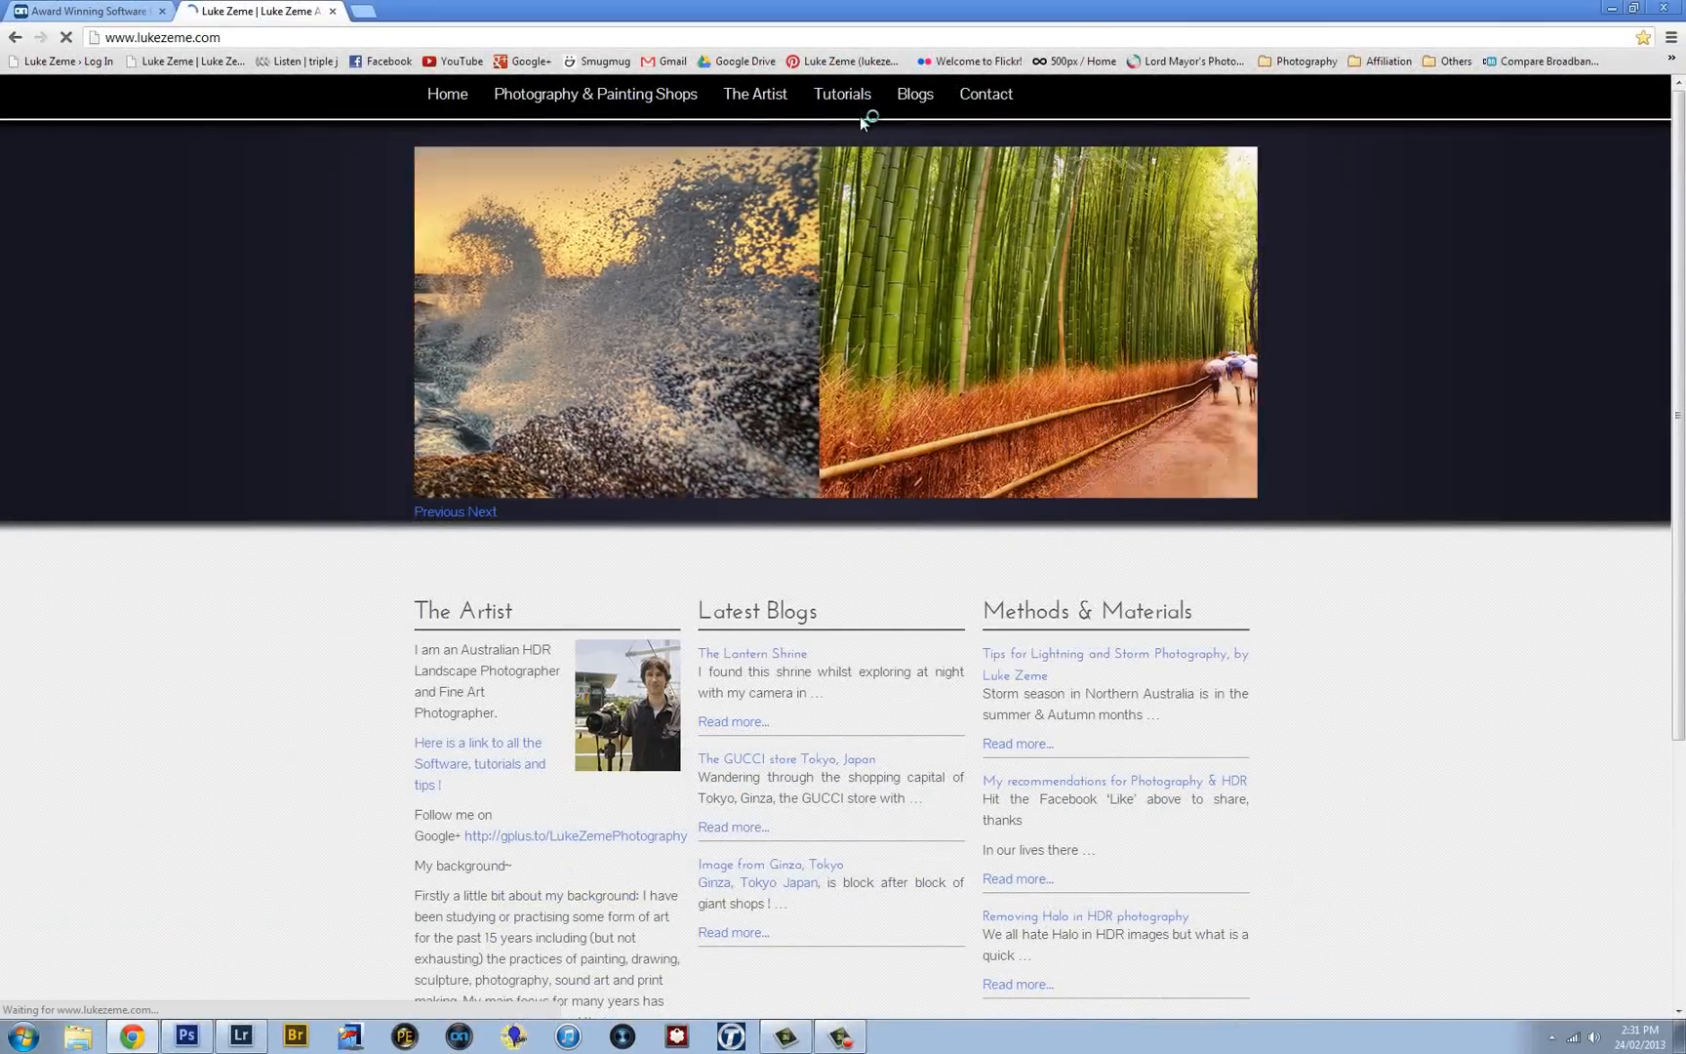
# Step: Open the 'My recommendations for Photography & HDR' post on lukezeme.com
pyautogui.click(1087, 611)
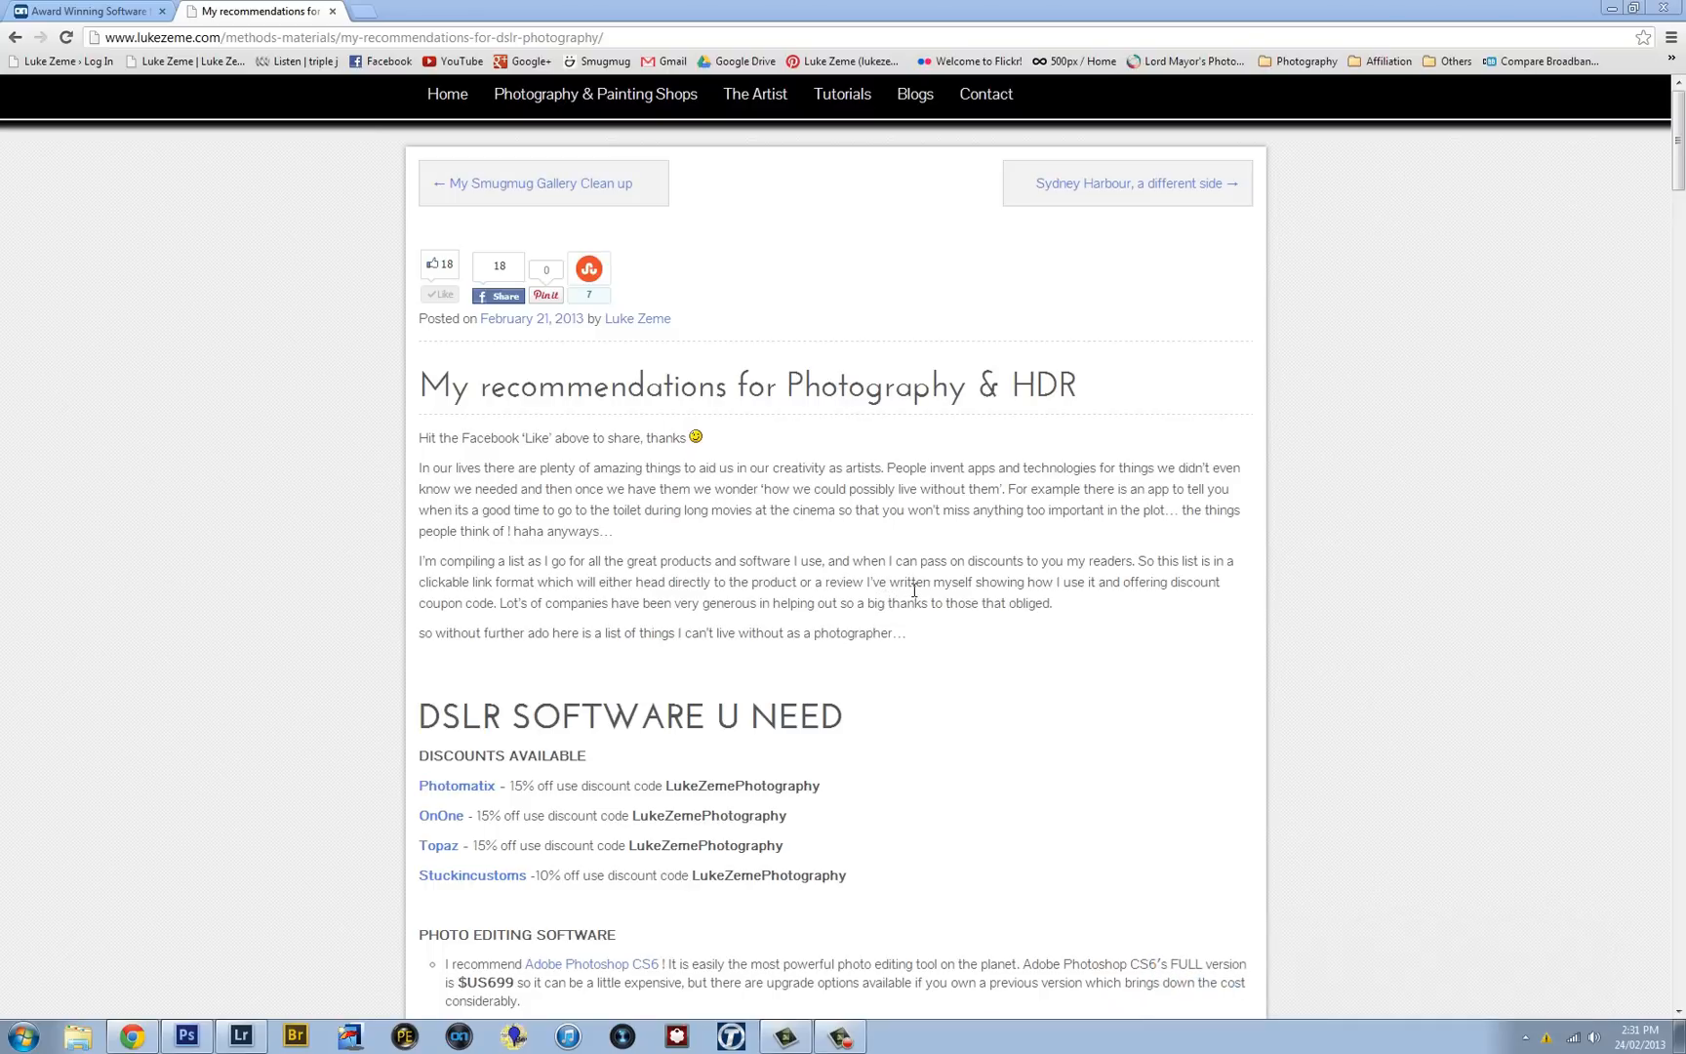
pyautogui.moveTo(1119, 676)
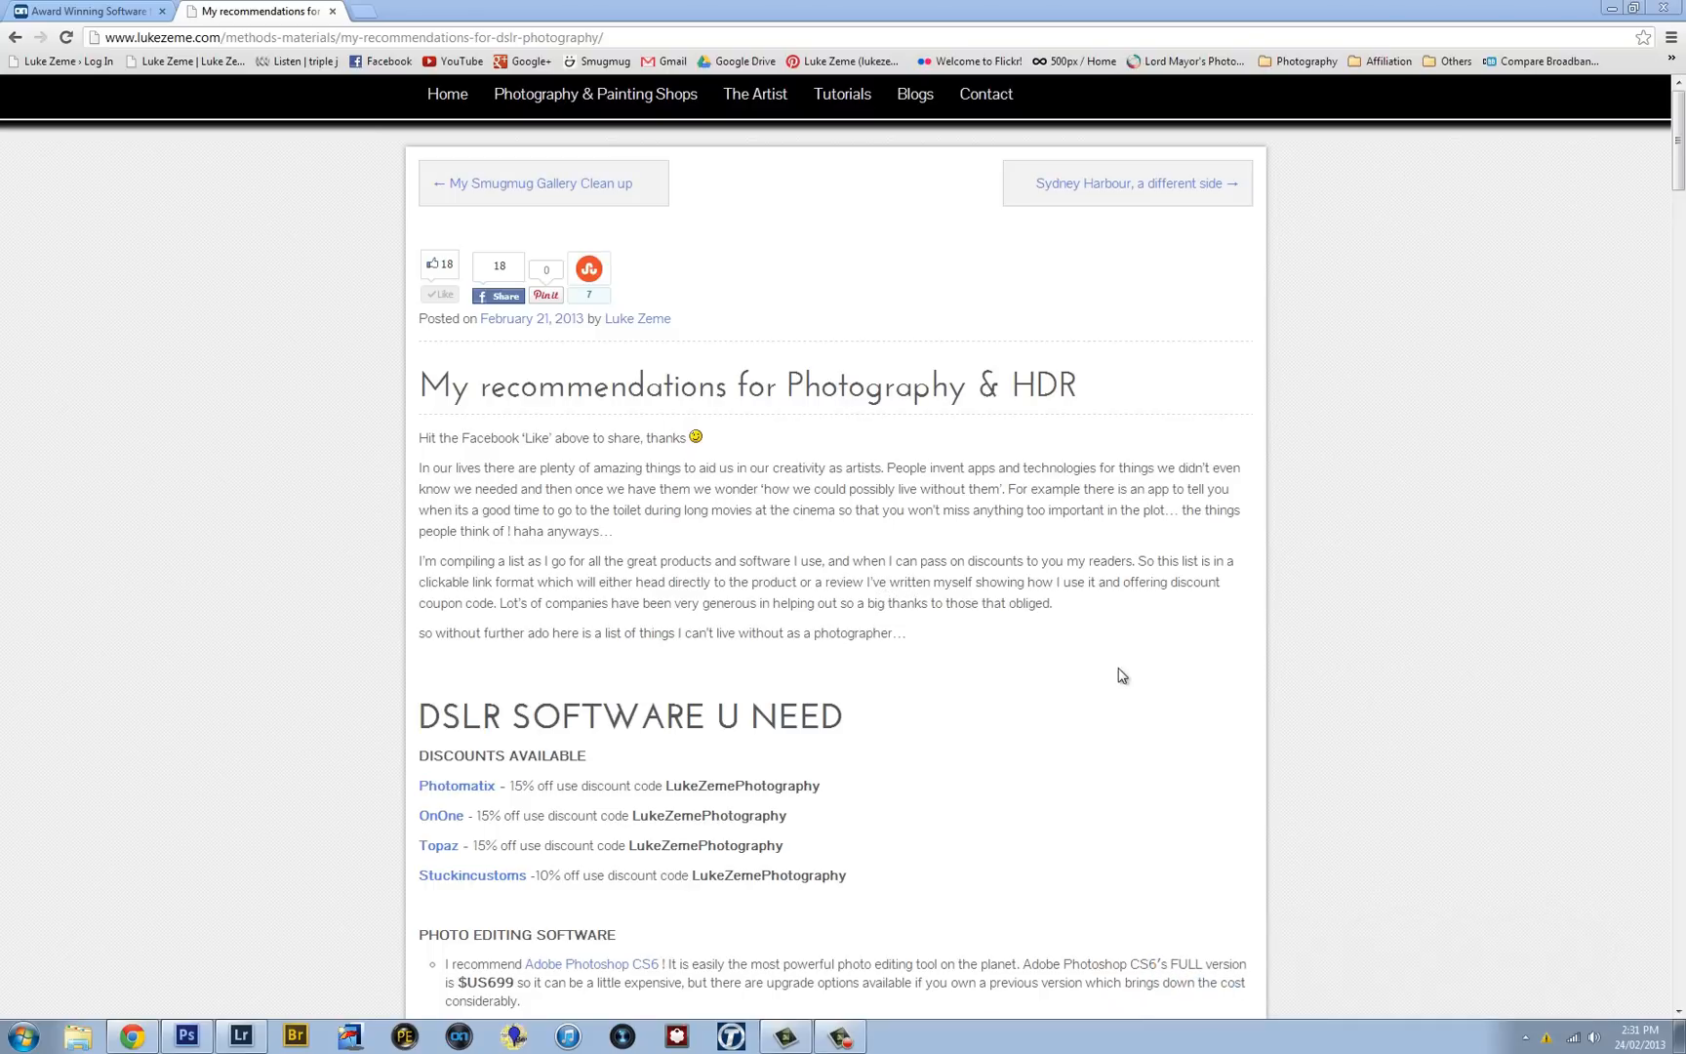
pyautogui.moveTo(177, 161)
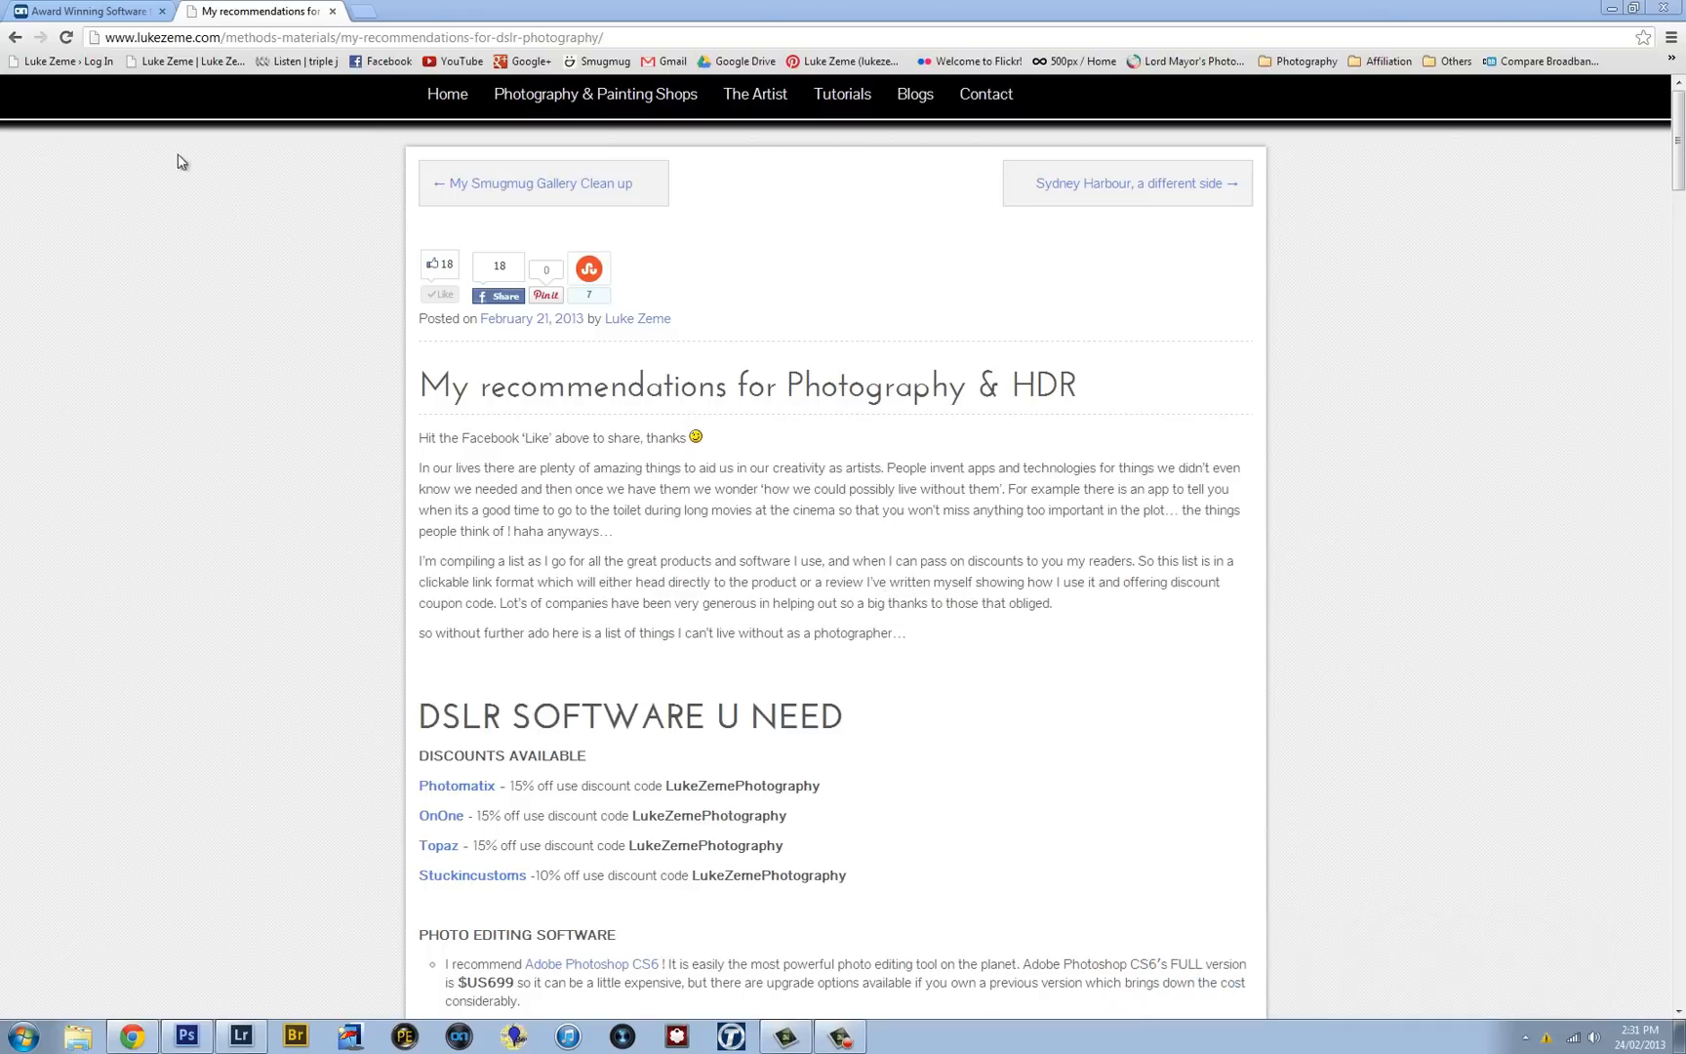
# Step: On the onOne Software tab, open Perfect Inspiration and scroll through its episode list
pyautogui.click(87, 14)
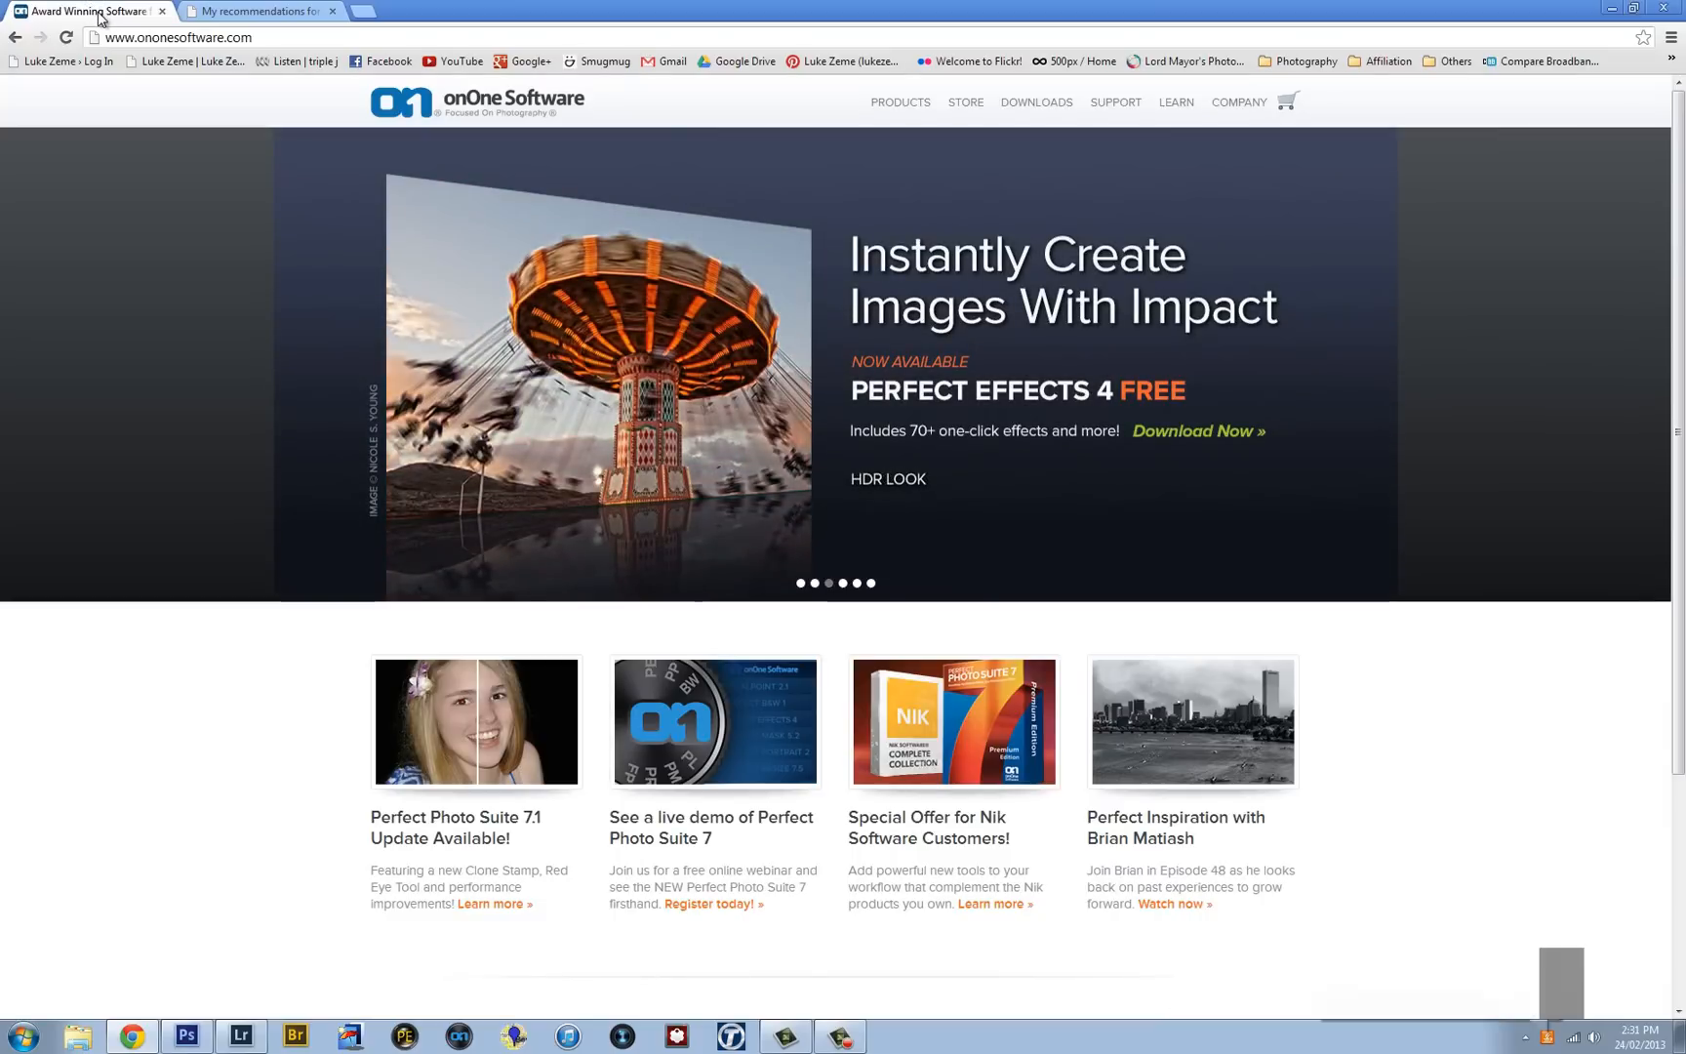
pyautogui.moveTo(1115, 101)
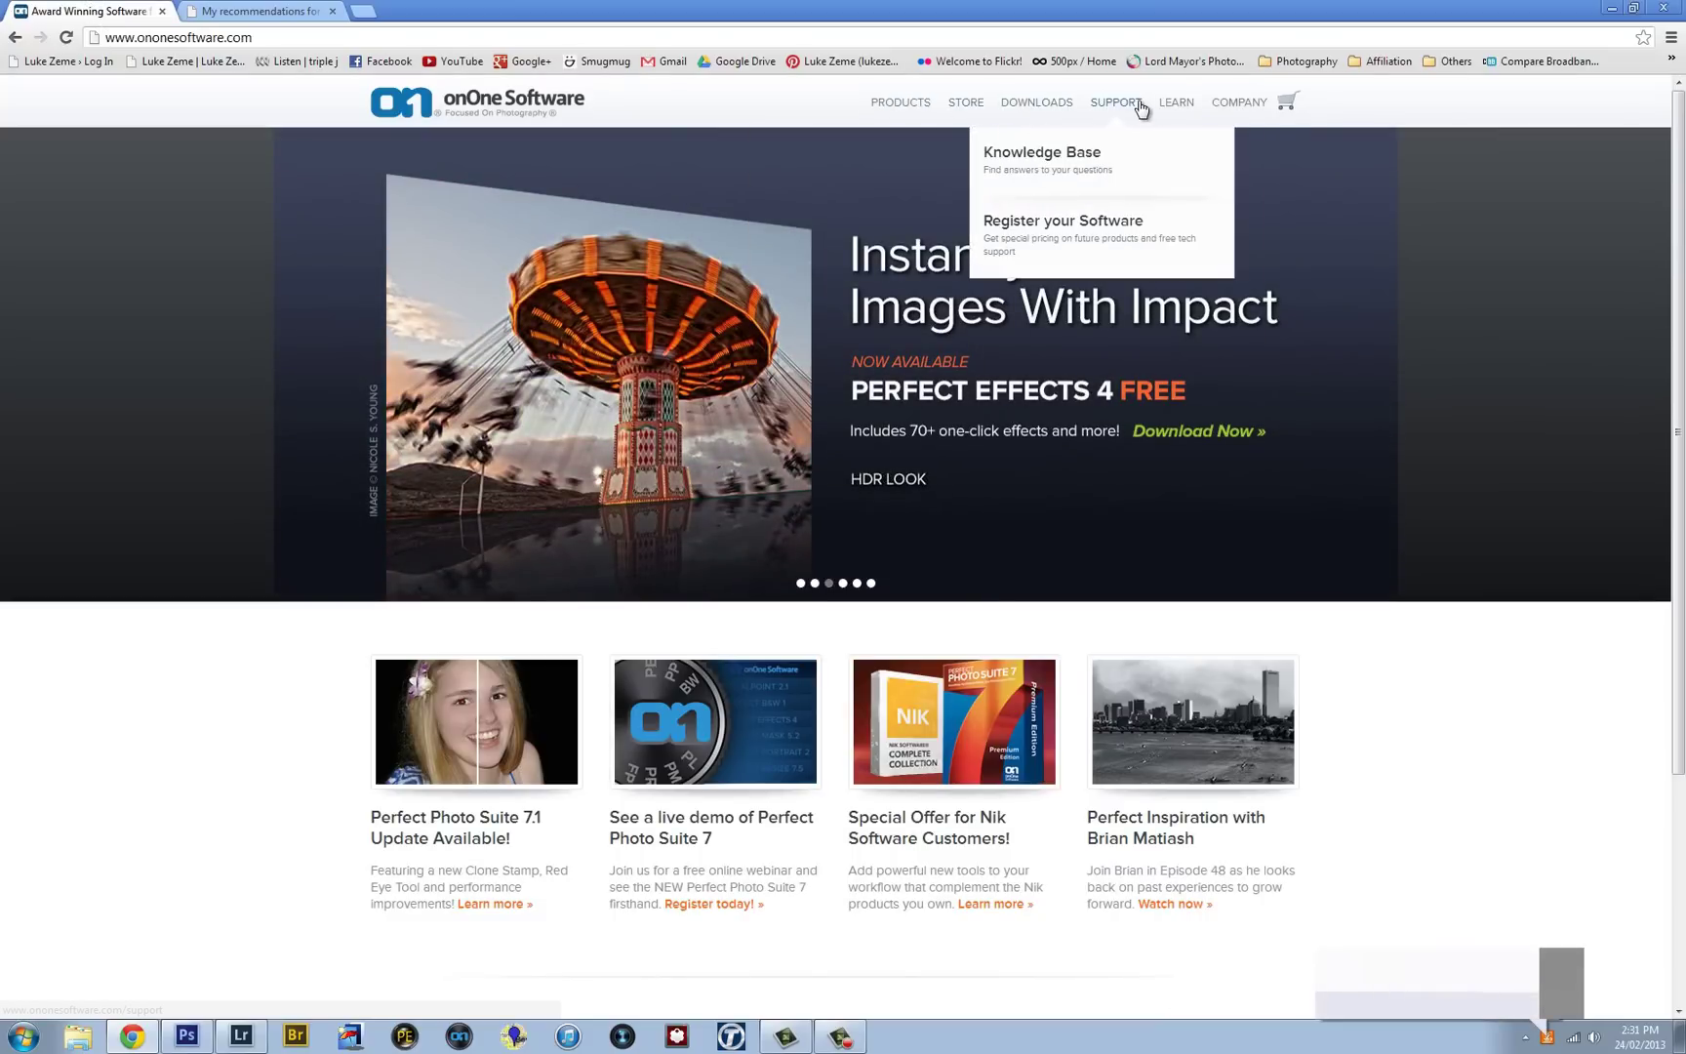
pyautogui.moveTo(1176, 101)
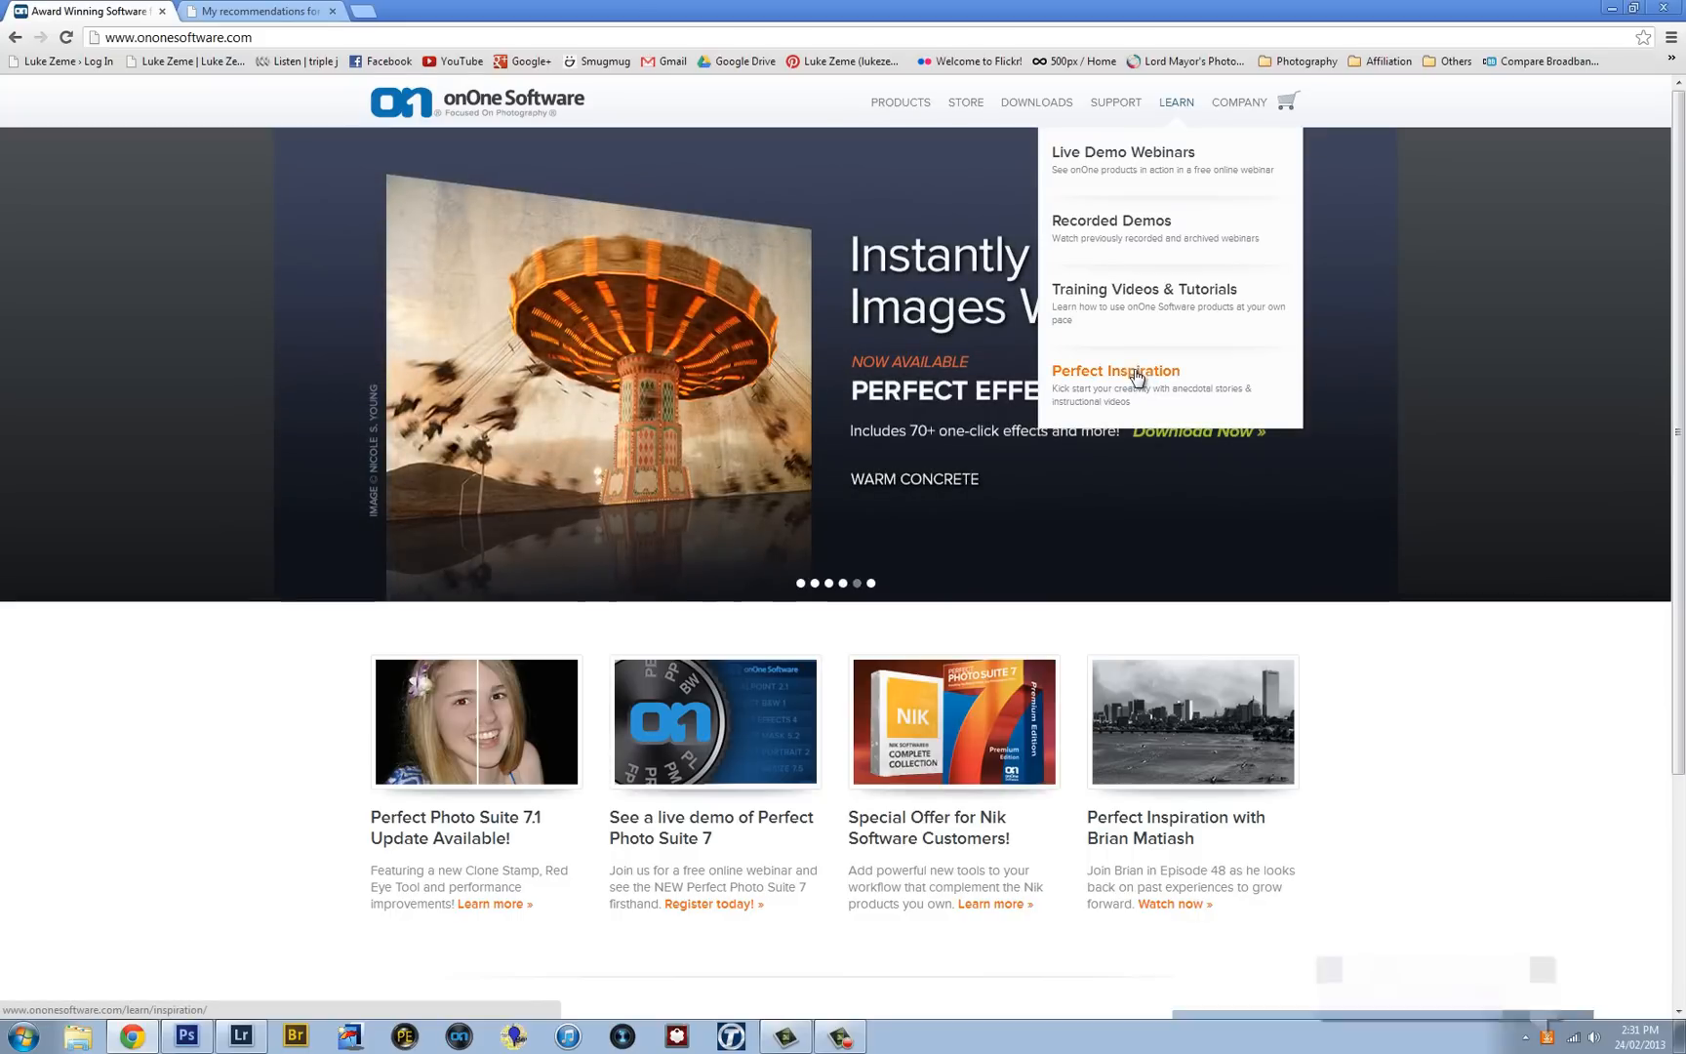
pyautogui.click(1115, 370)
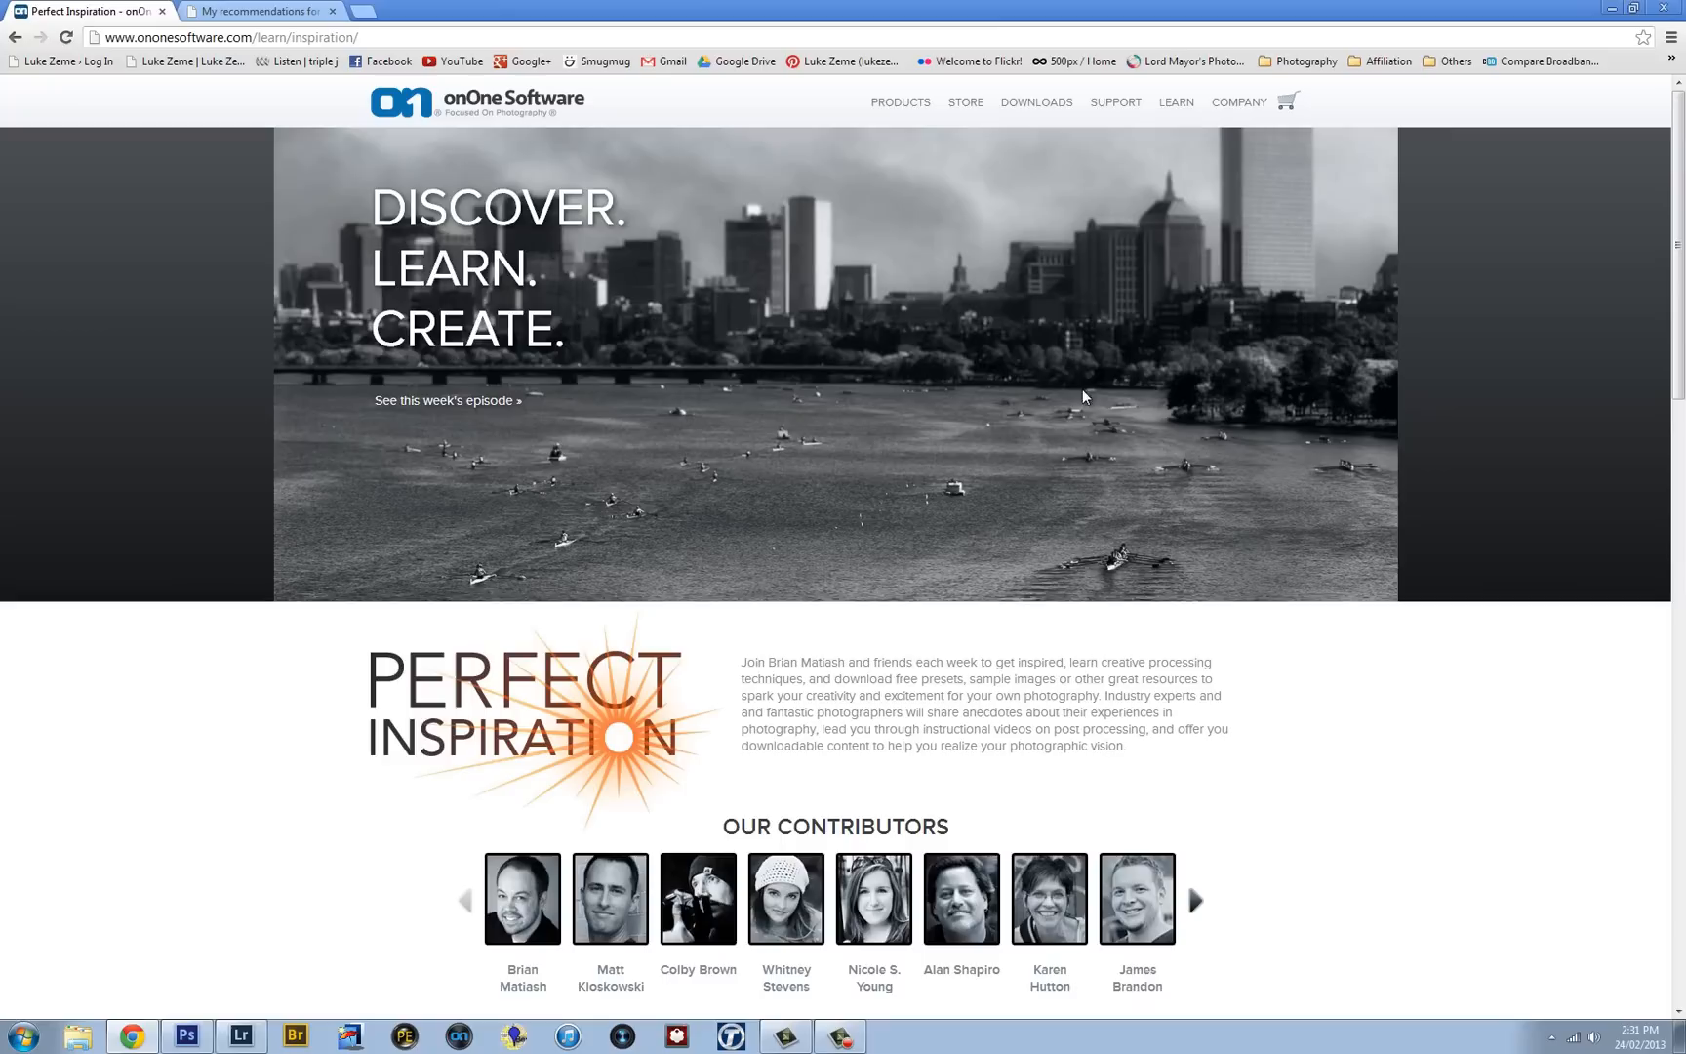
pyautogui.moveTo(1585, 357)
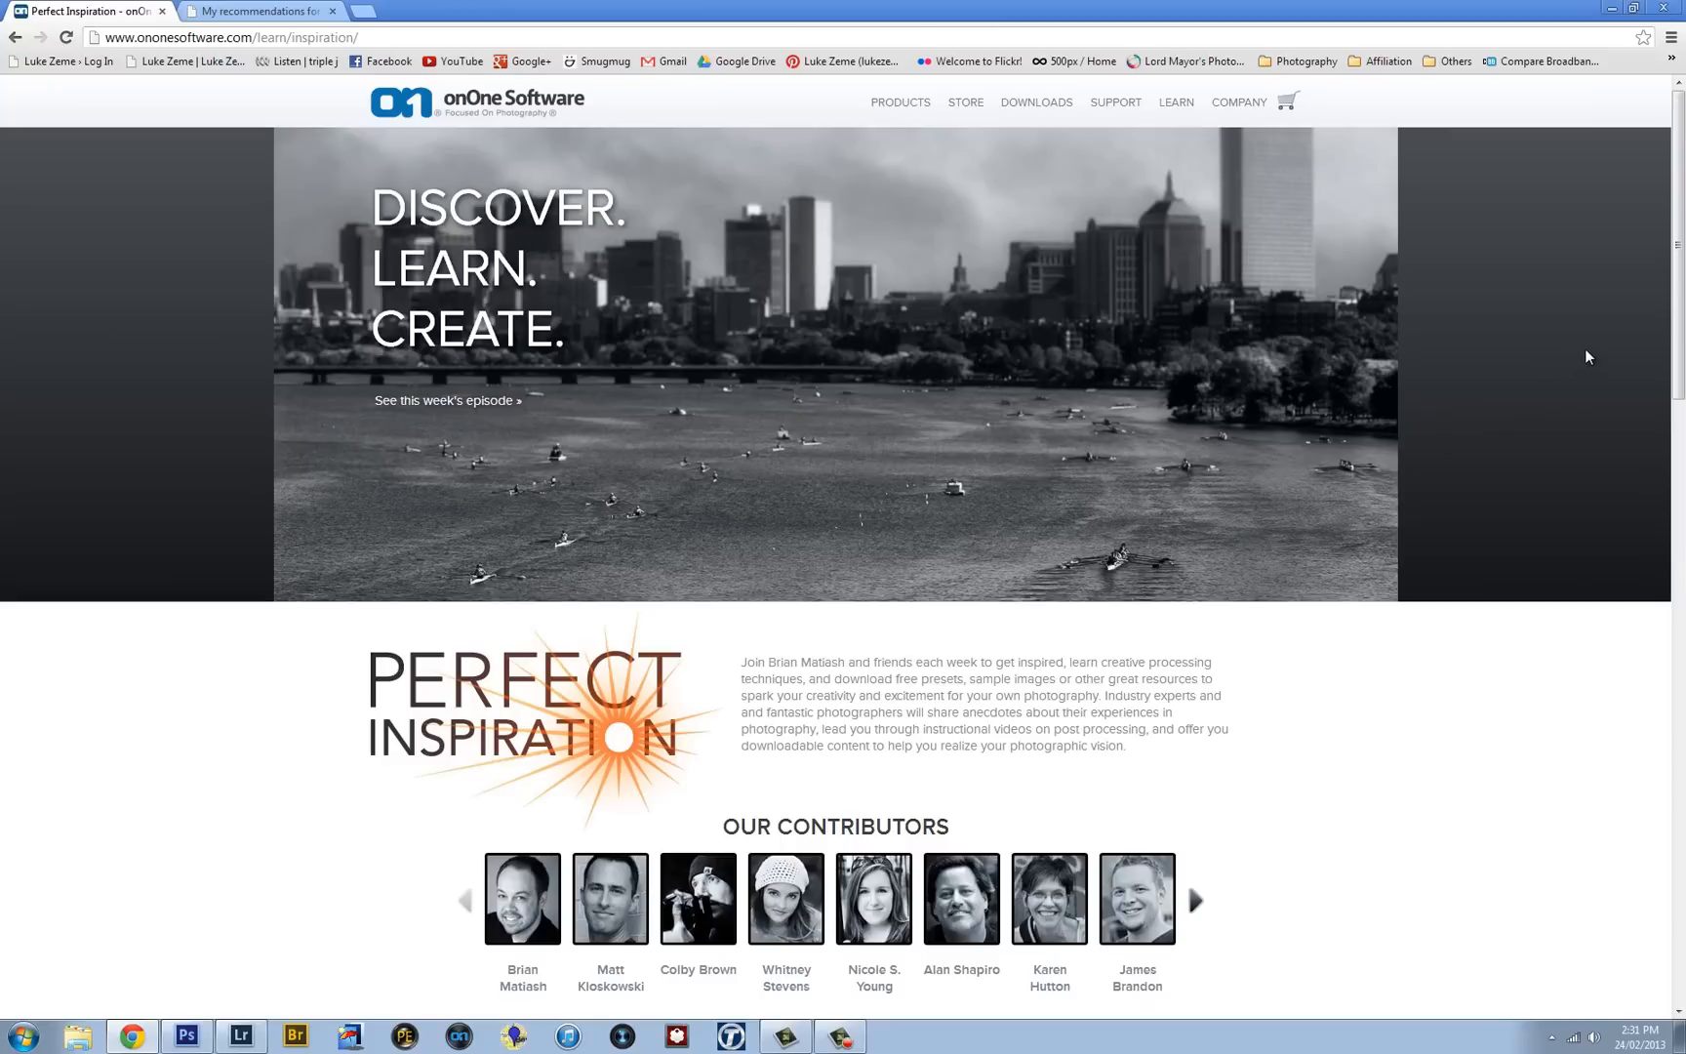
pyautogui.moveTo(1573, 372)
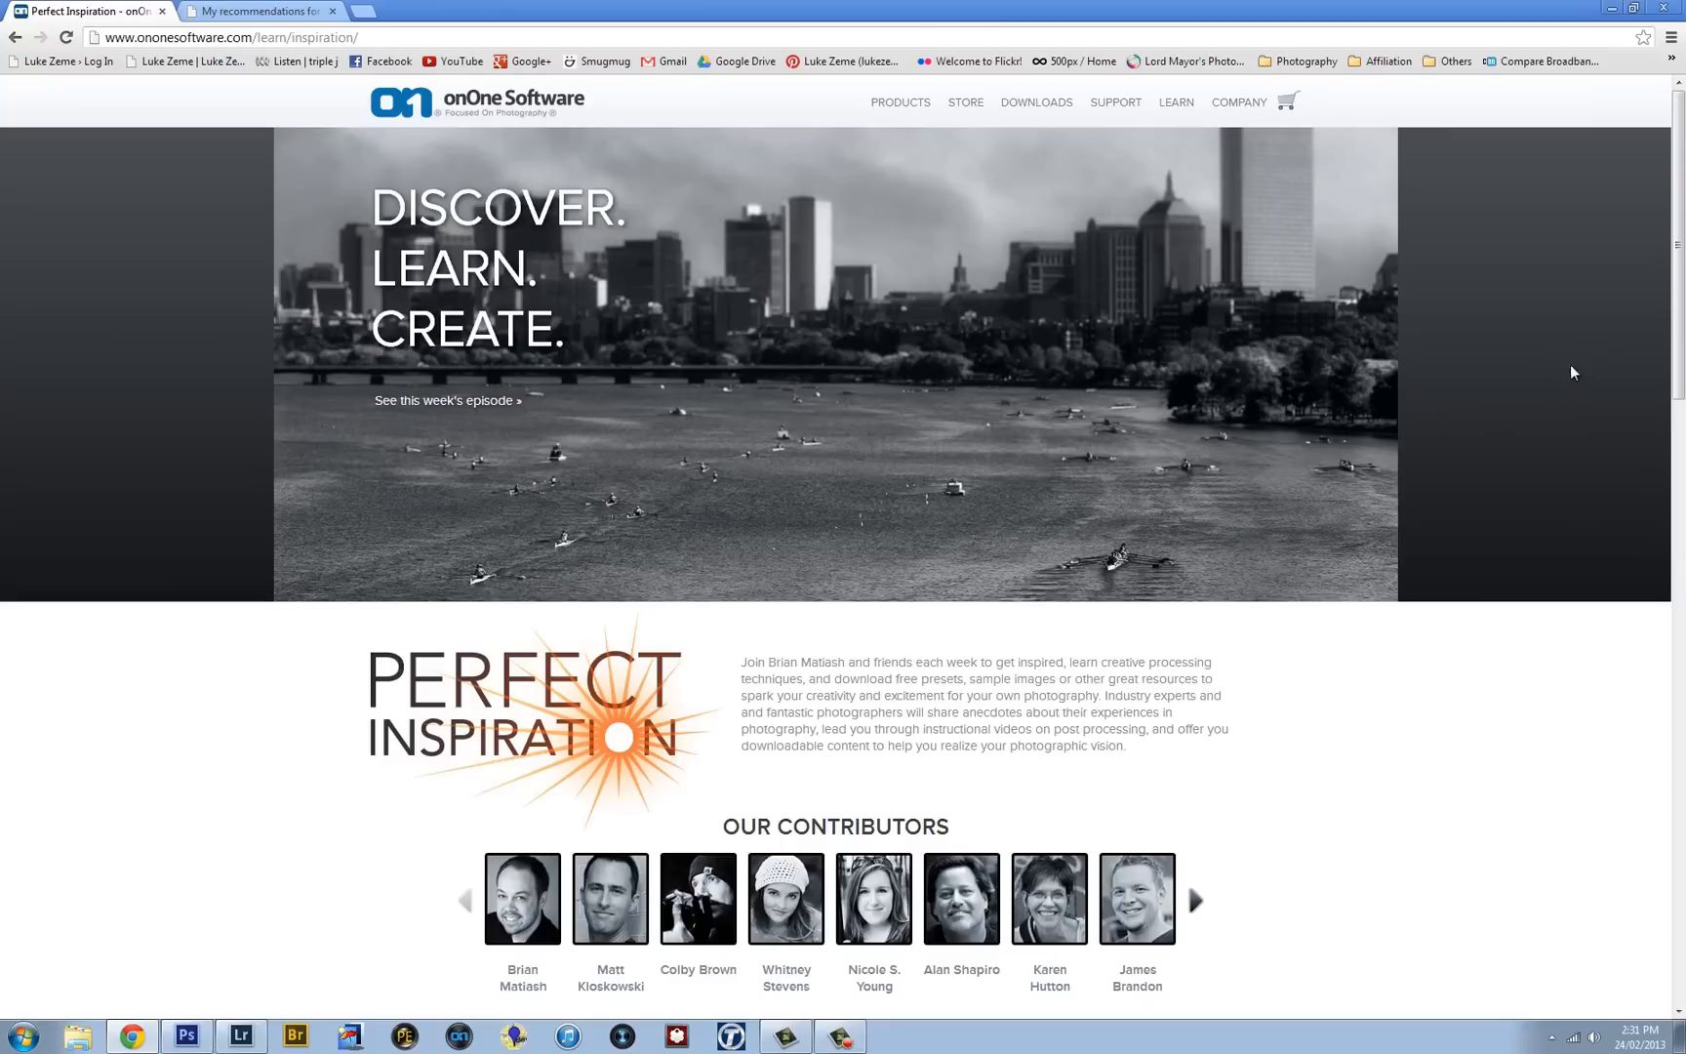
pyautogui.scroll(-3)
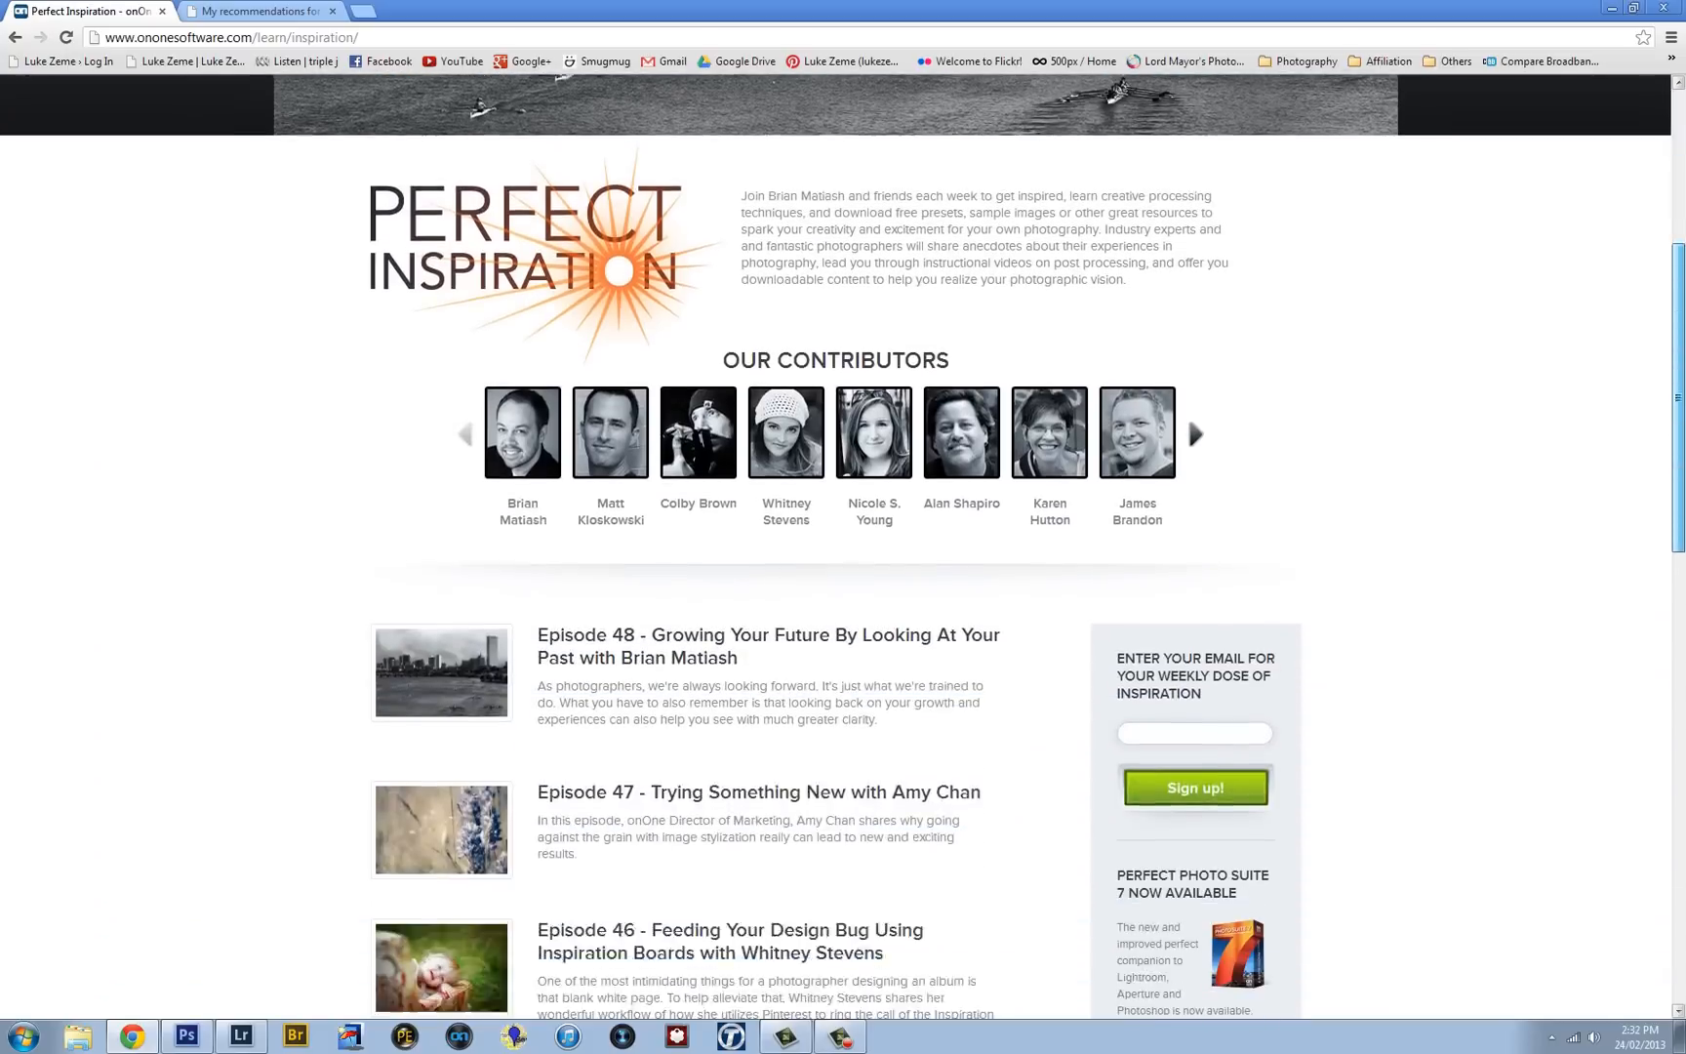
pyautogui.scroll(-3)
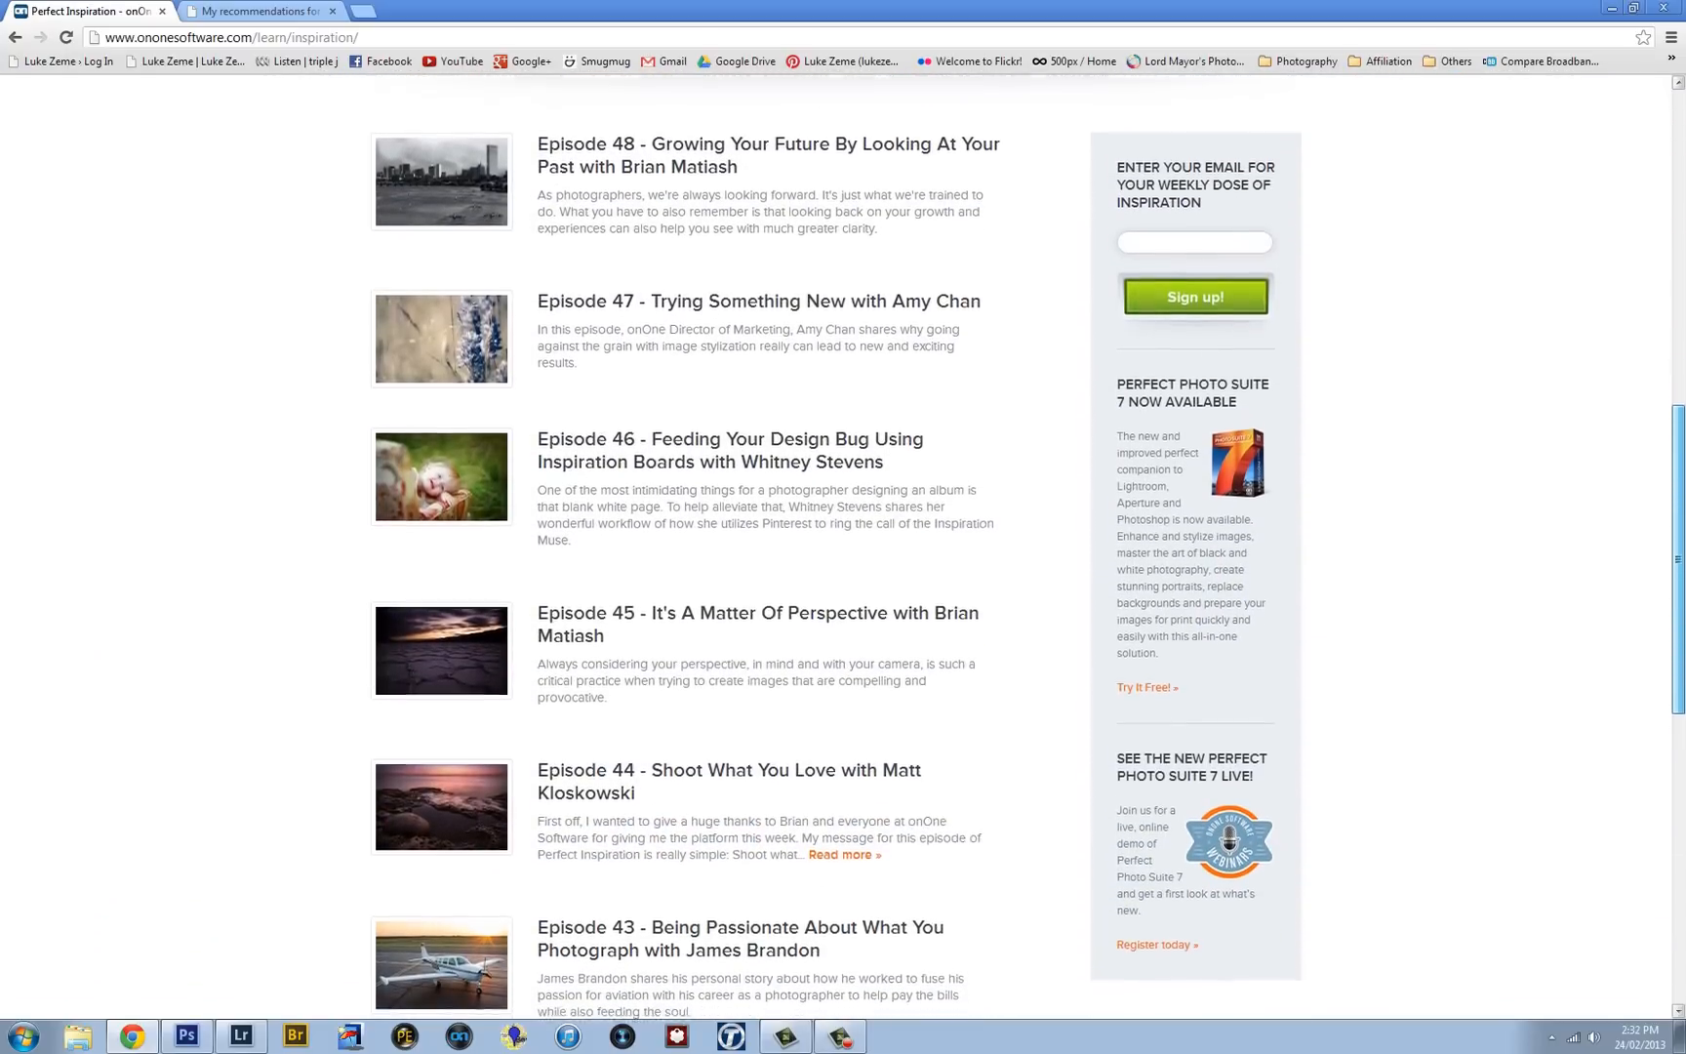
pyautogui.scroll(-3)
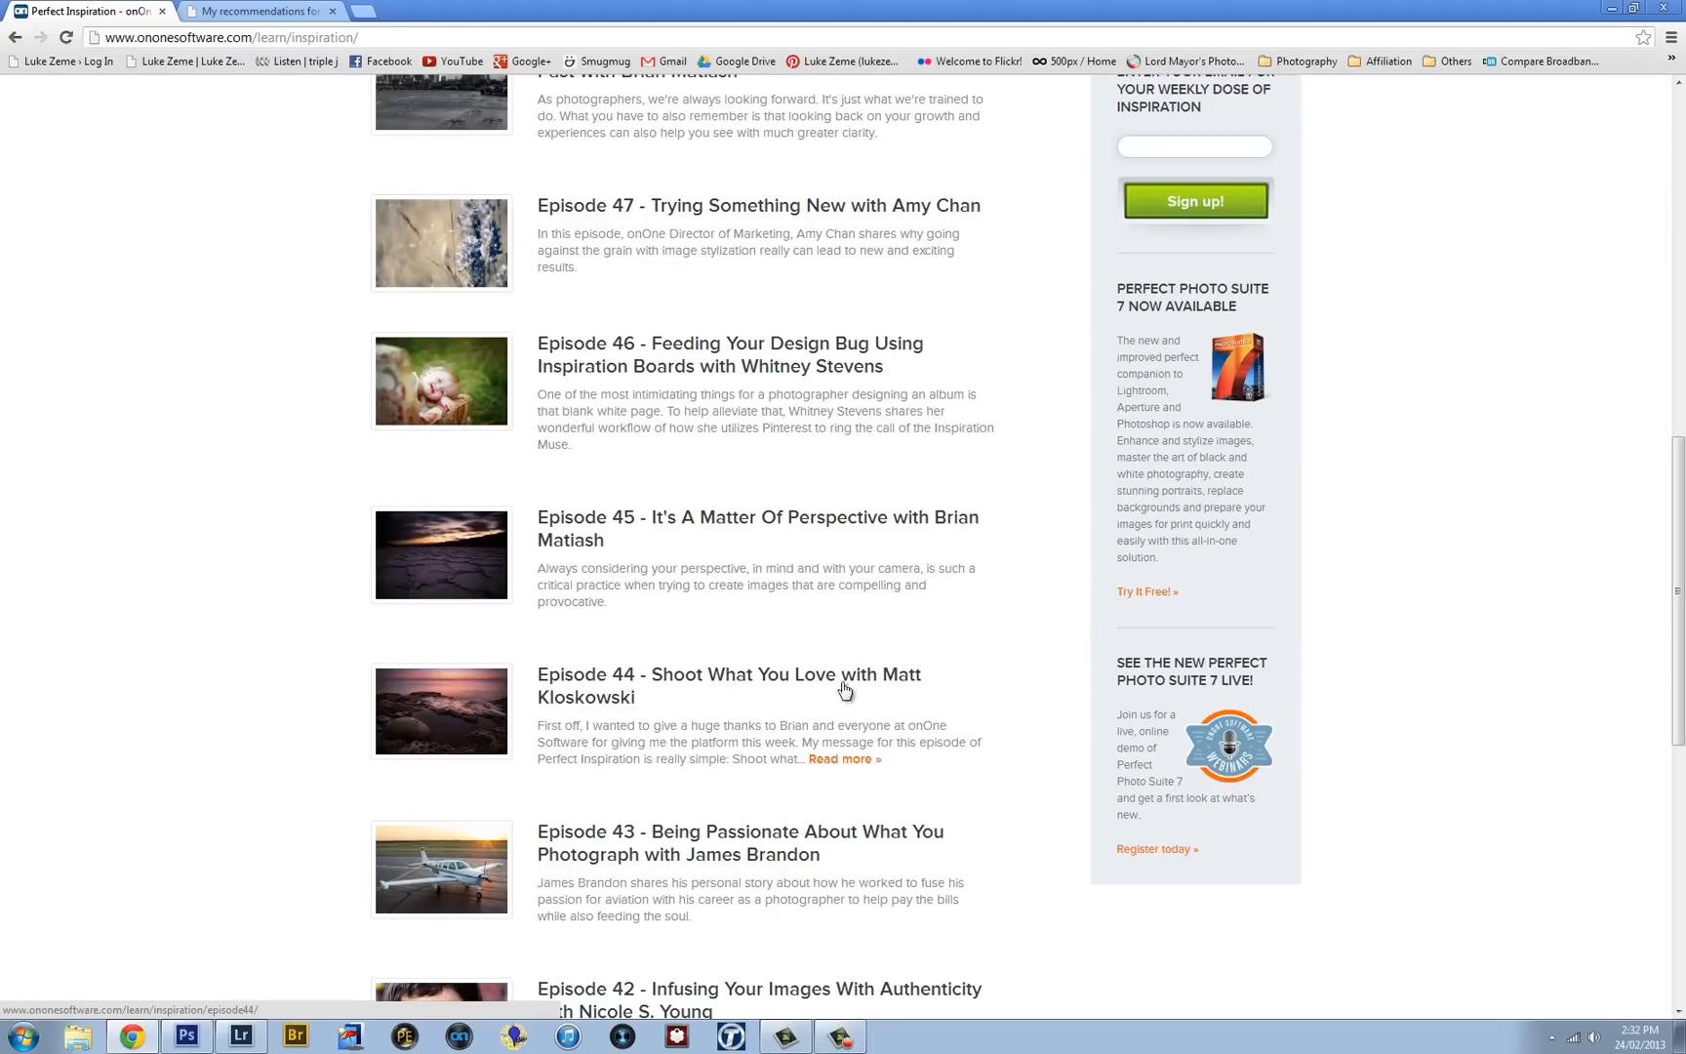
pyautogui.scroll(3)
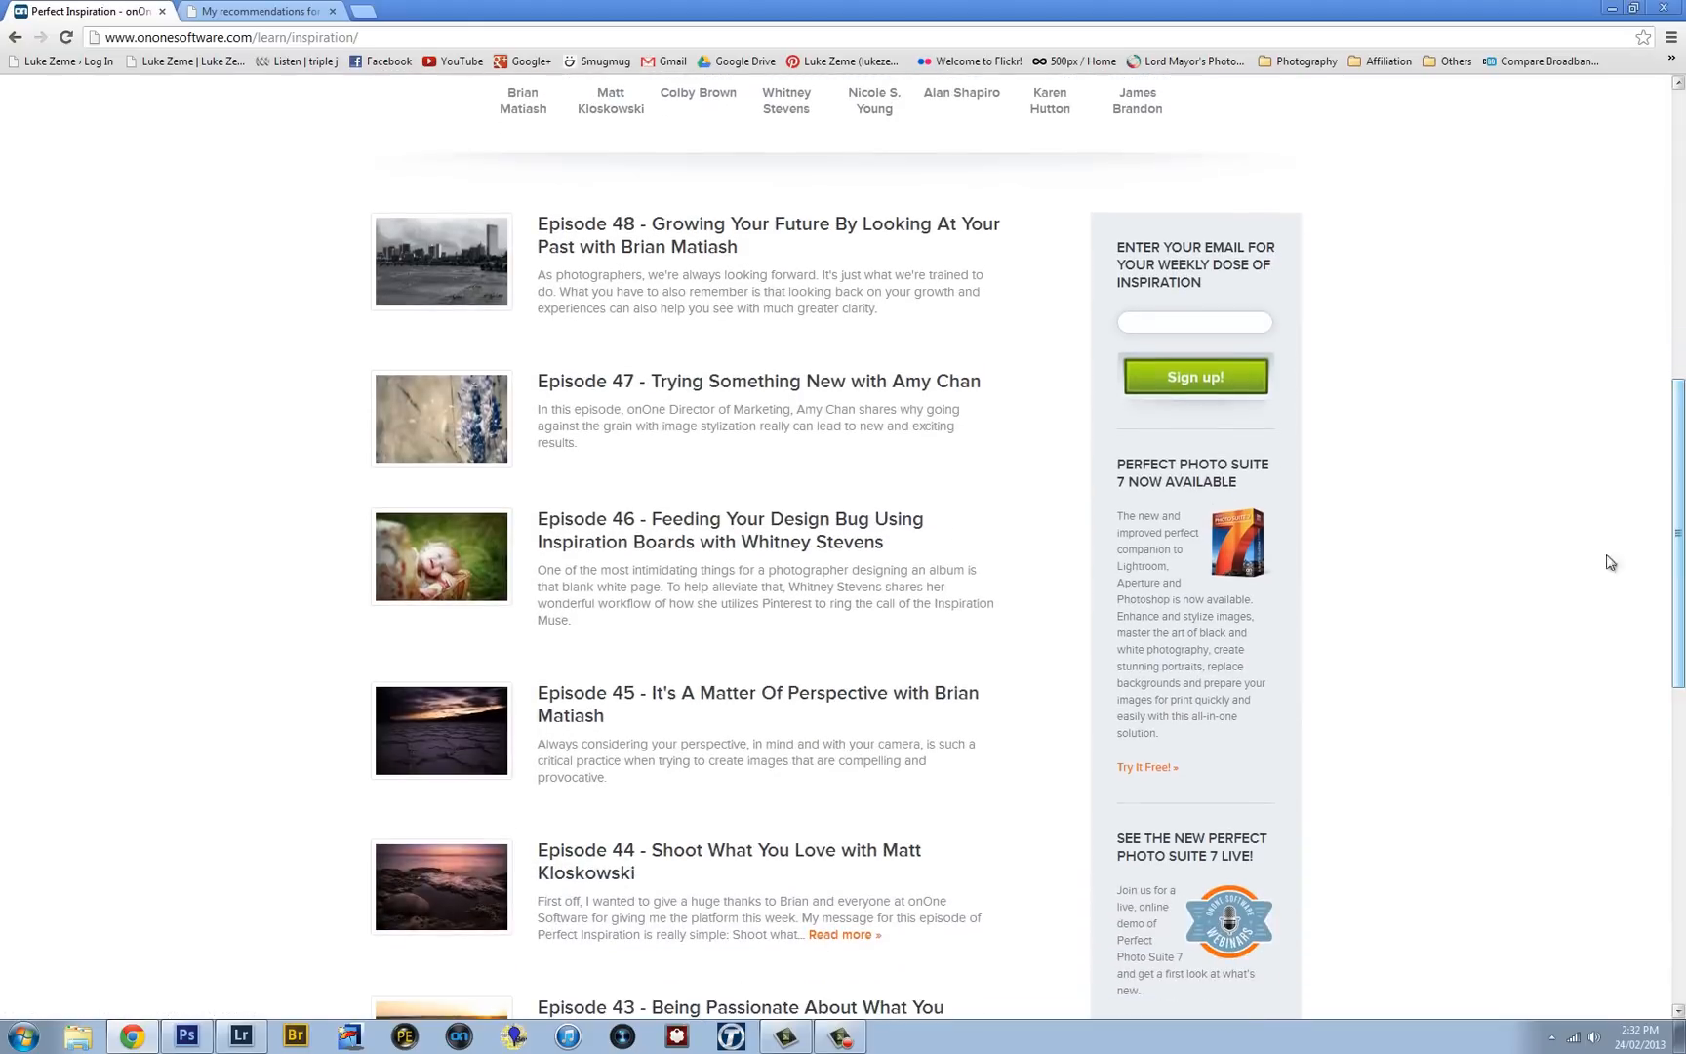
pyautogui.scroll(3)
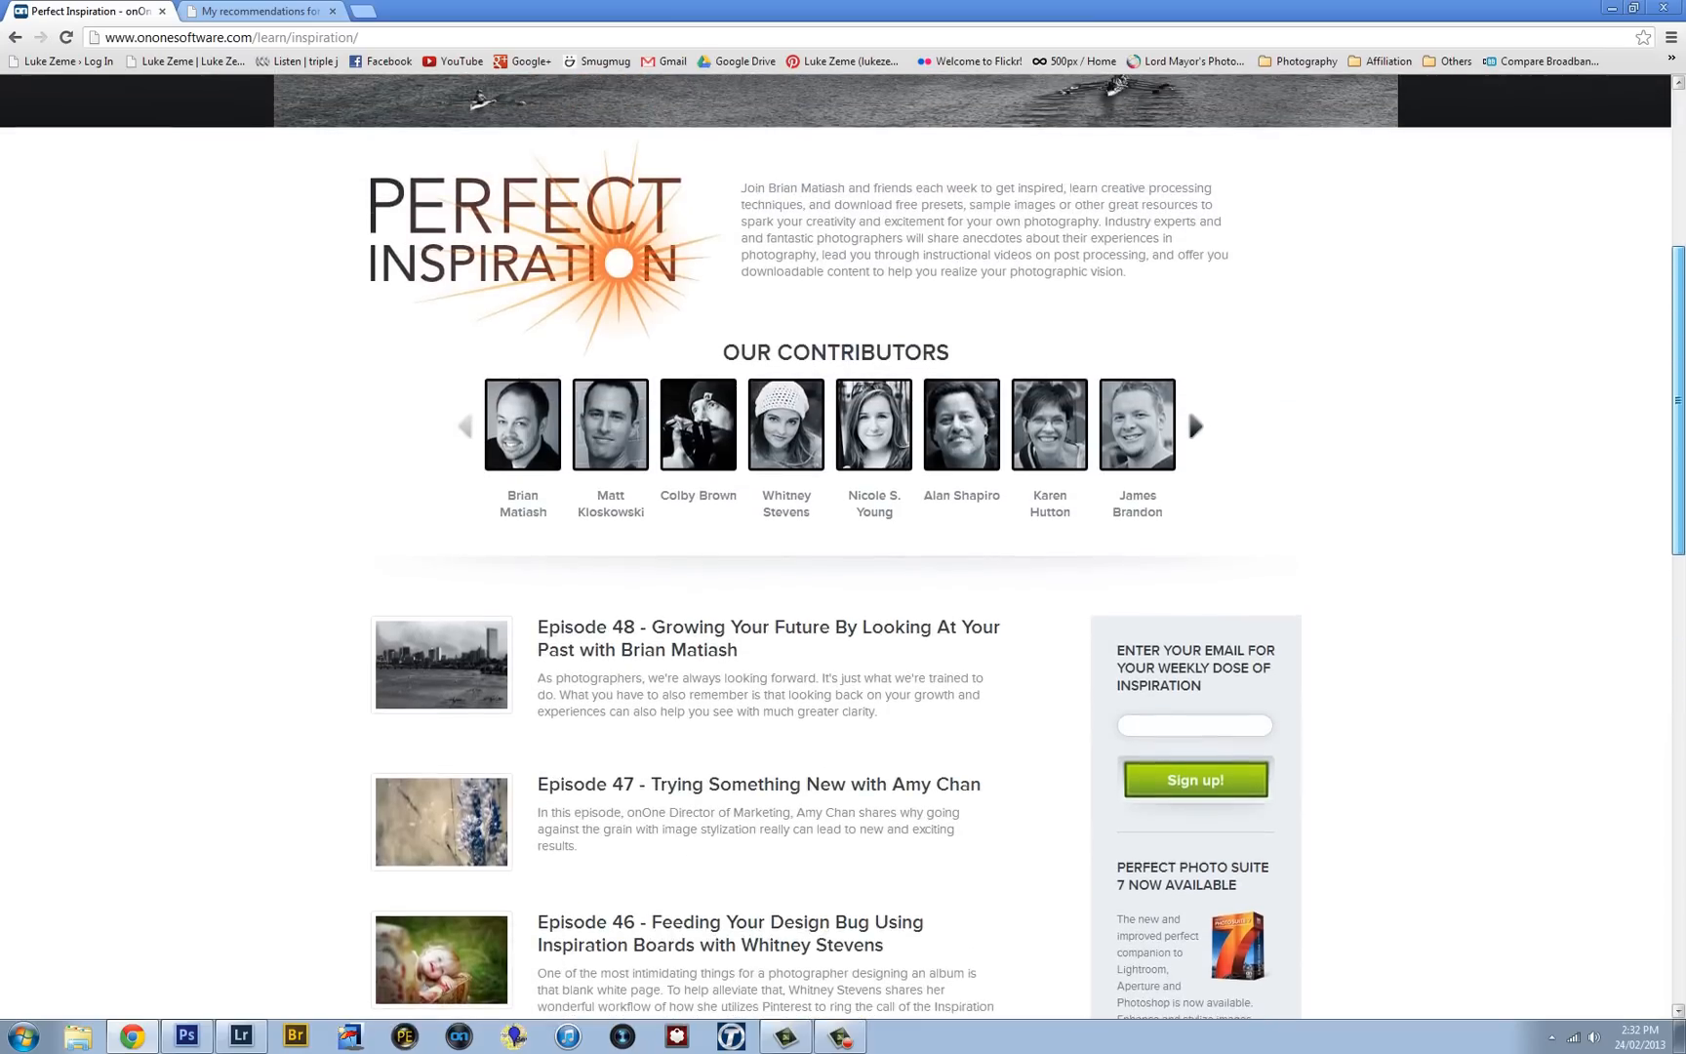
pyautogui.scroll(-3)
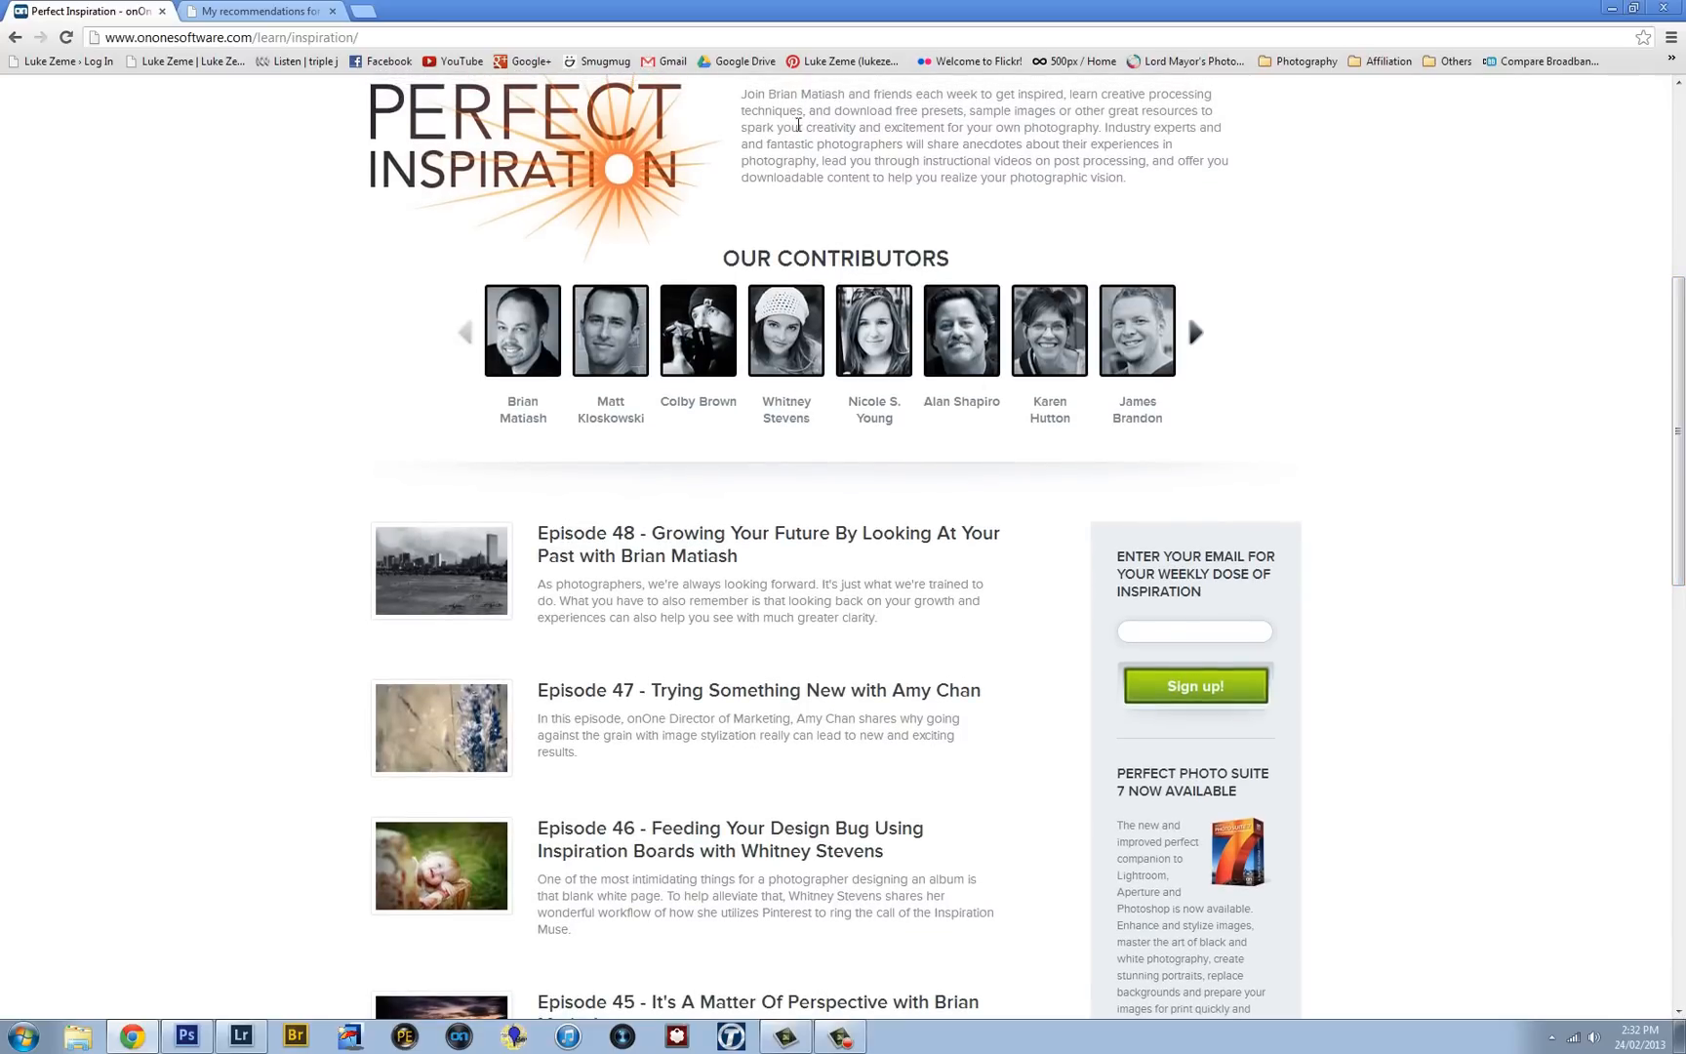
pyautogui.moveTo(849, 151)
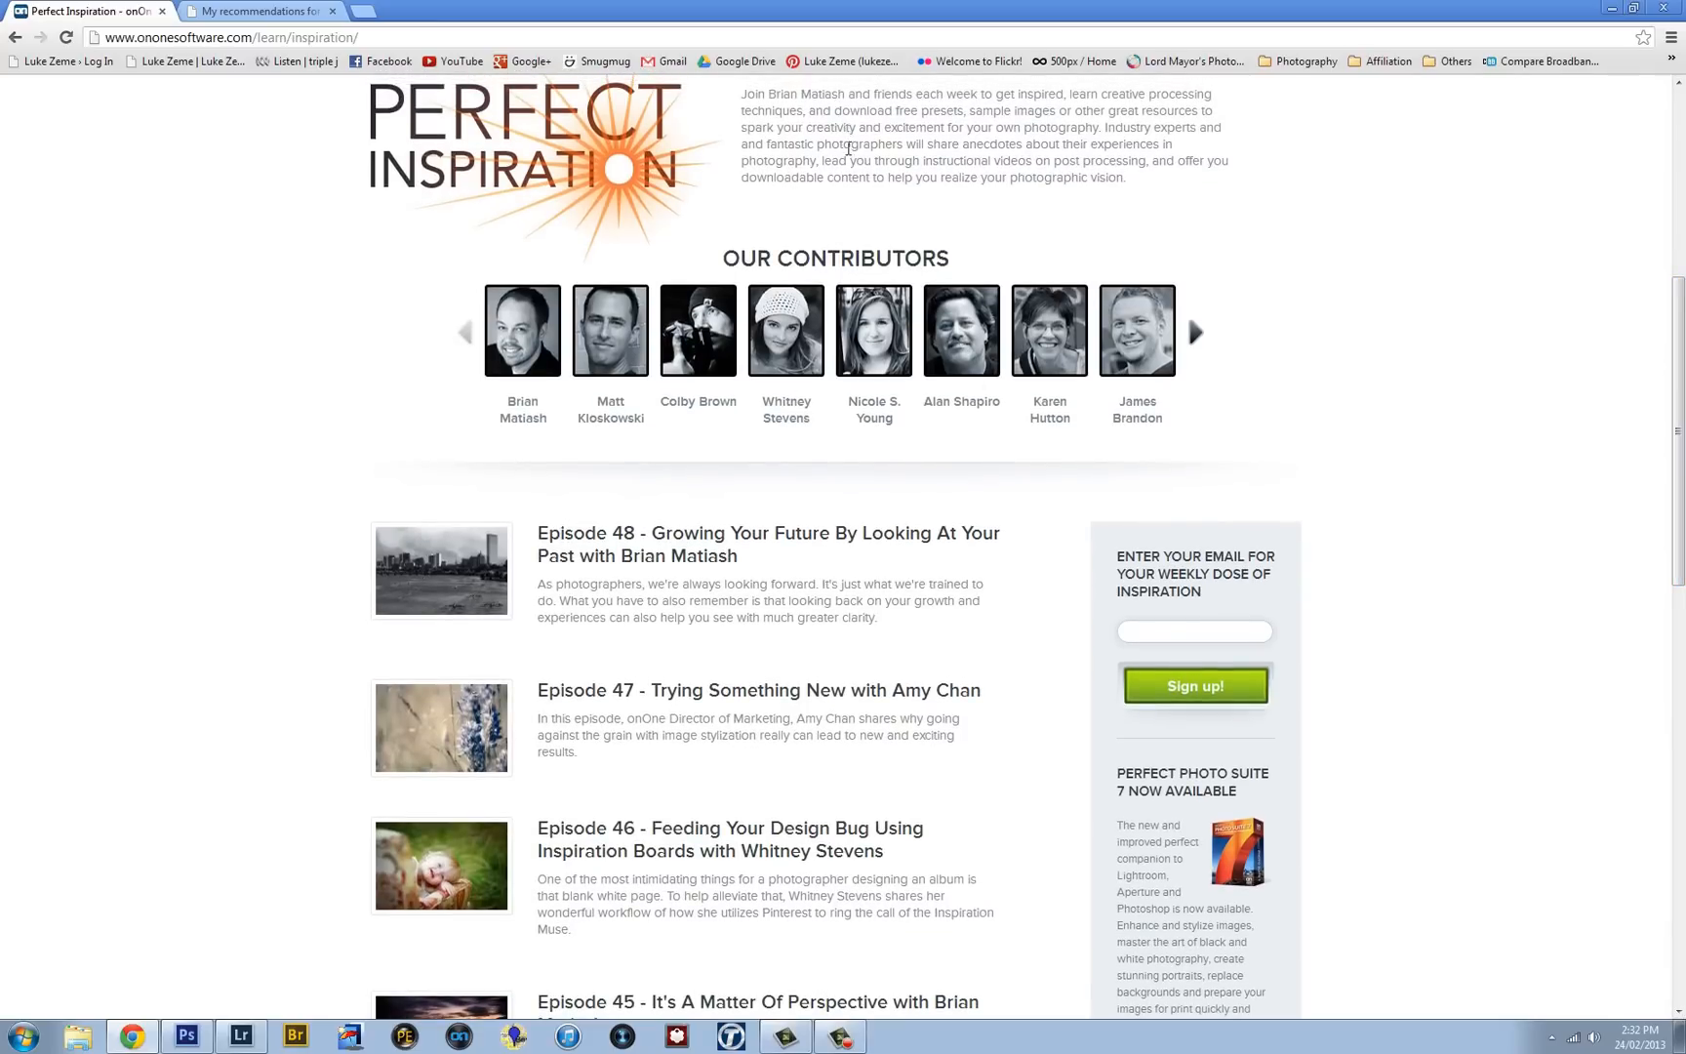
pyautogui.moveTo(1014, 161)
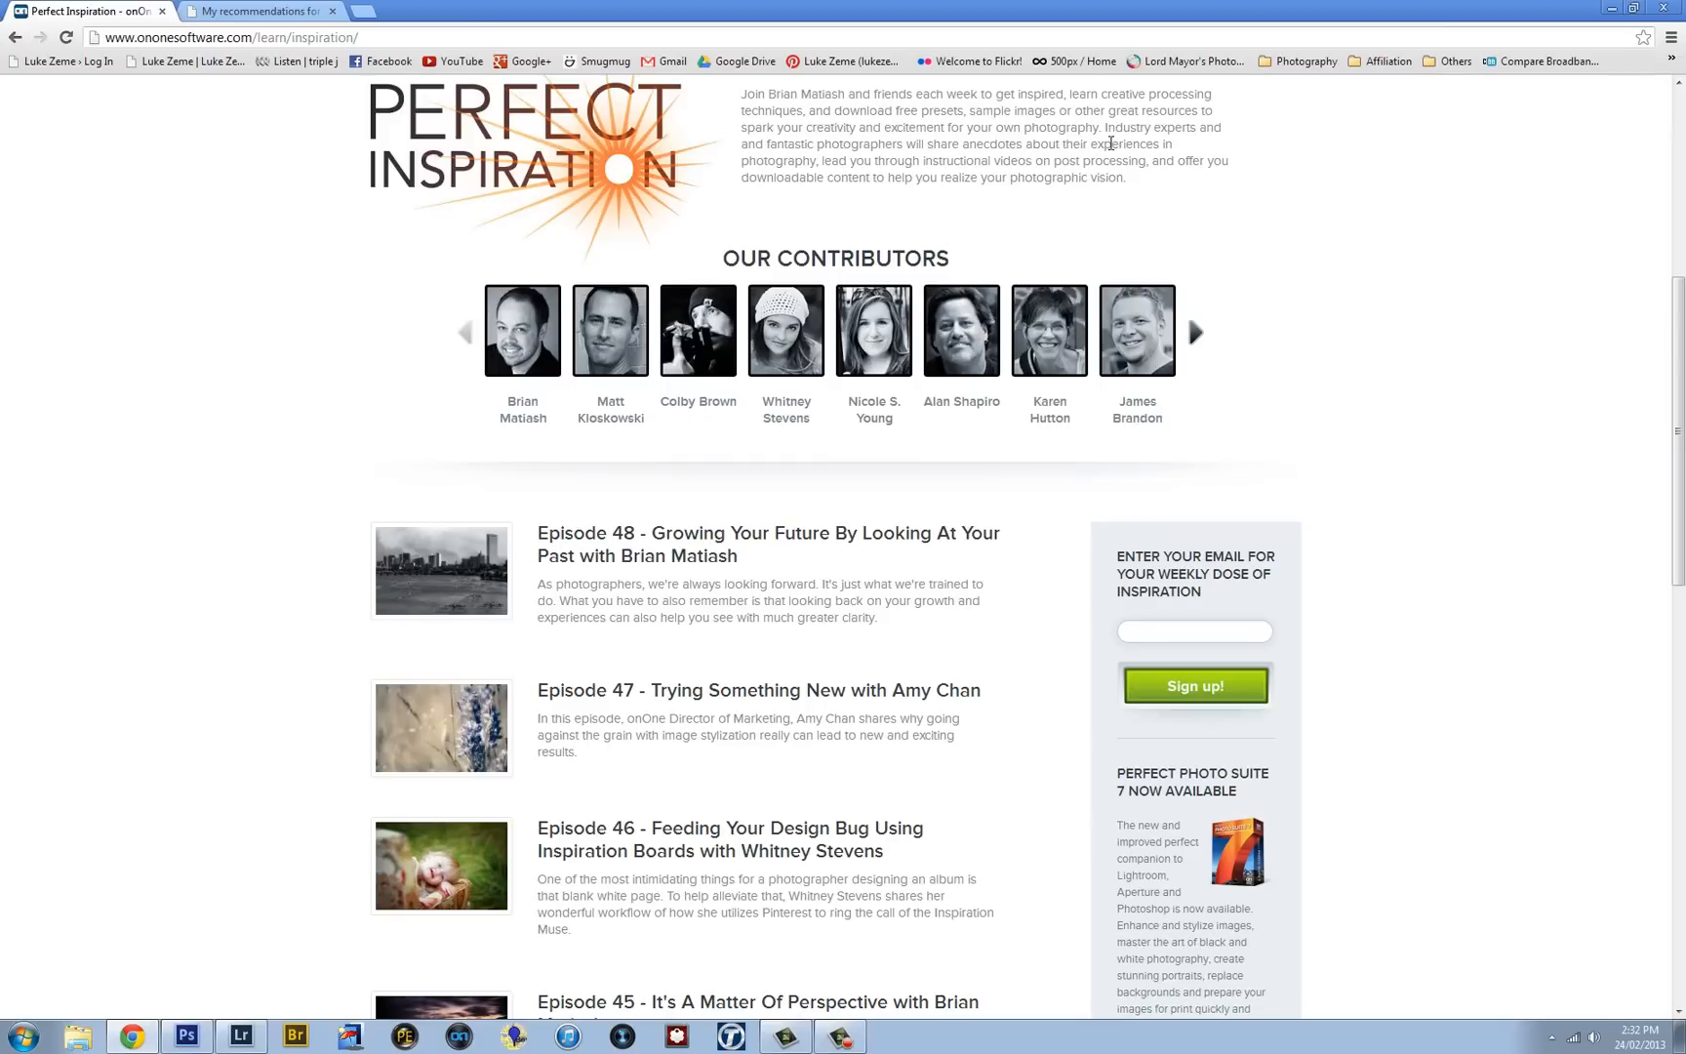
pyautogui.moveTo(1091, 142)
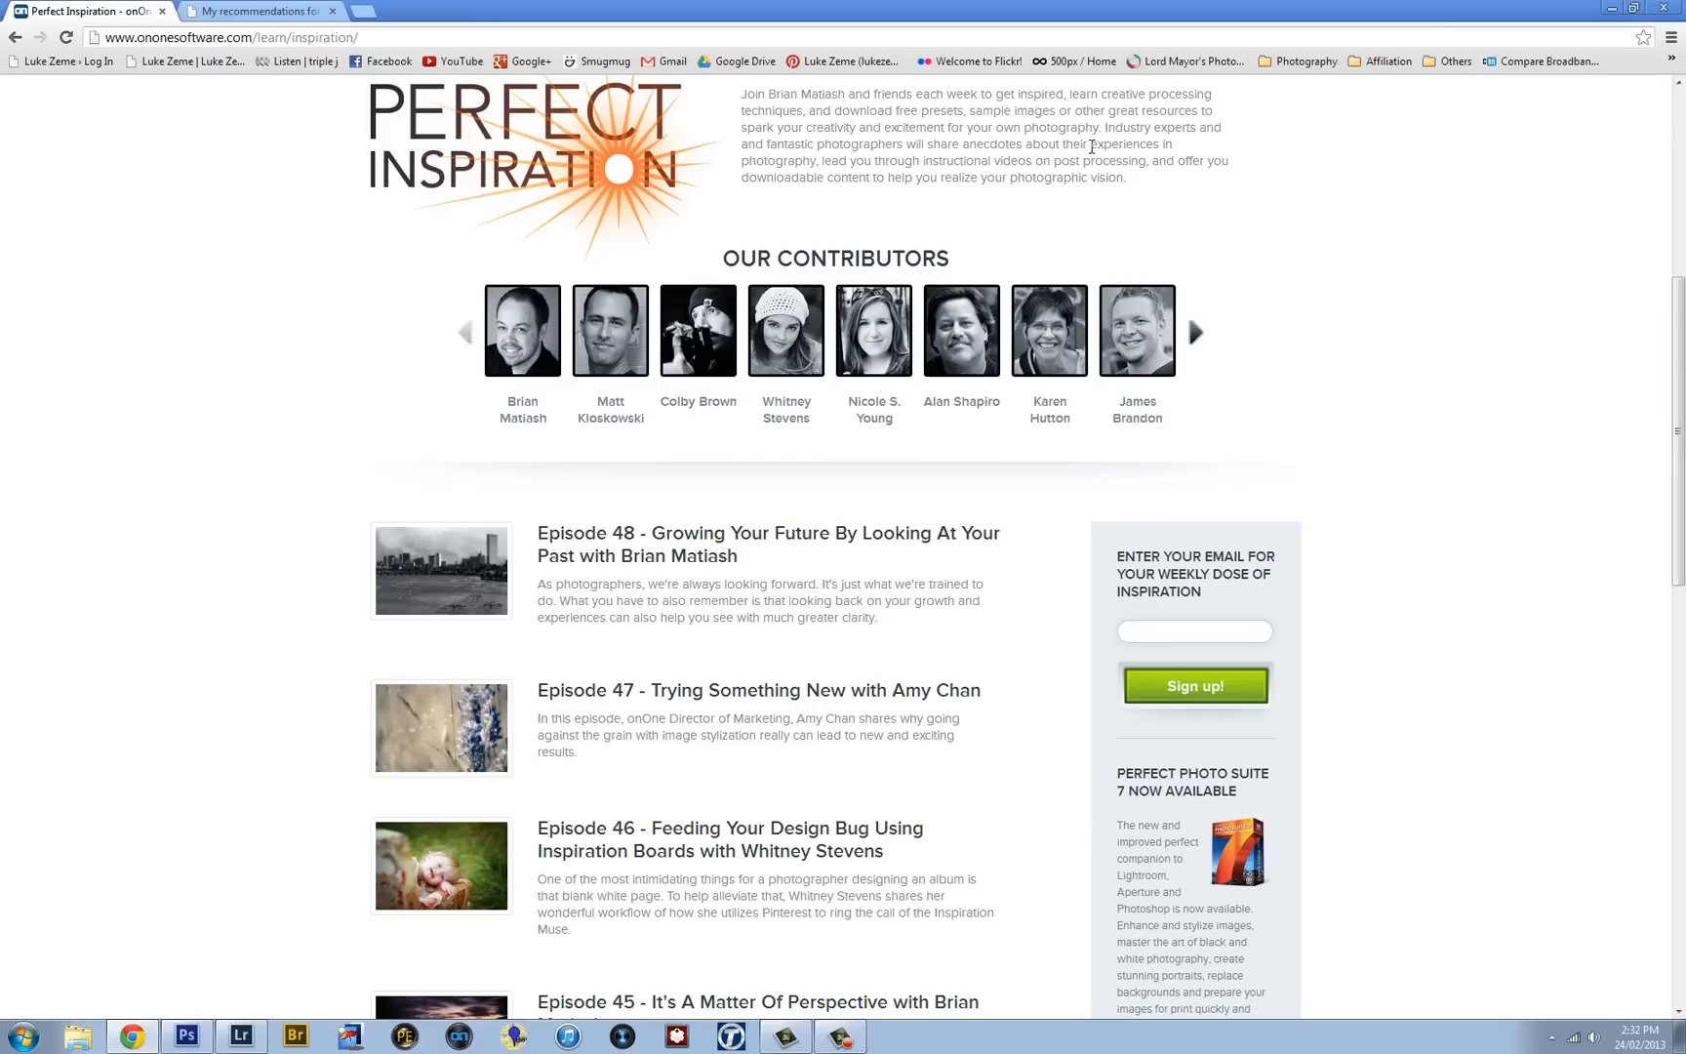
pyautogui.moveTo(1038, 161)
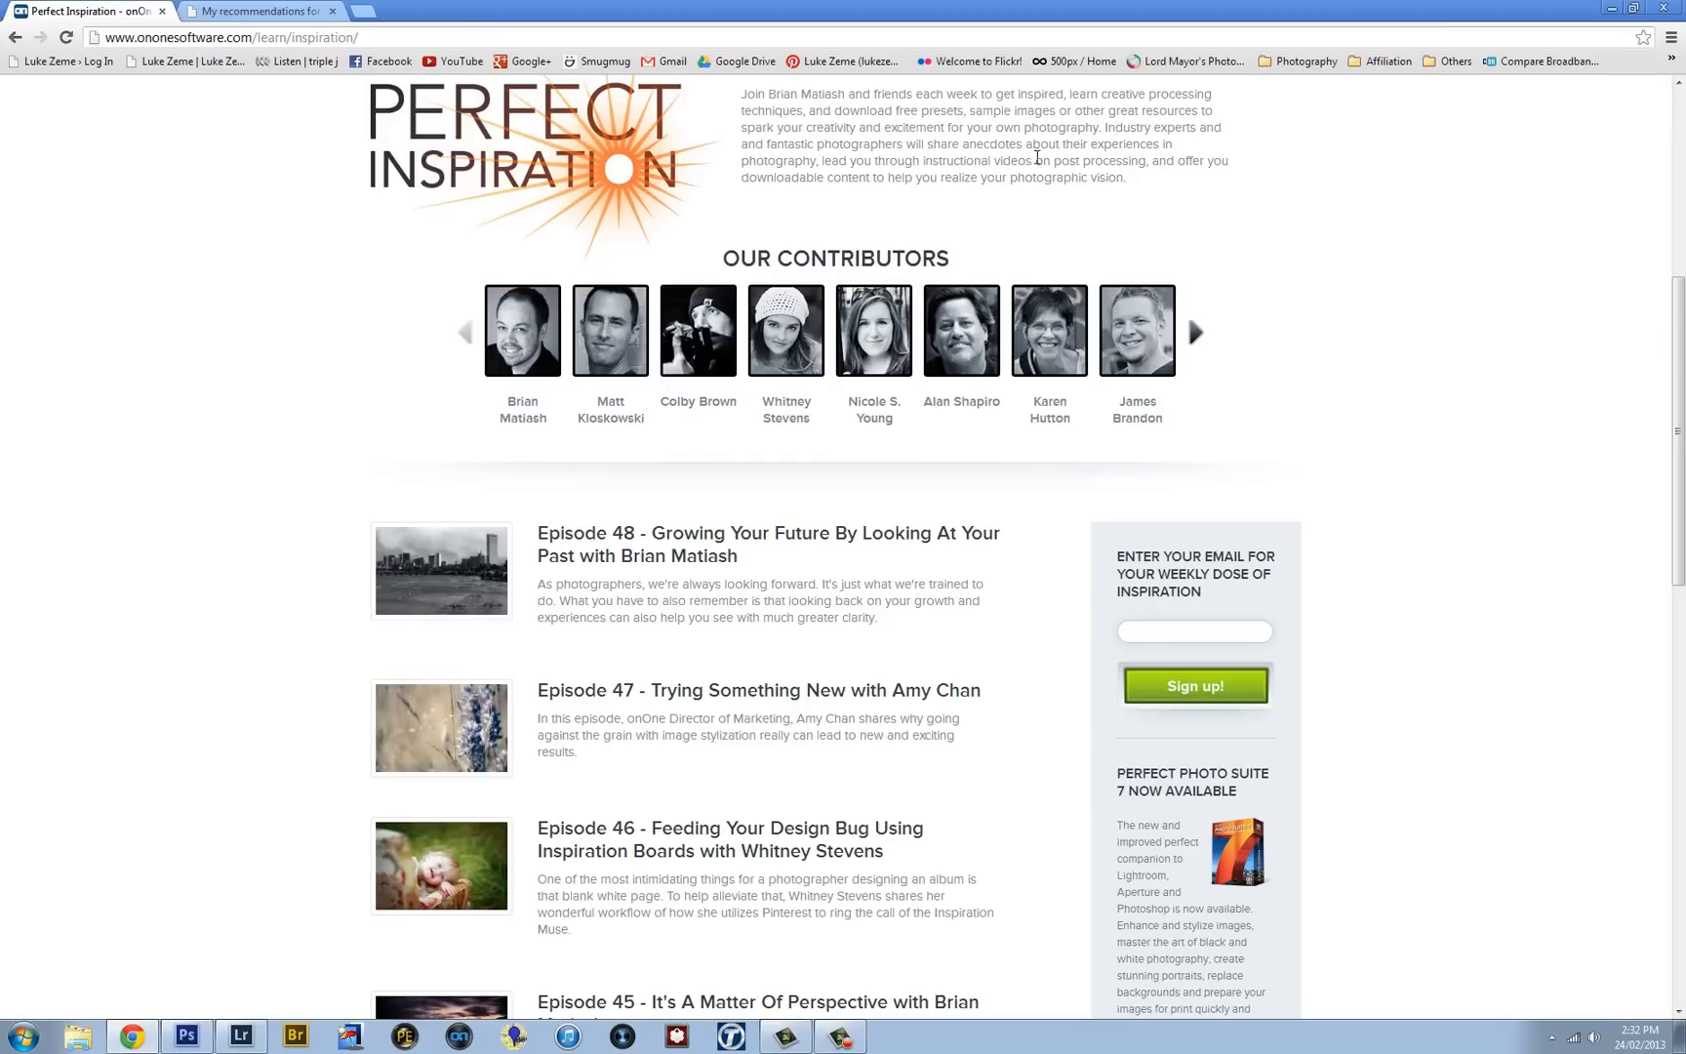
pyautogui.moveTo(907, 166)
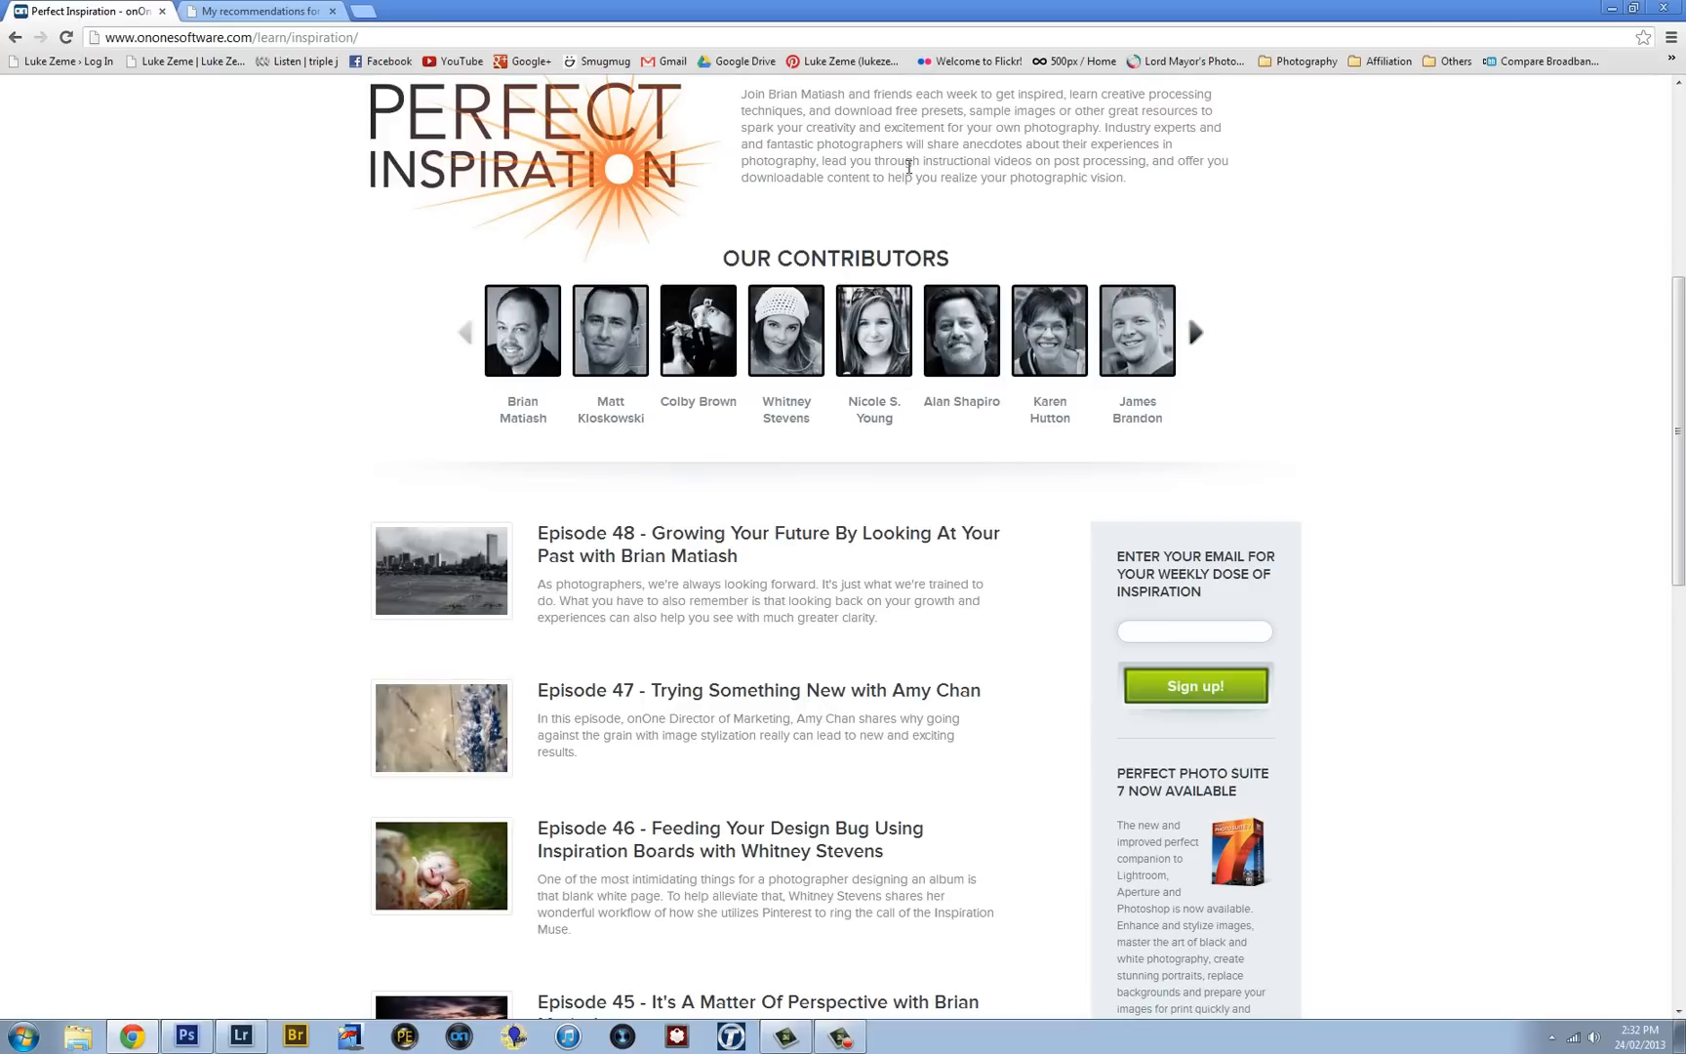
pyautogui.moveTo(1632, 356)
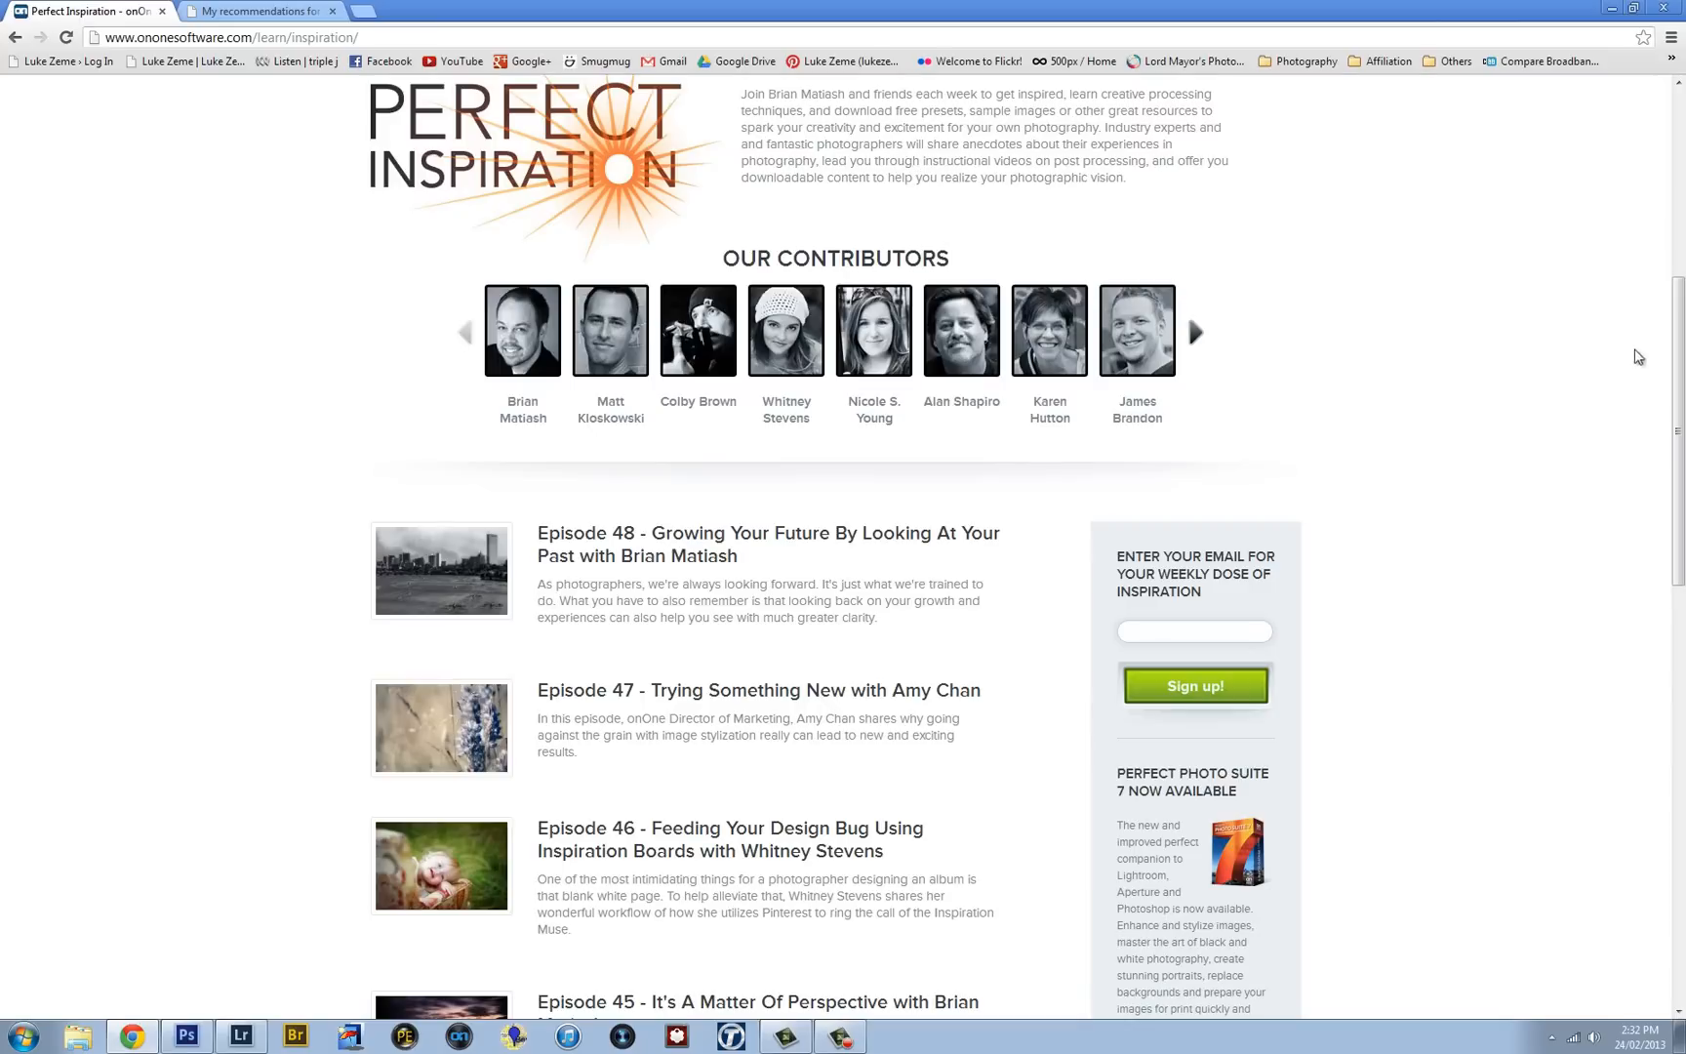
pyautogui.scroll(-3)
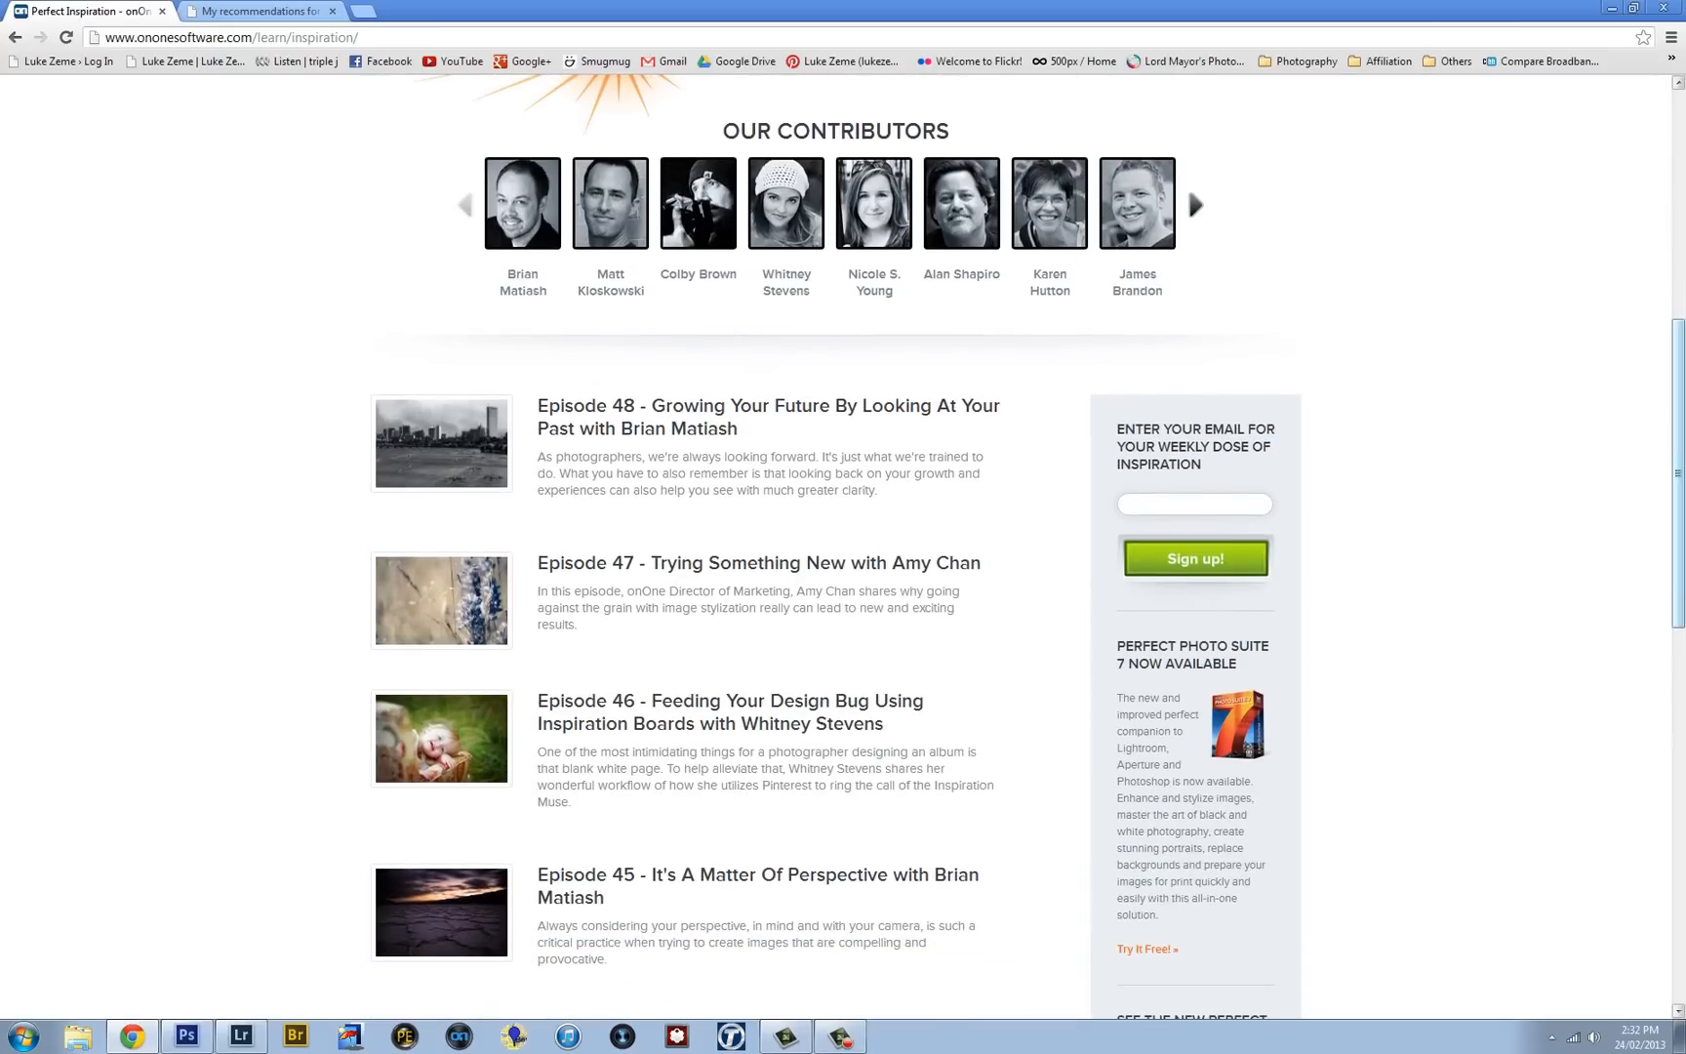
pyautogui.scroll(-3)
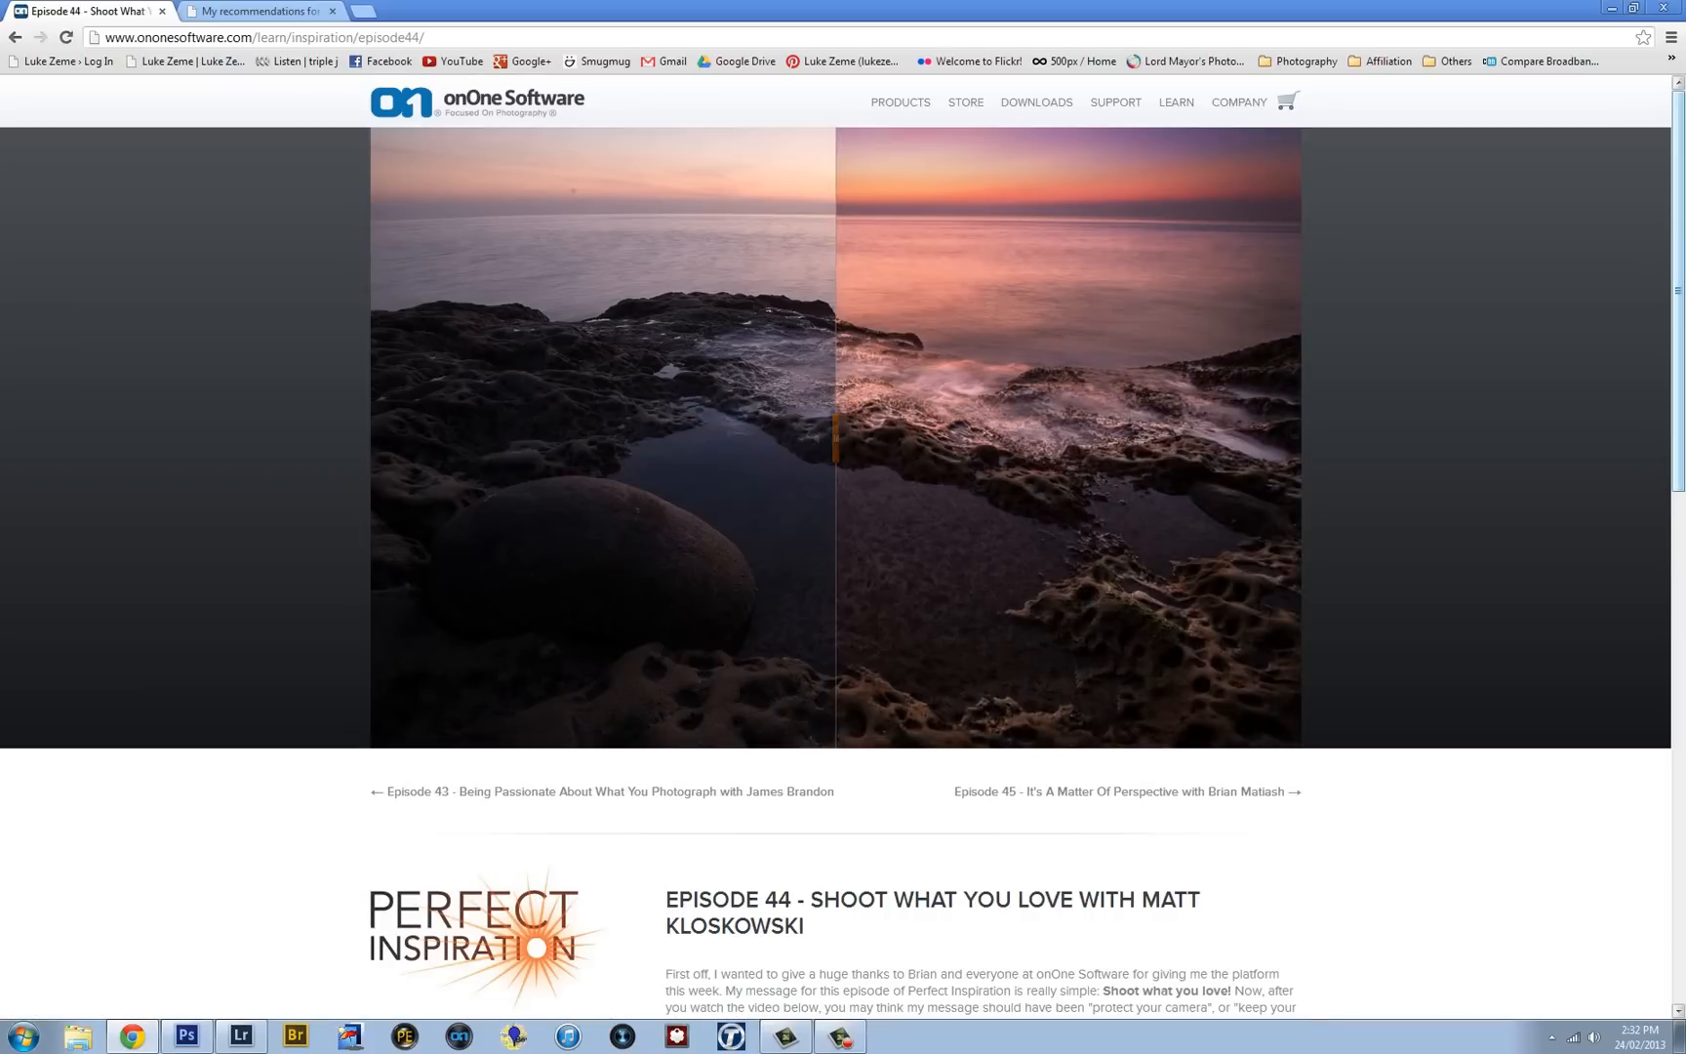
# Step: Compare Episode 44's before/after shoreline photo, then download its free extras
pyautogui.scroll(-3)
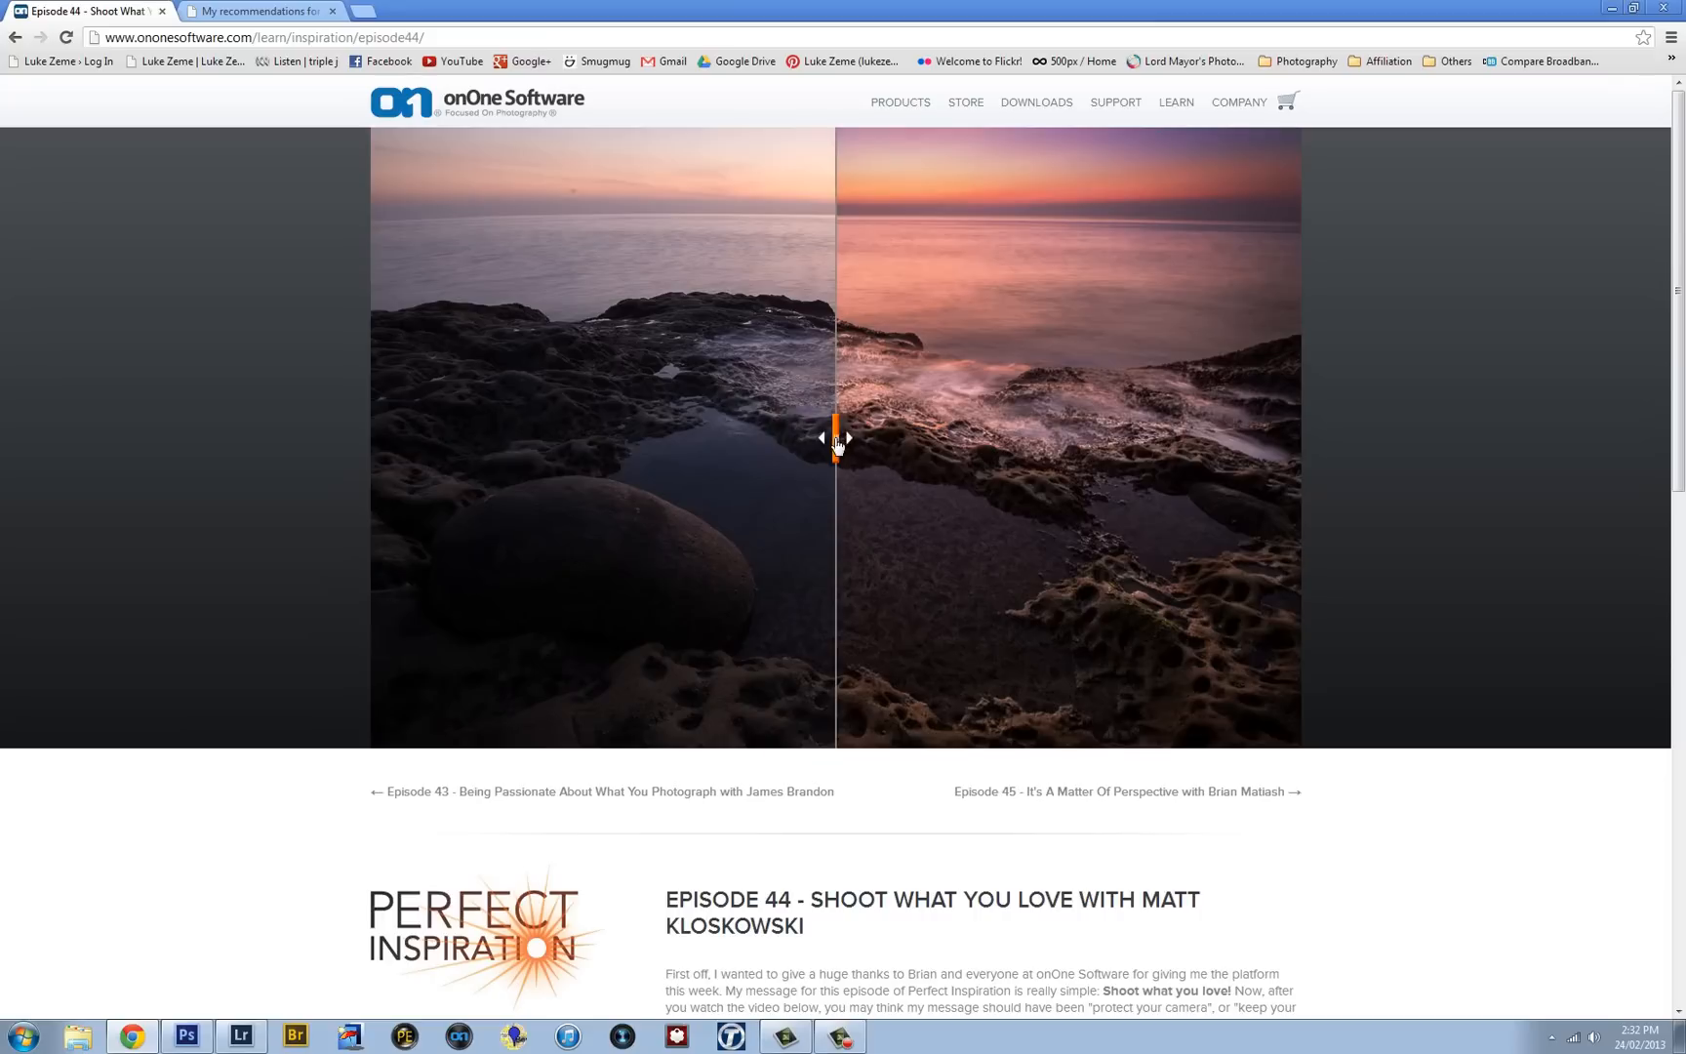
pyautogui.moveTo(836, 438); pyautogui.dragTo(375, 428)
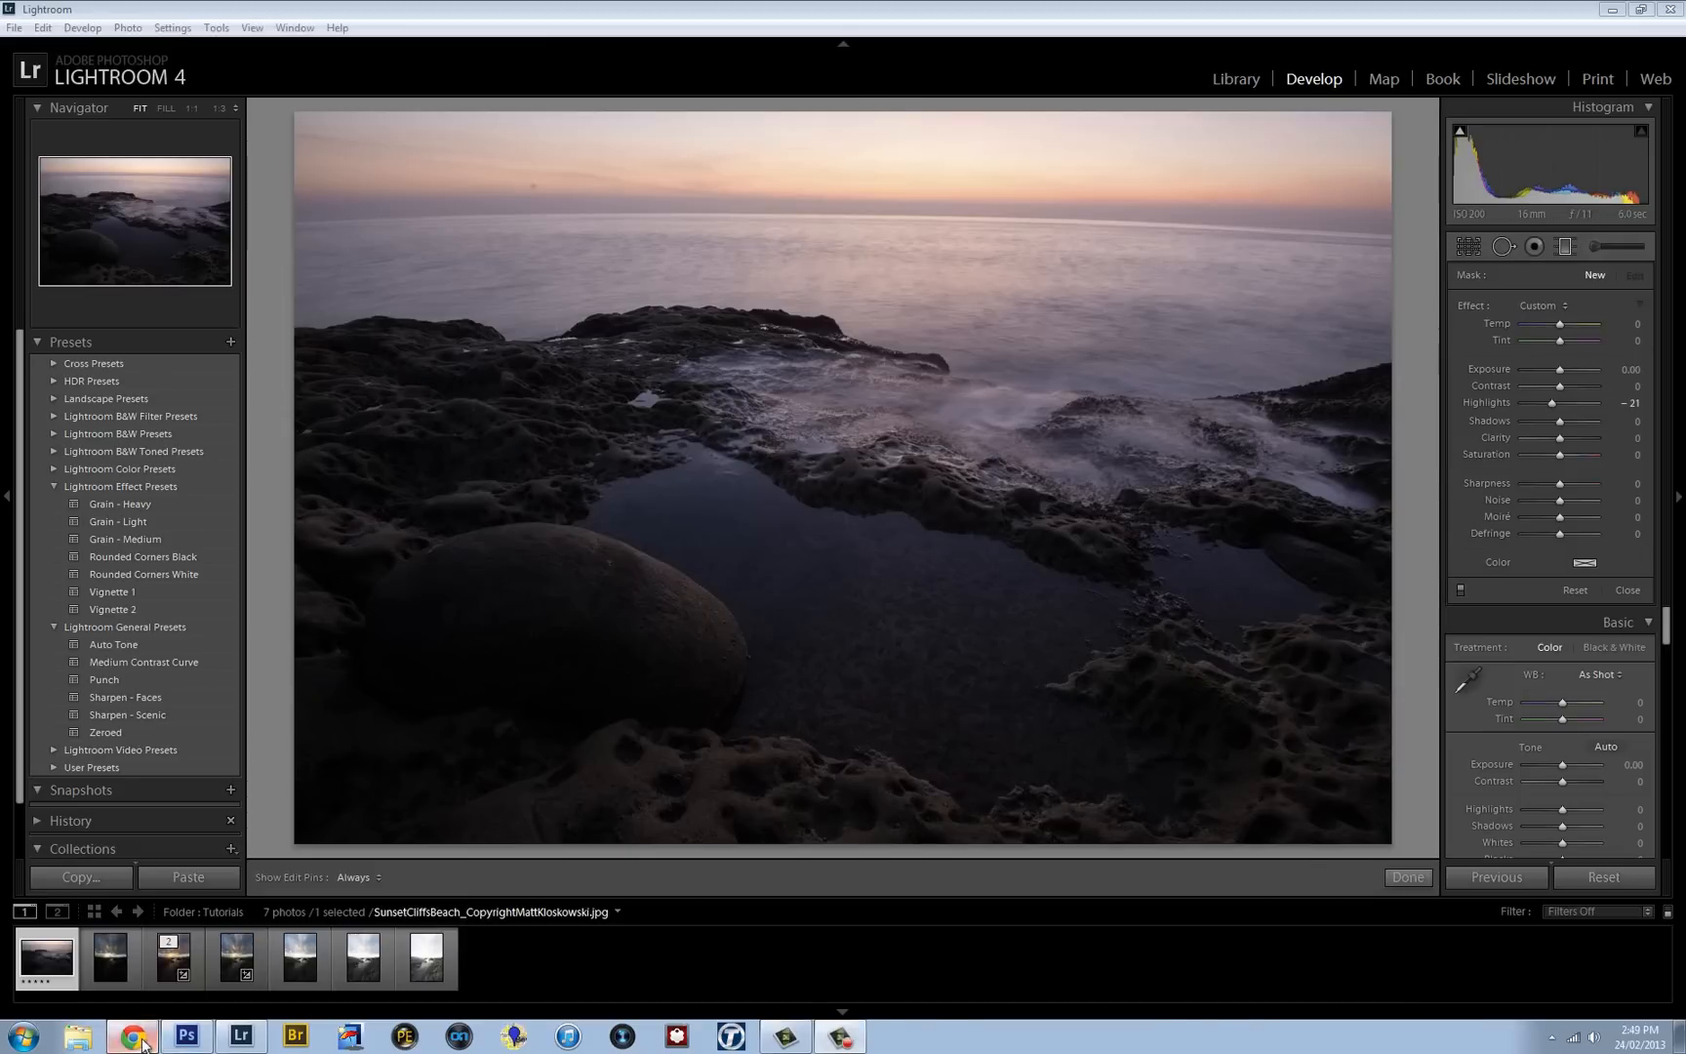
pyautogui.click(132, 1035)
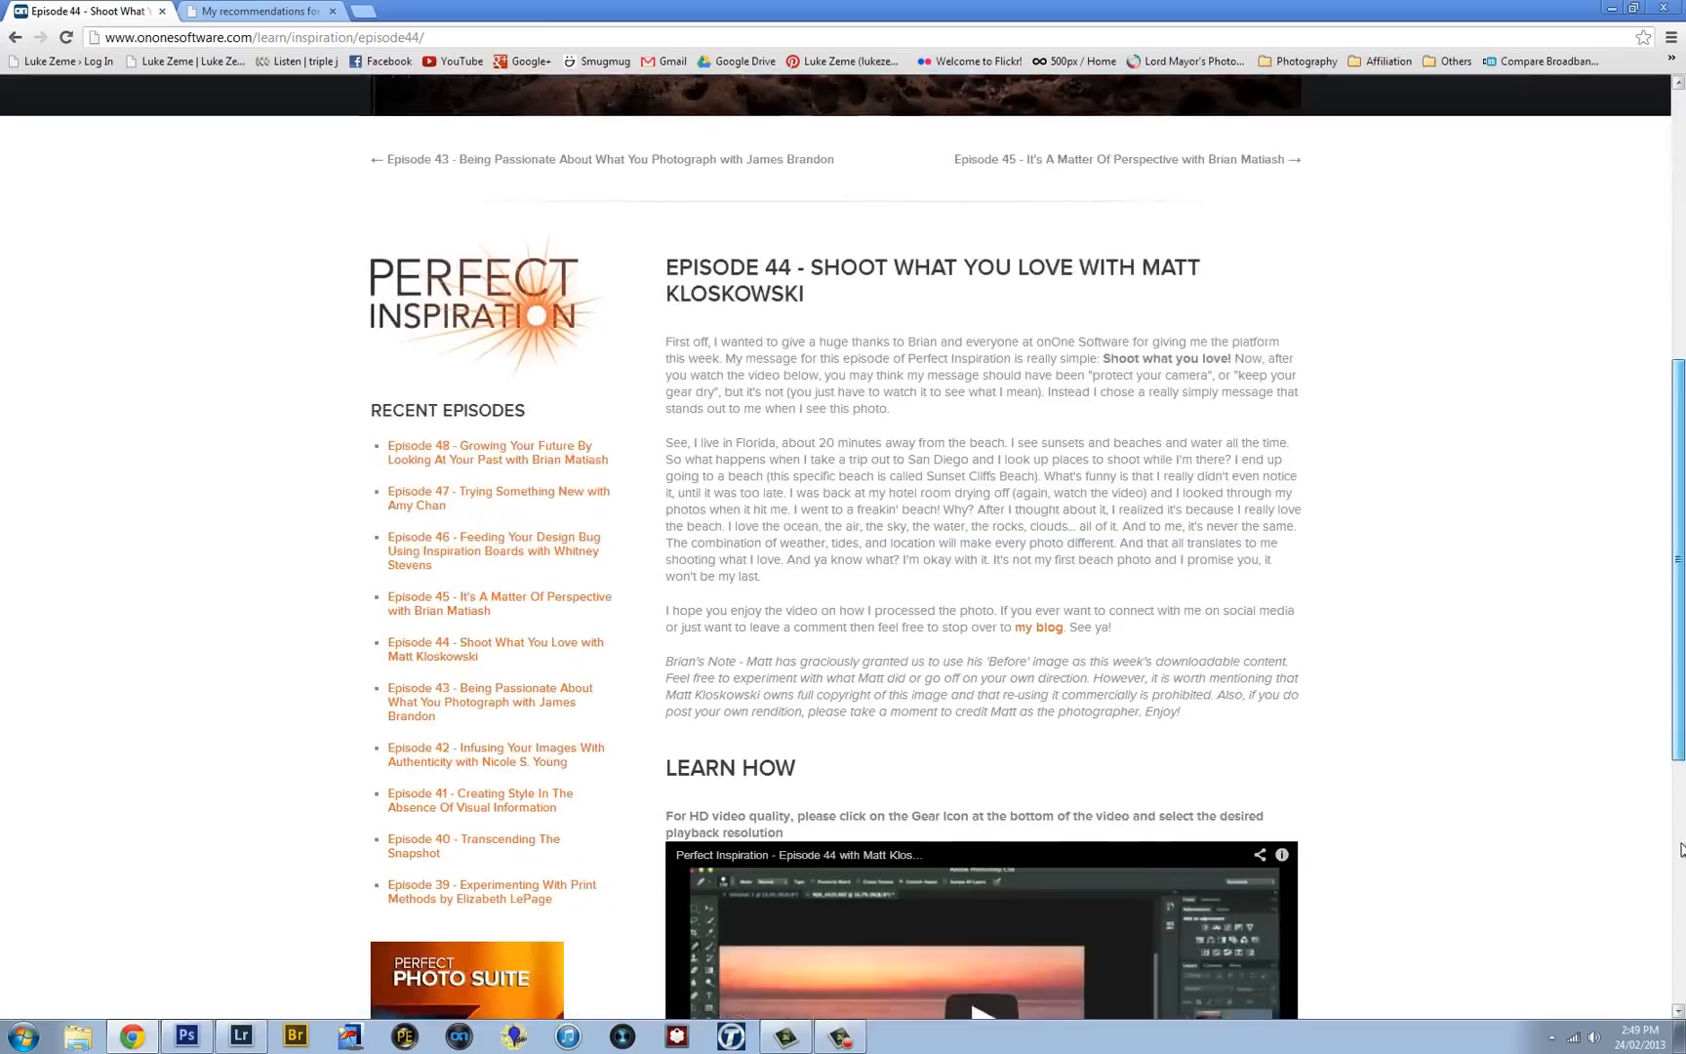
pyautogui.scroll(-3)
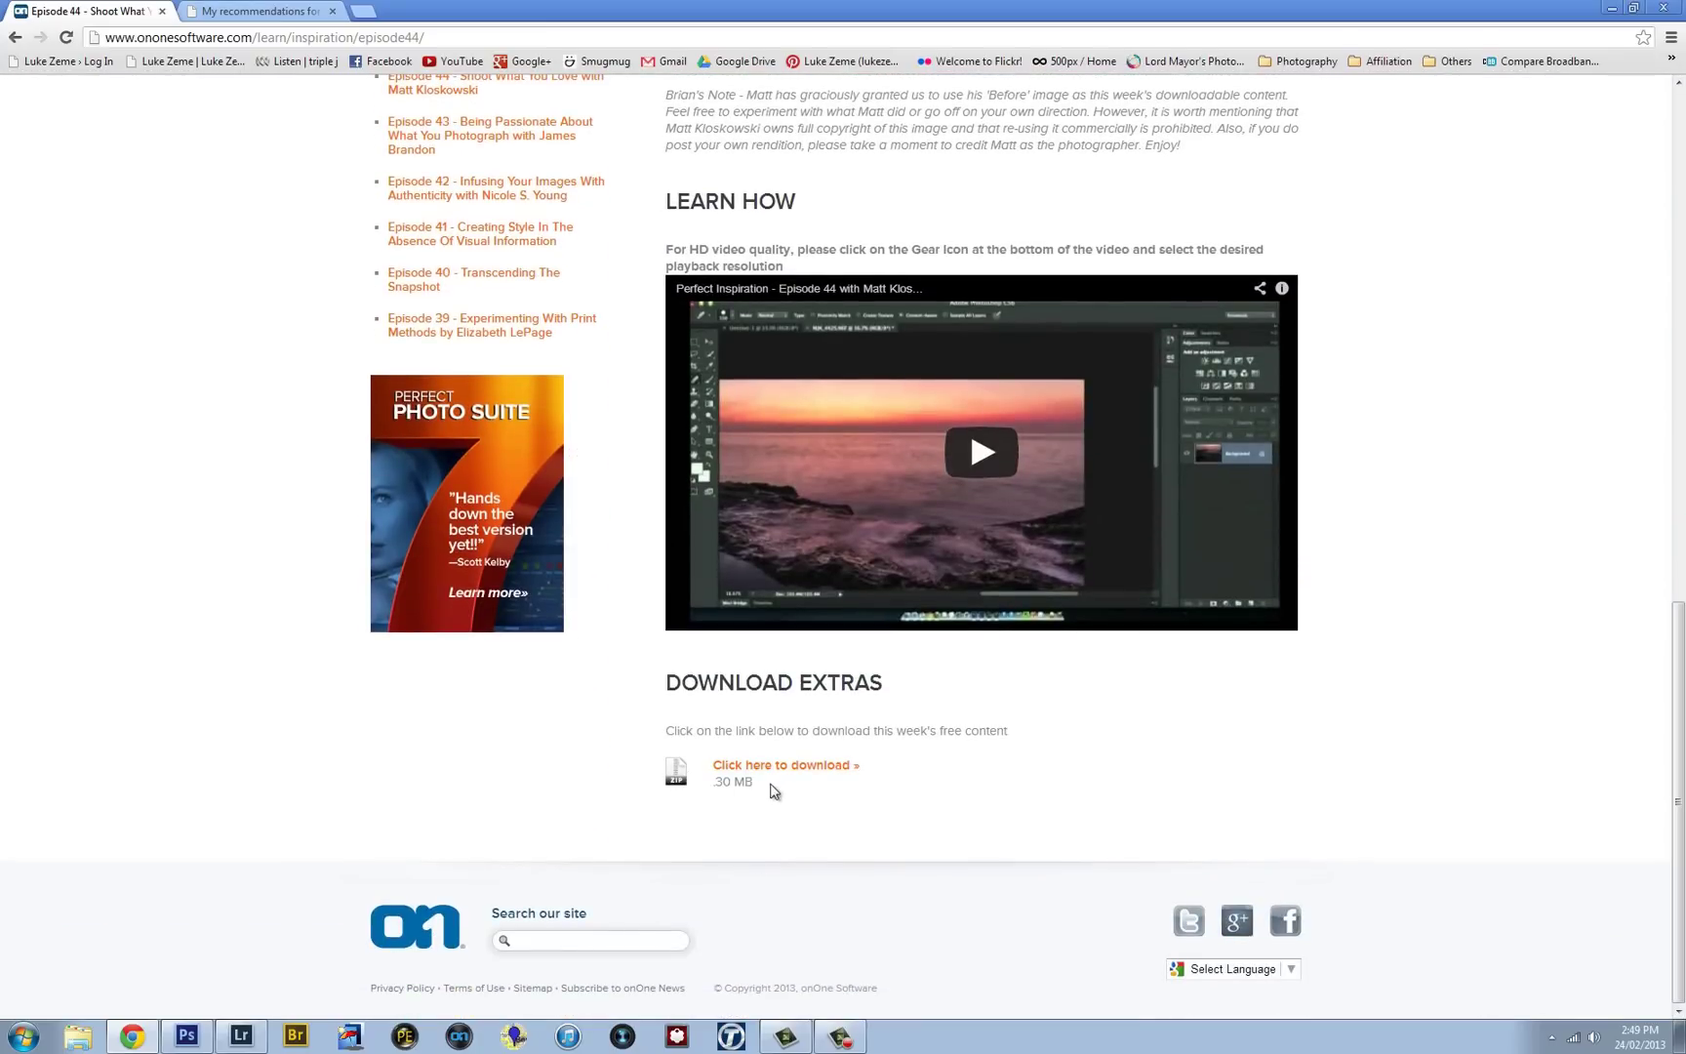
pyautogui.click(239, 1035)
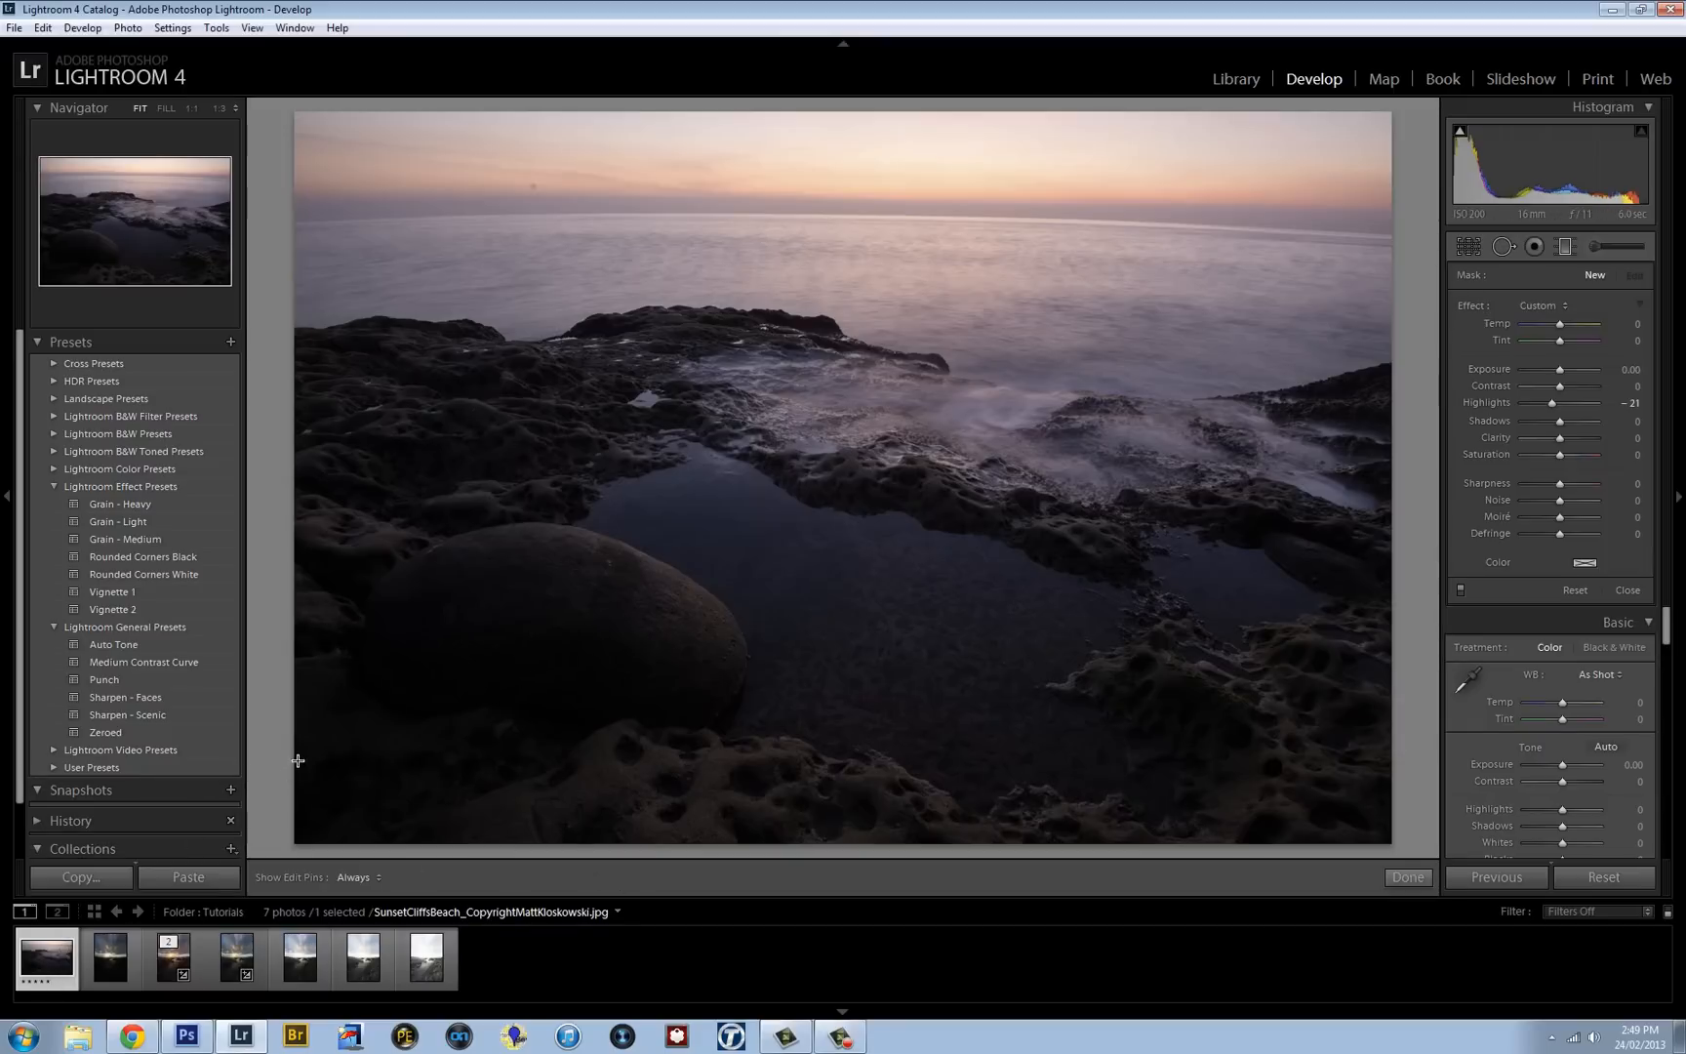
pyautogui.moveTo(949, 703)
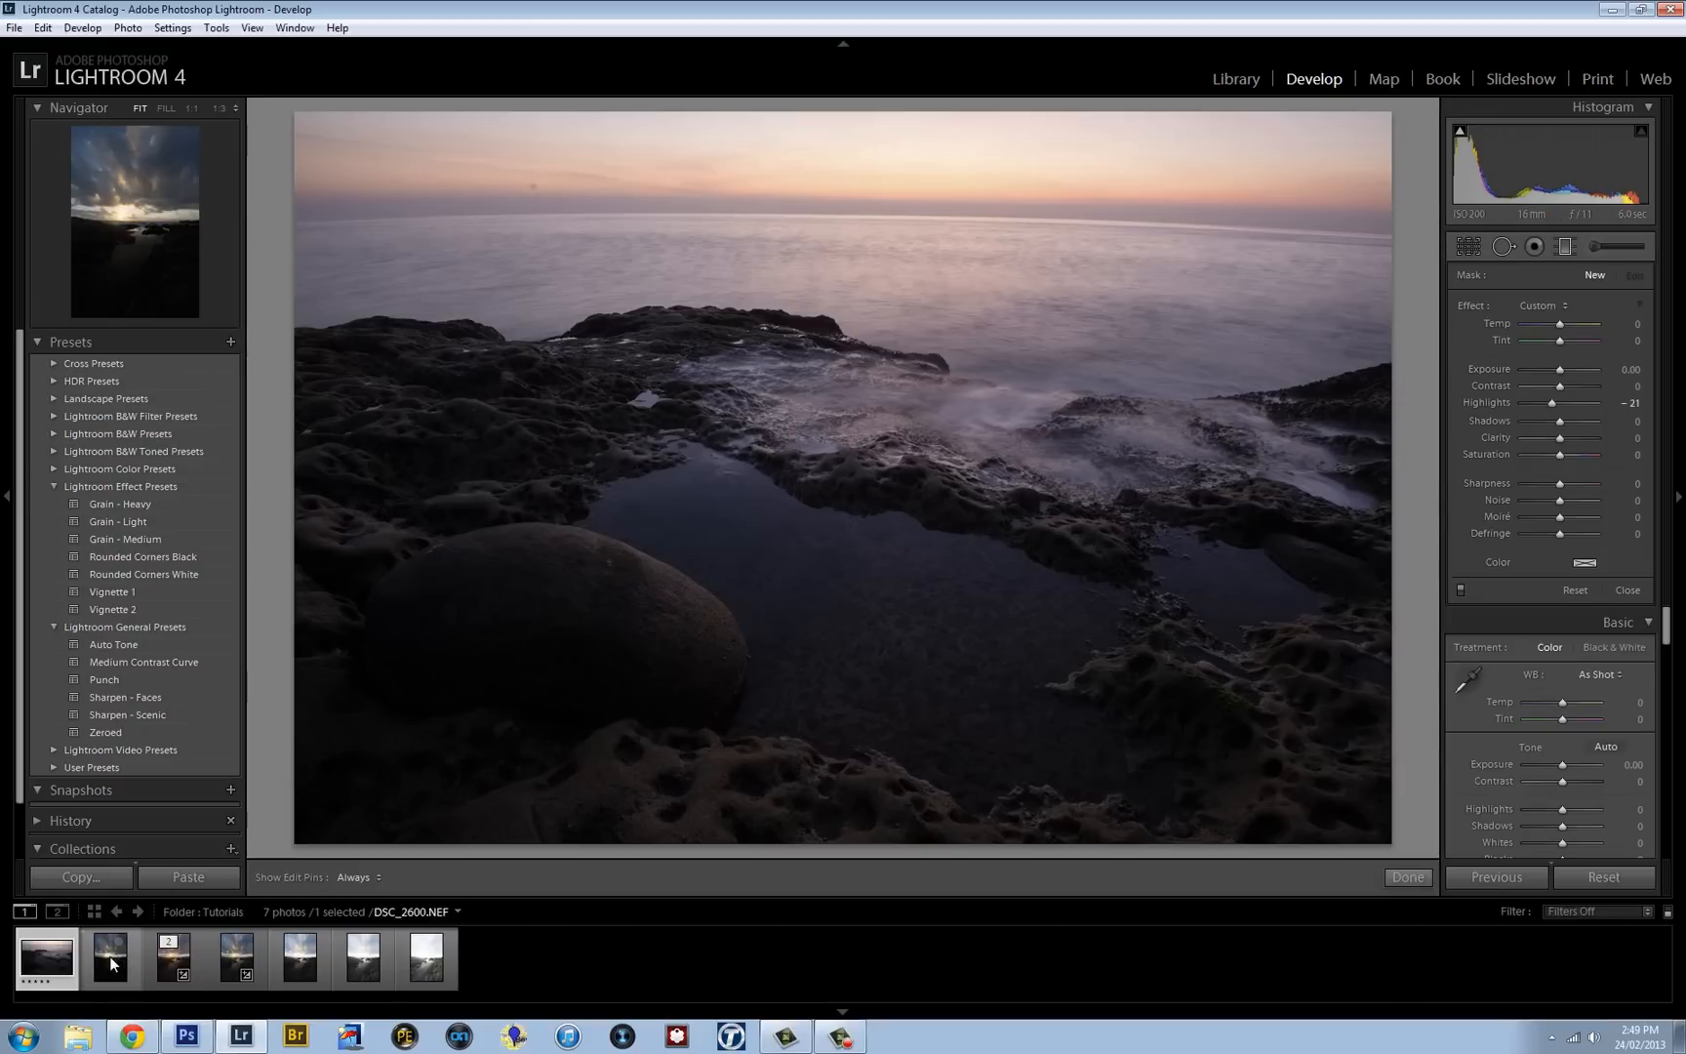
# Step: Preview the tutorial folder's shoreline shots and settle on DSC_2601.NEF, the dramatic sunrise
pyautogui.click(234, 959)
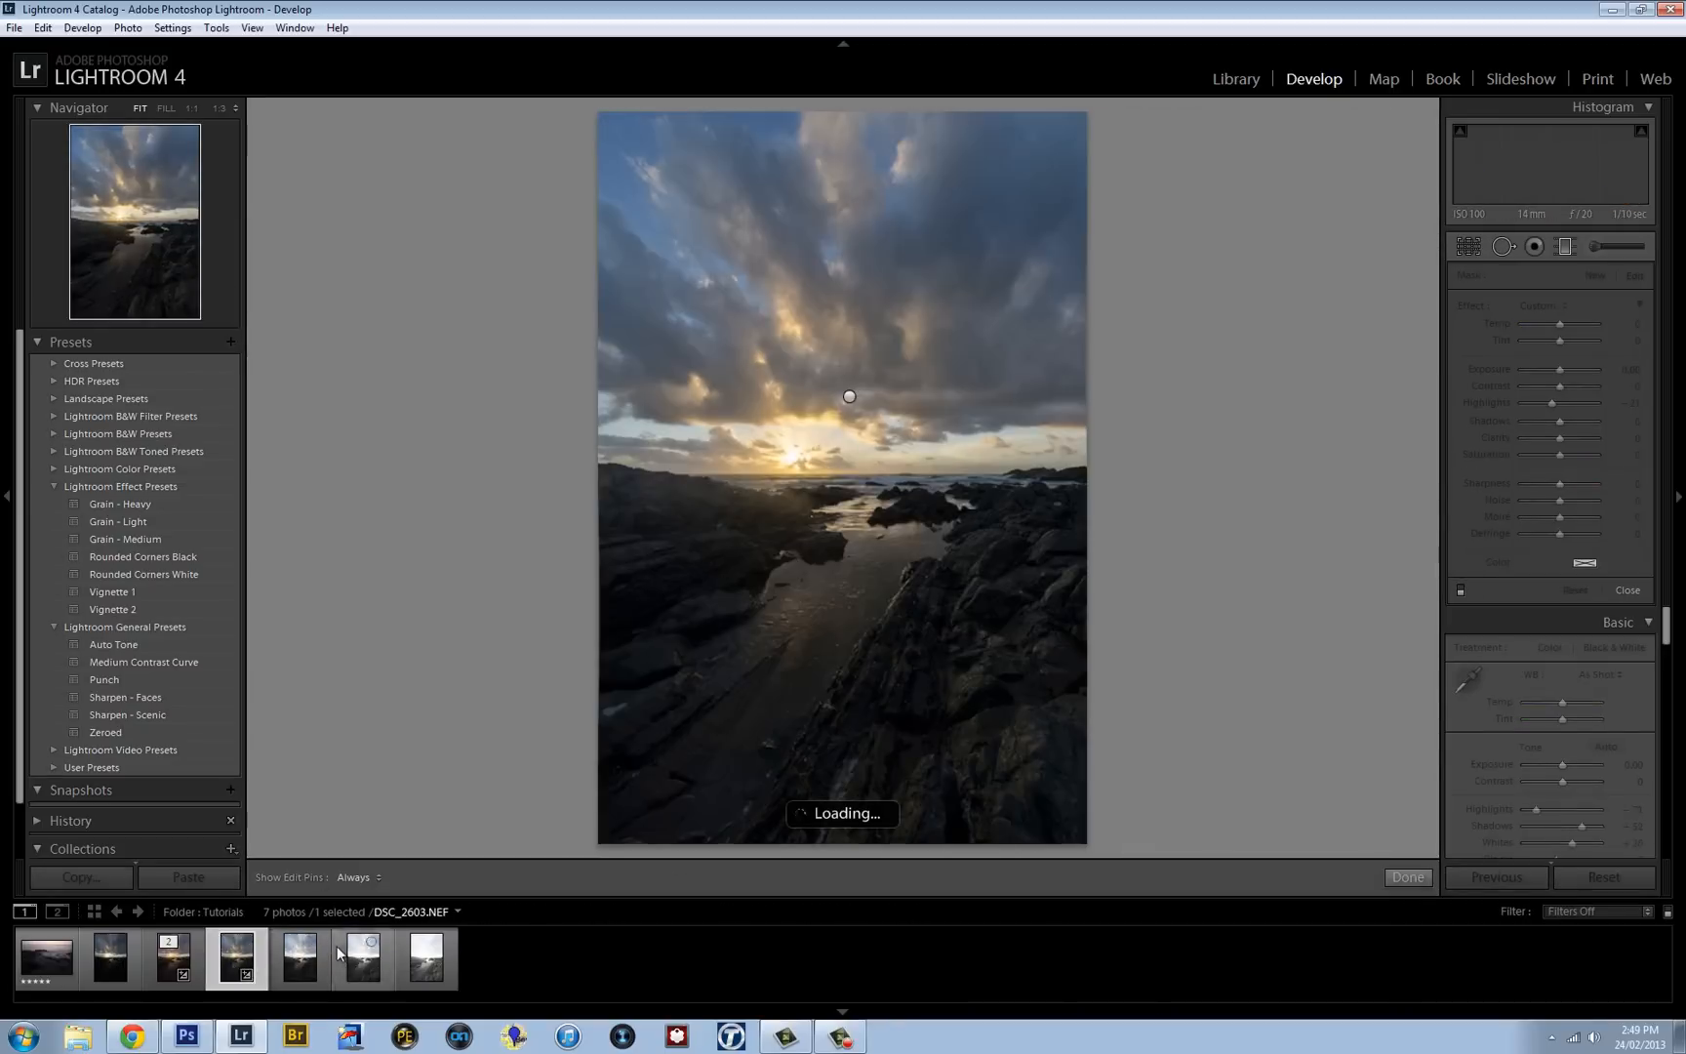
pyautogui.click(299, 958)
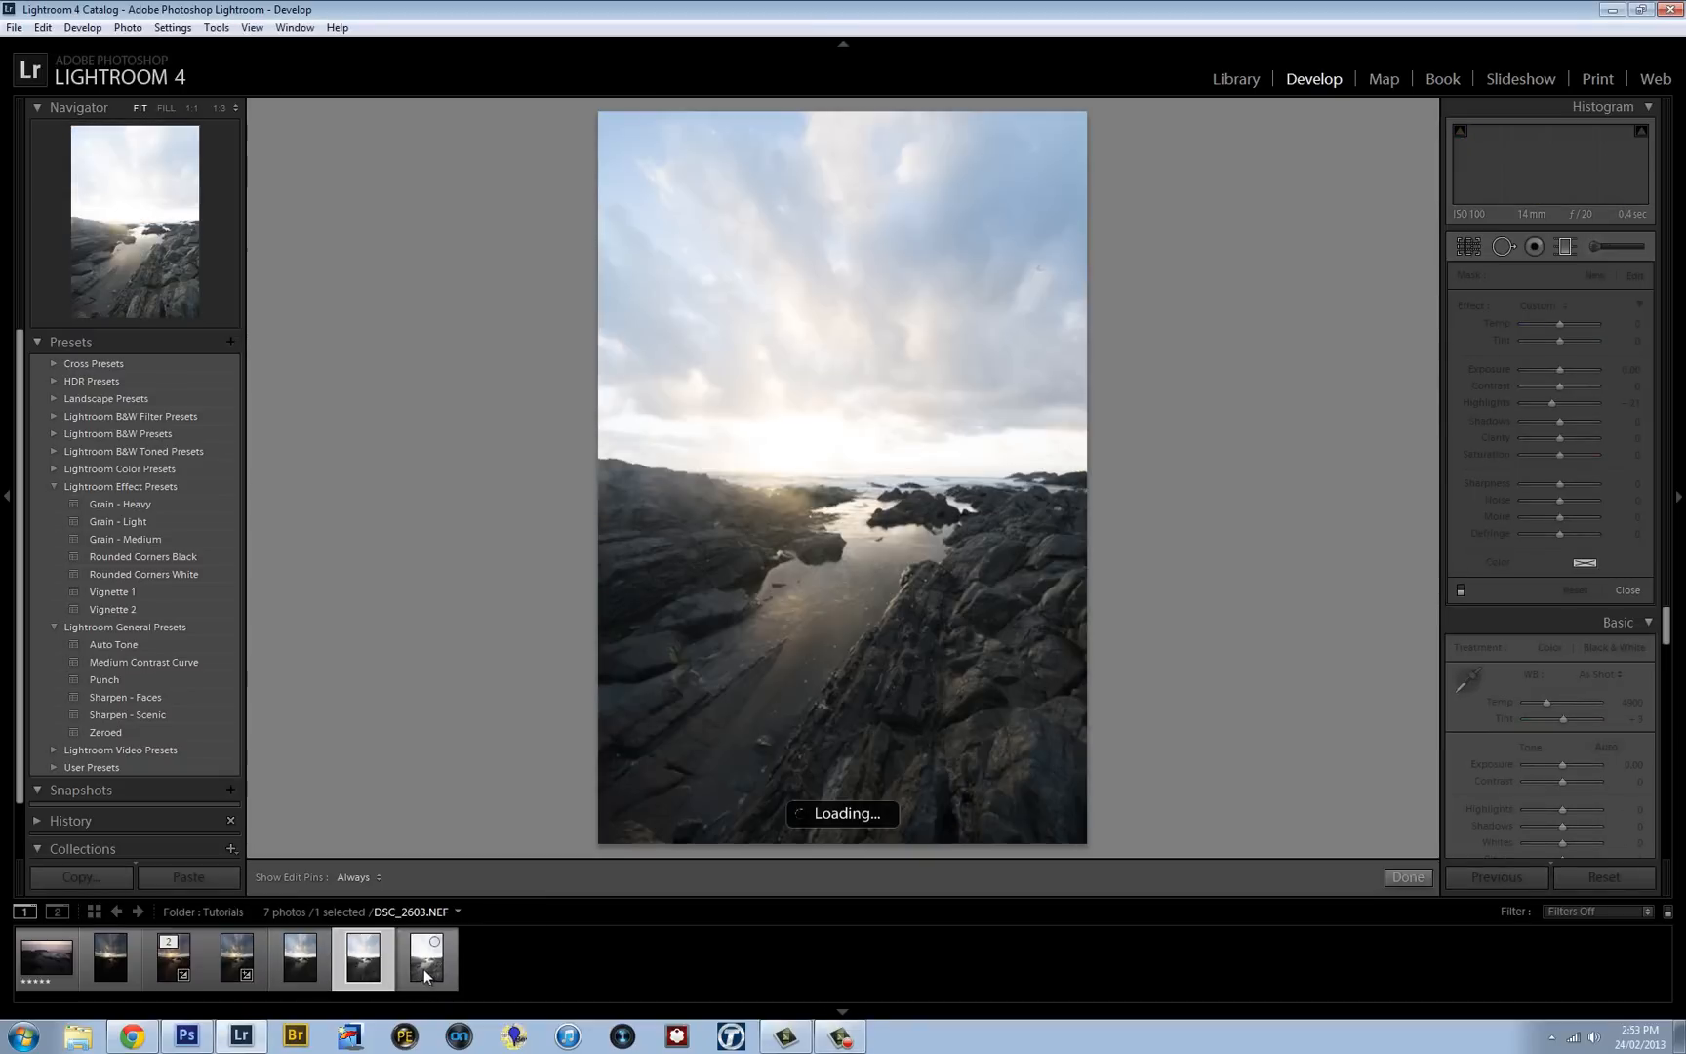
pyautogui.click(110, 959)
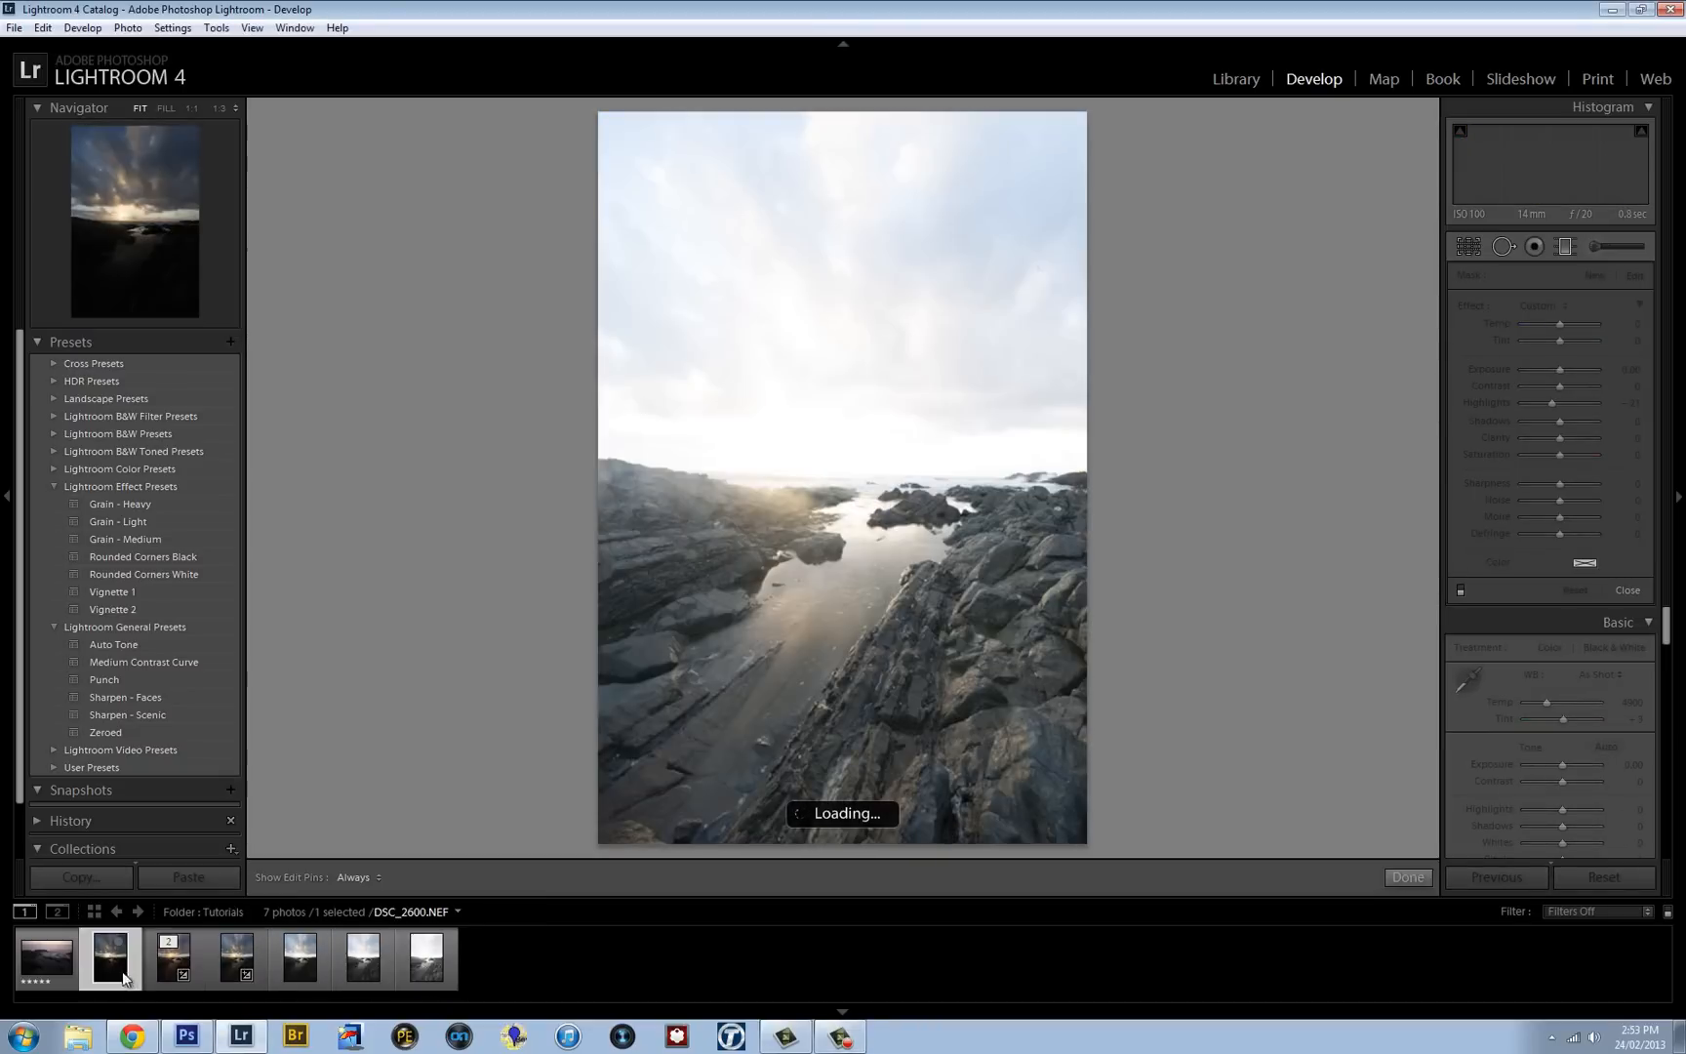
pyautogui.click(231, 957)
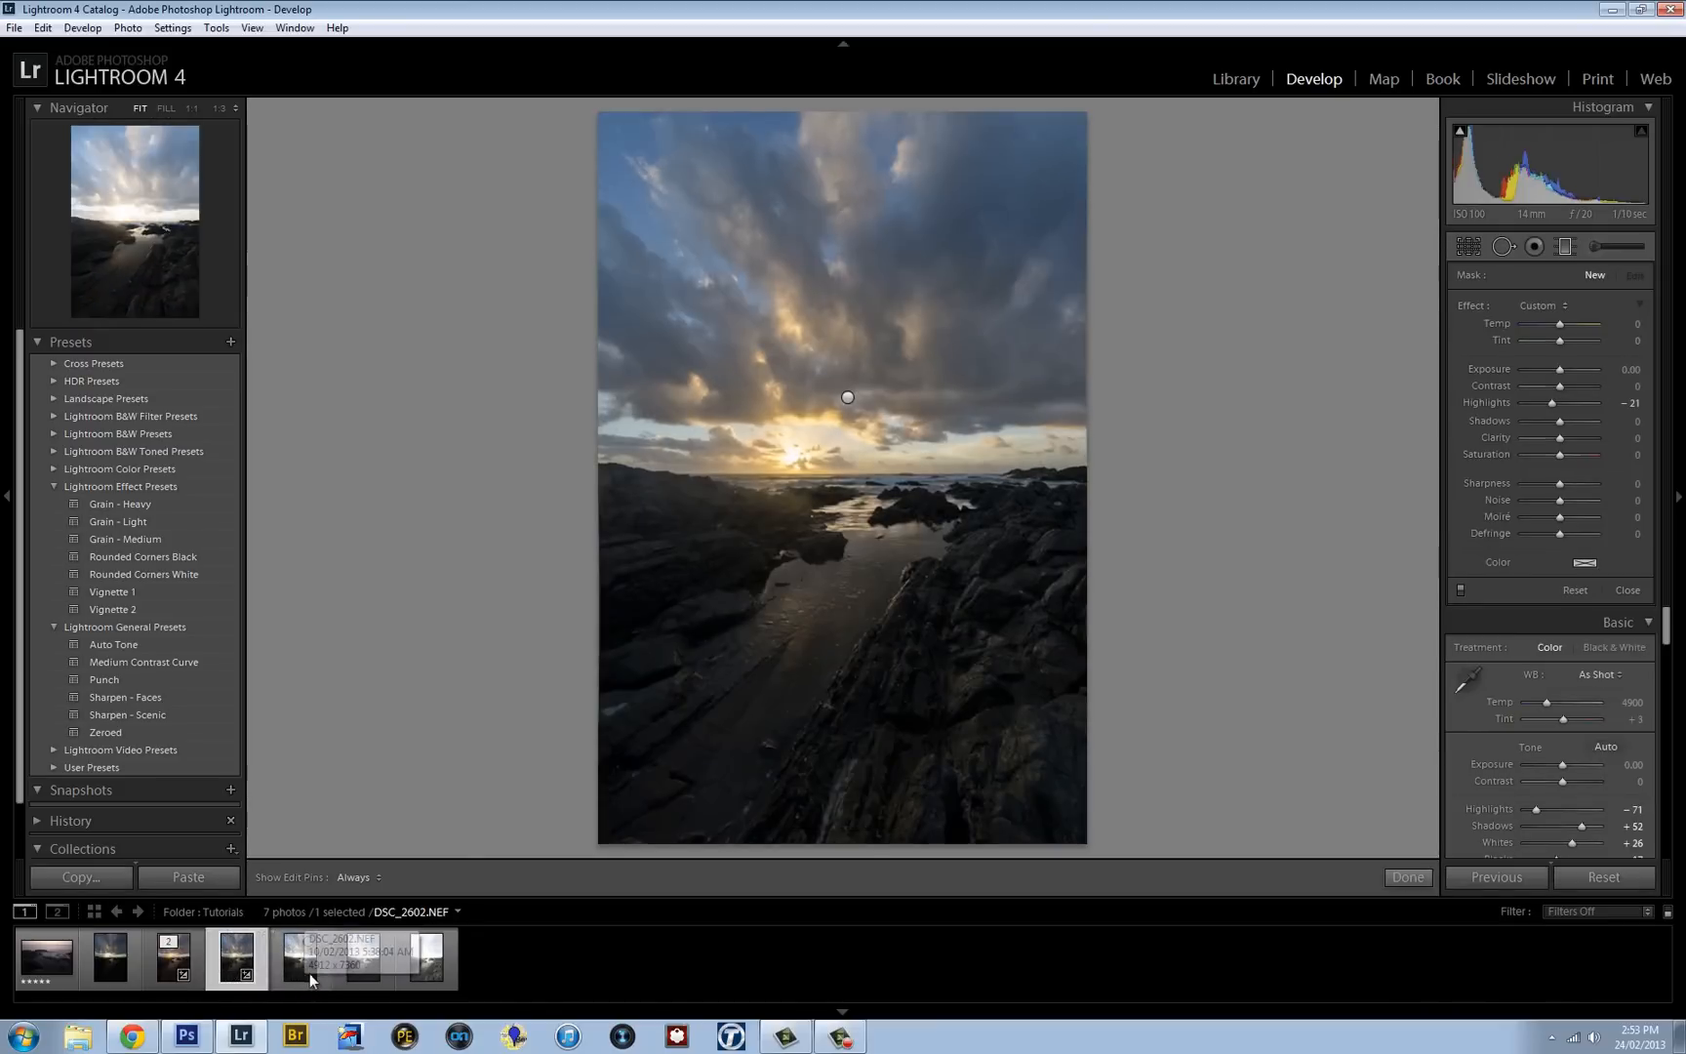
pyautogui.click(362, 958)
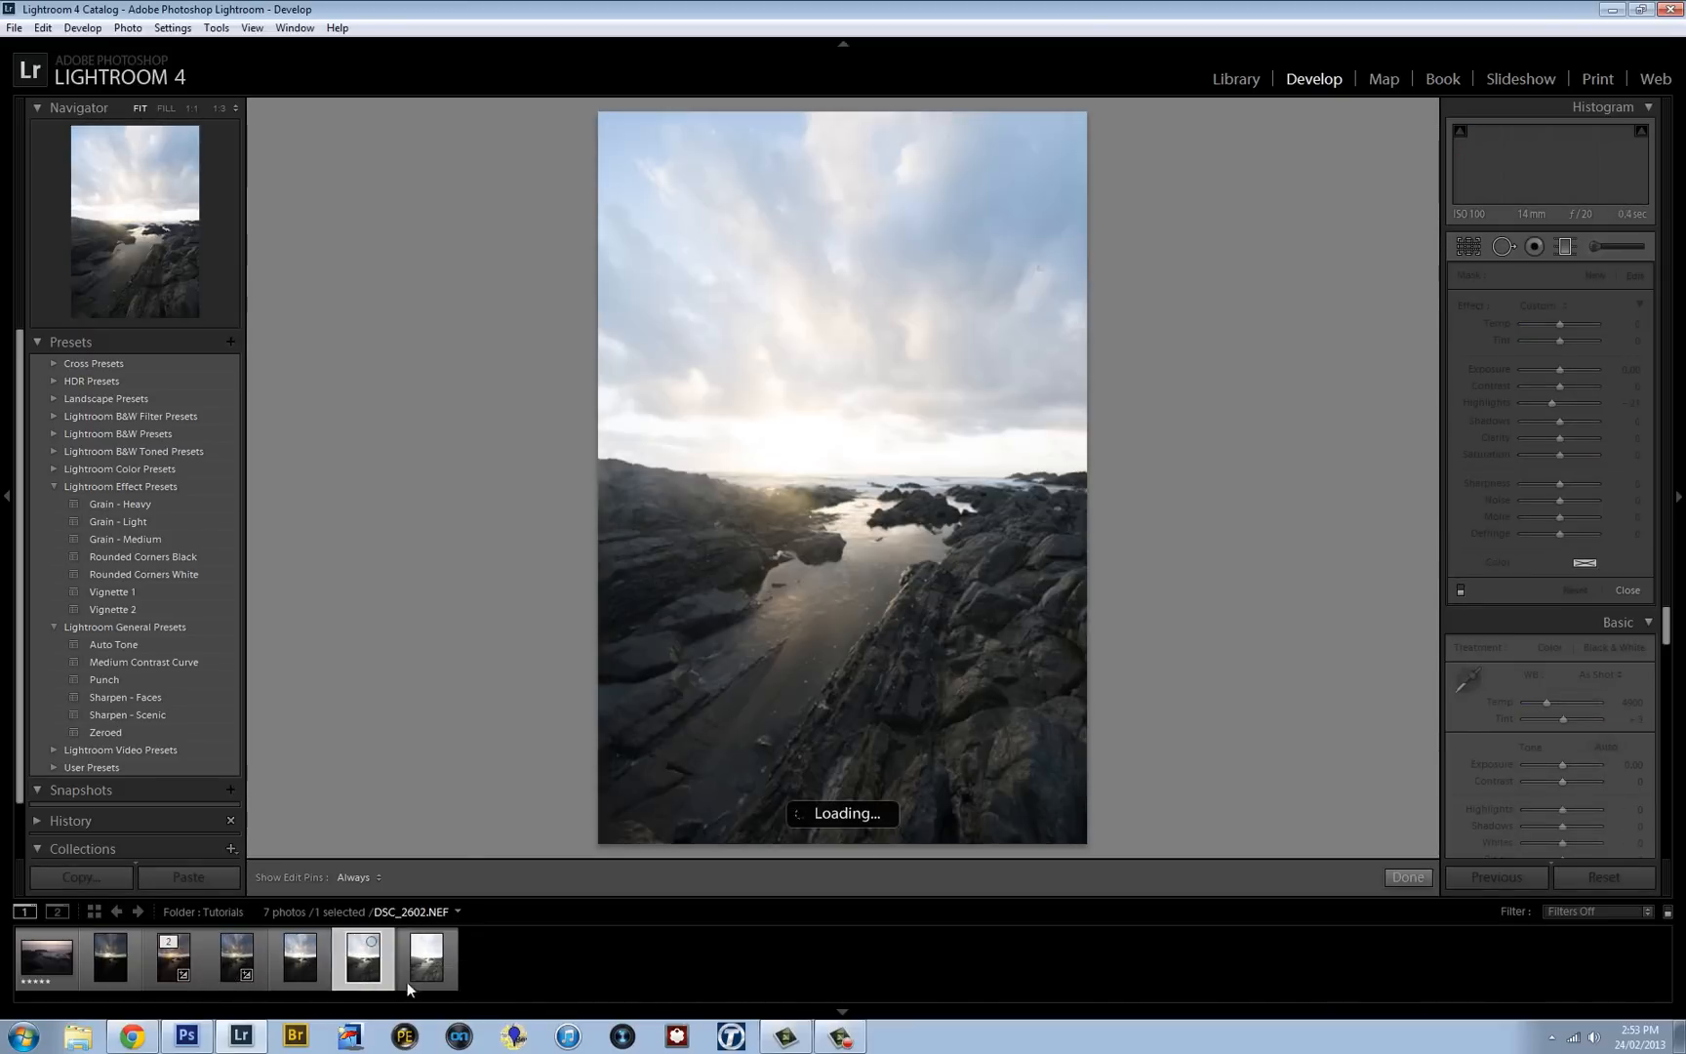
pyautogui.click(221, 959)
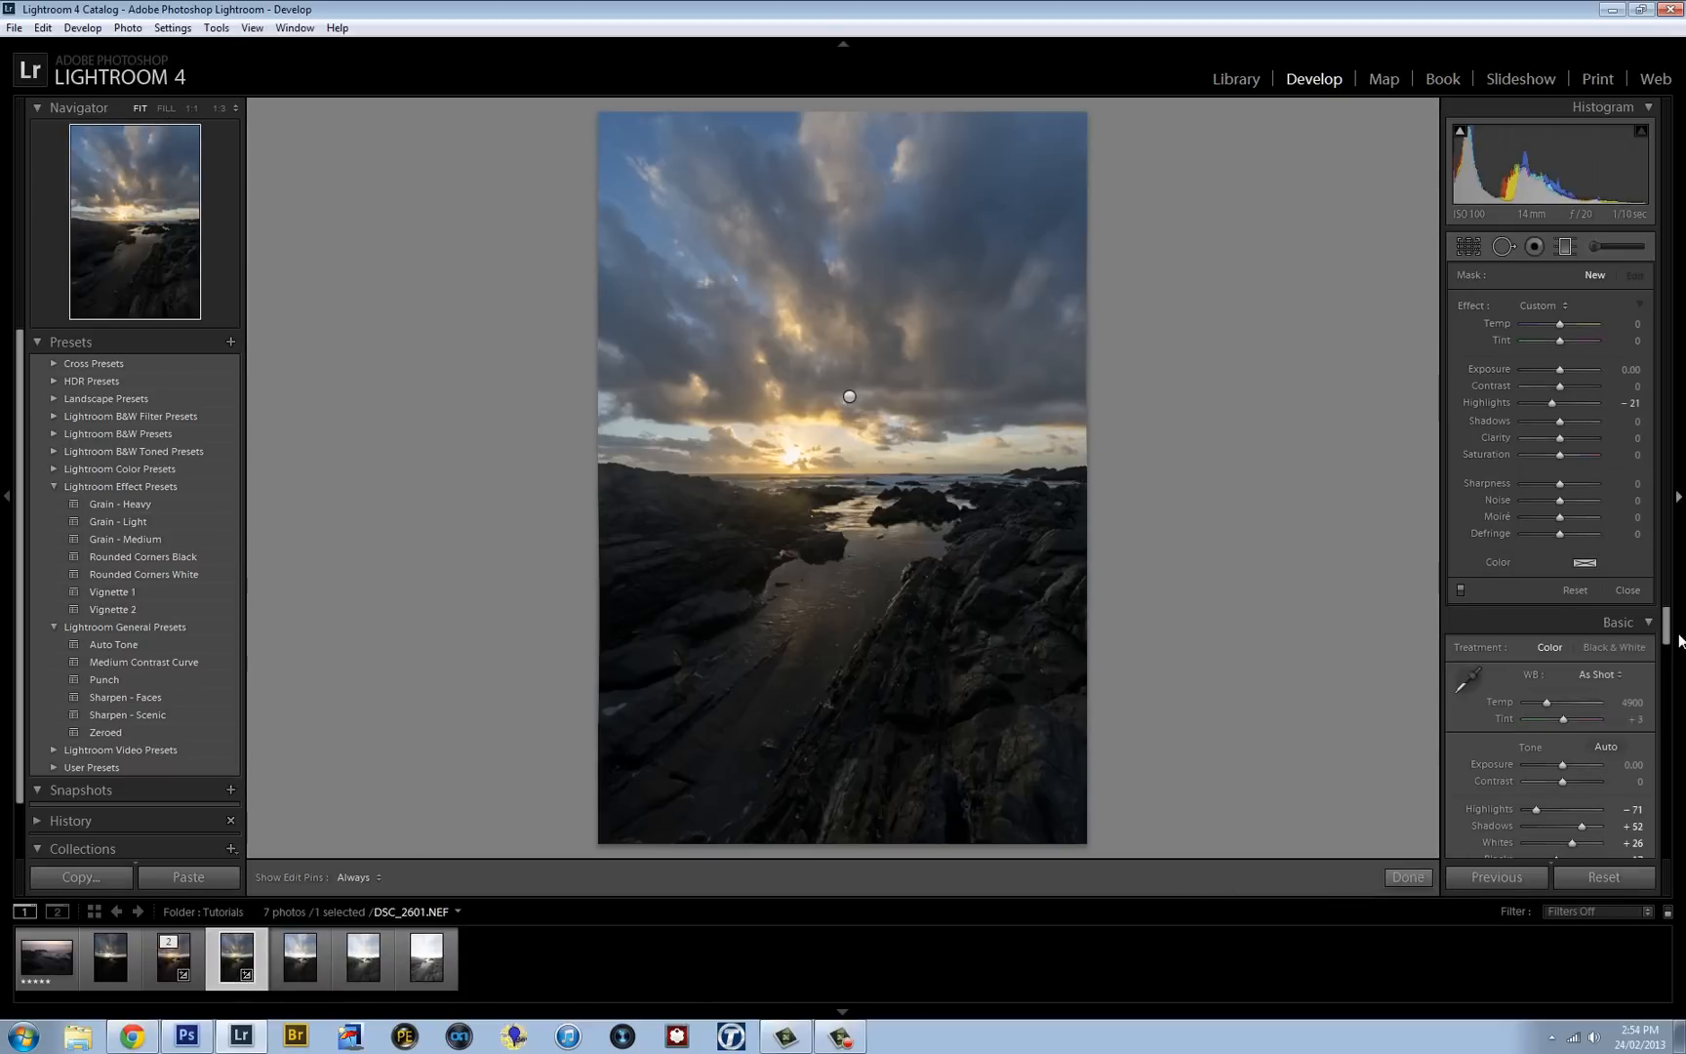
pyautogui.scroll(-3)
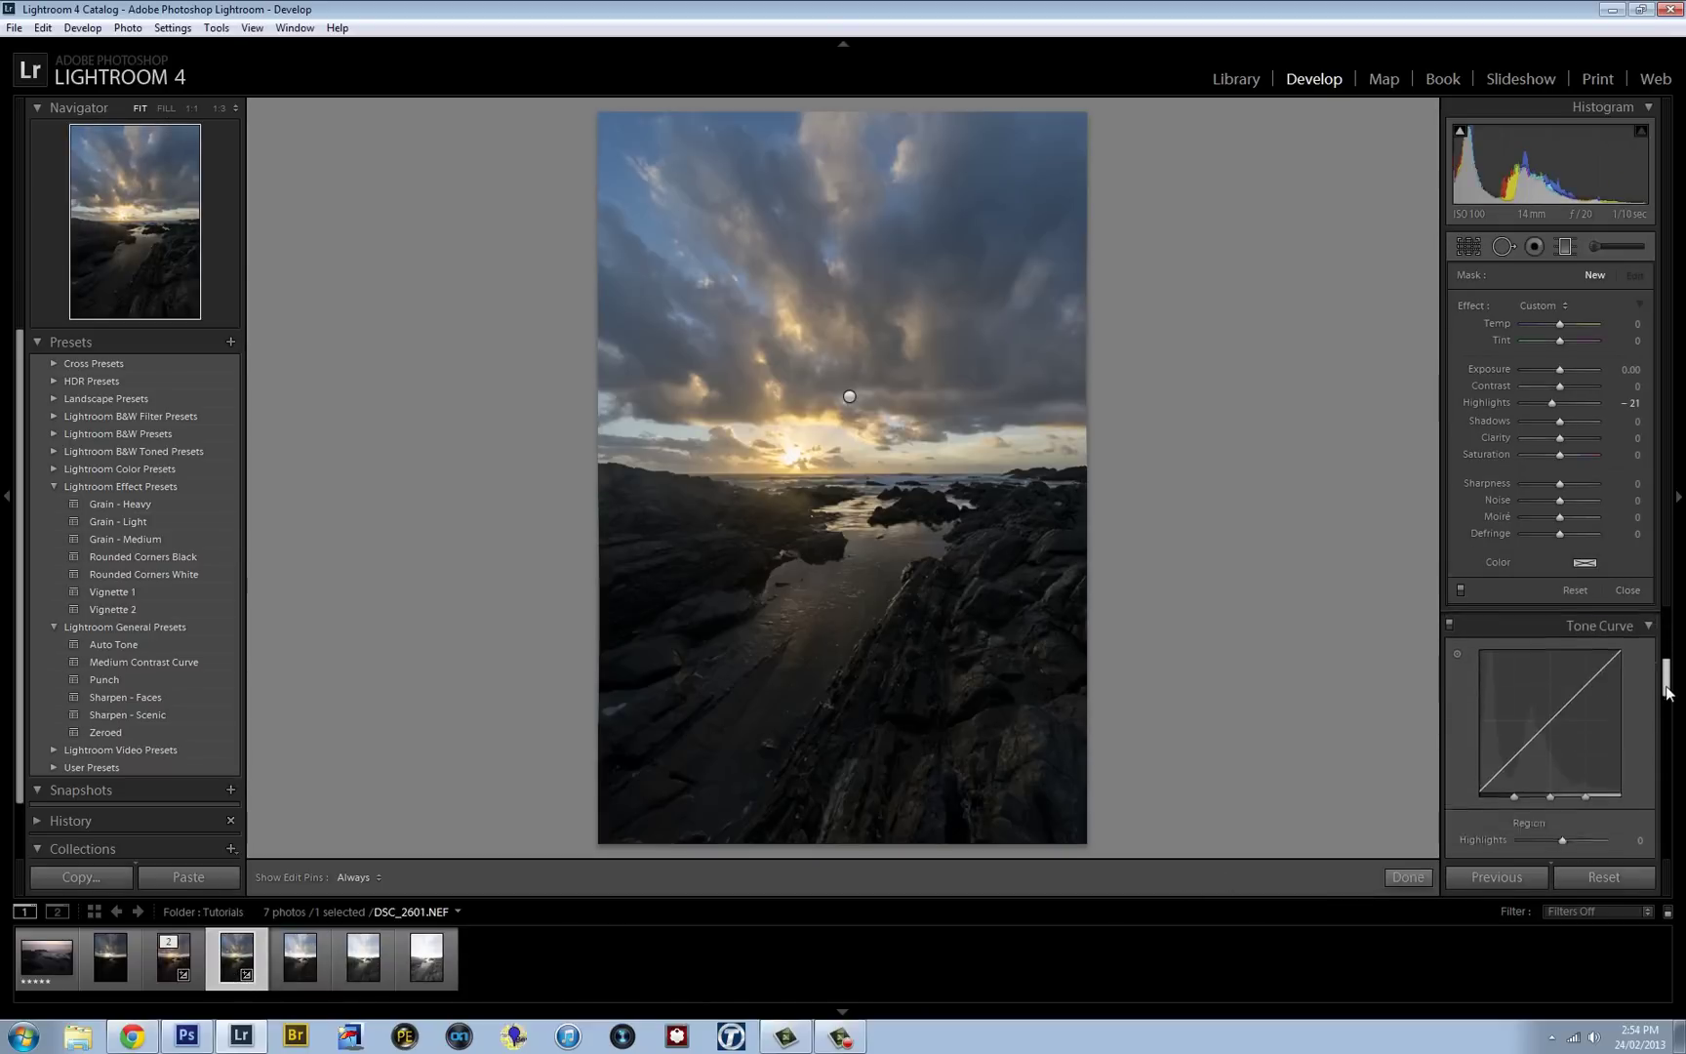
pyautogui.scroll(-3)
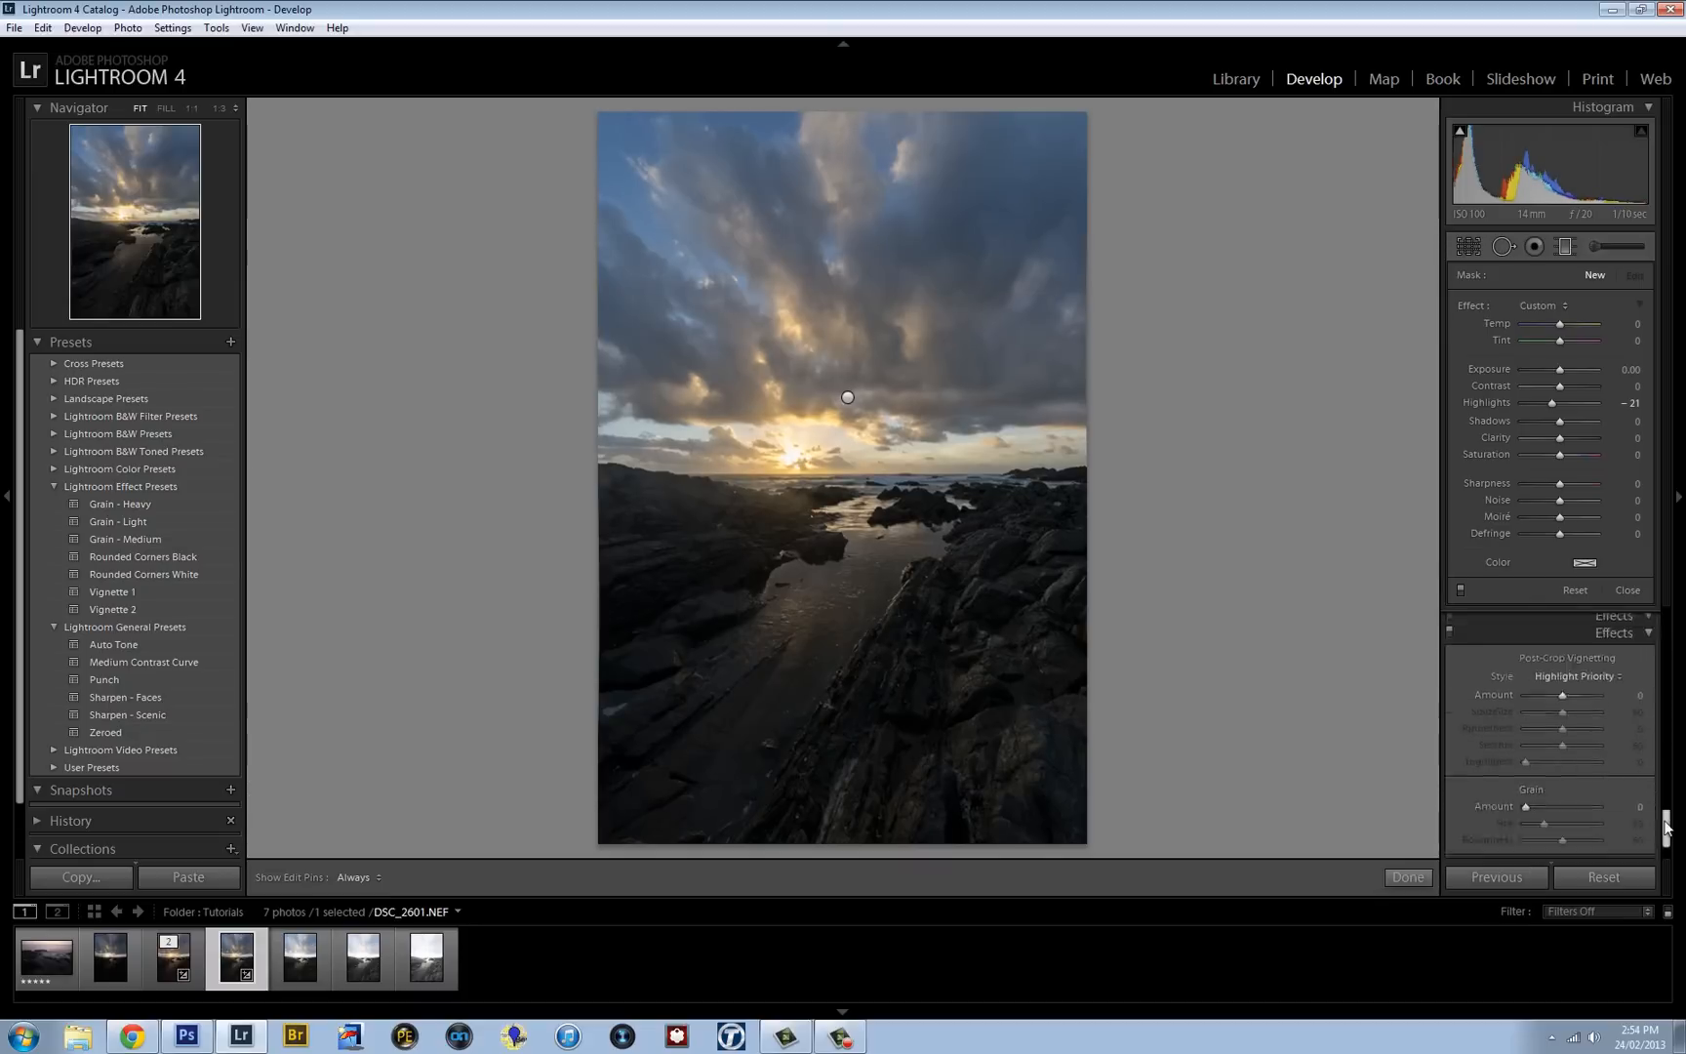
pyautogui.scroll(-3)
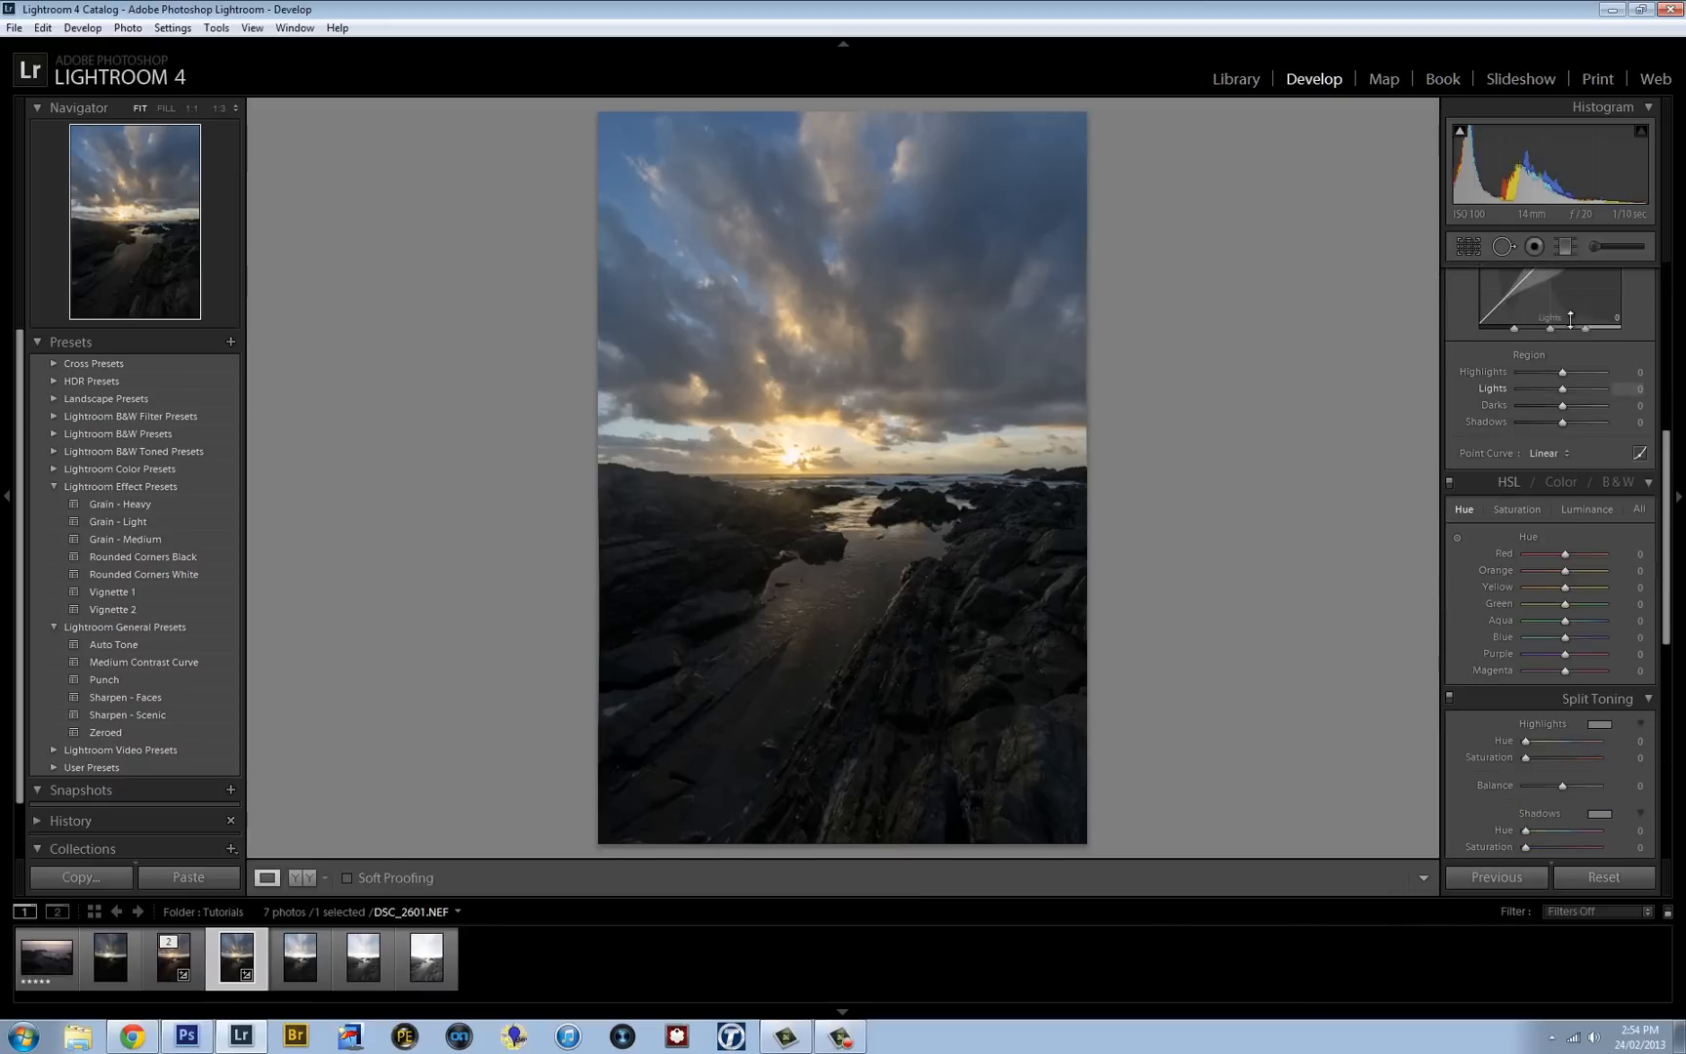
# Step: Set Whites to +33 and Blacks to -14 in the Basic panel, checking clipping previews
pyautogui.click(1633, 280)
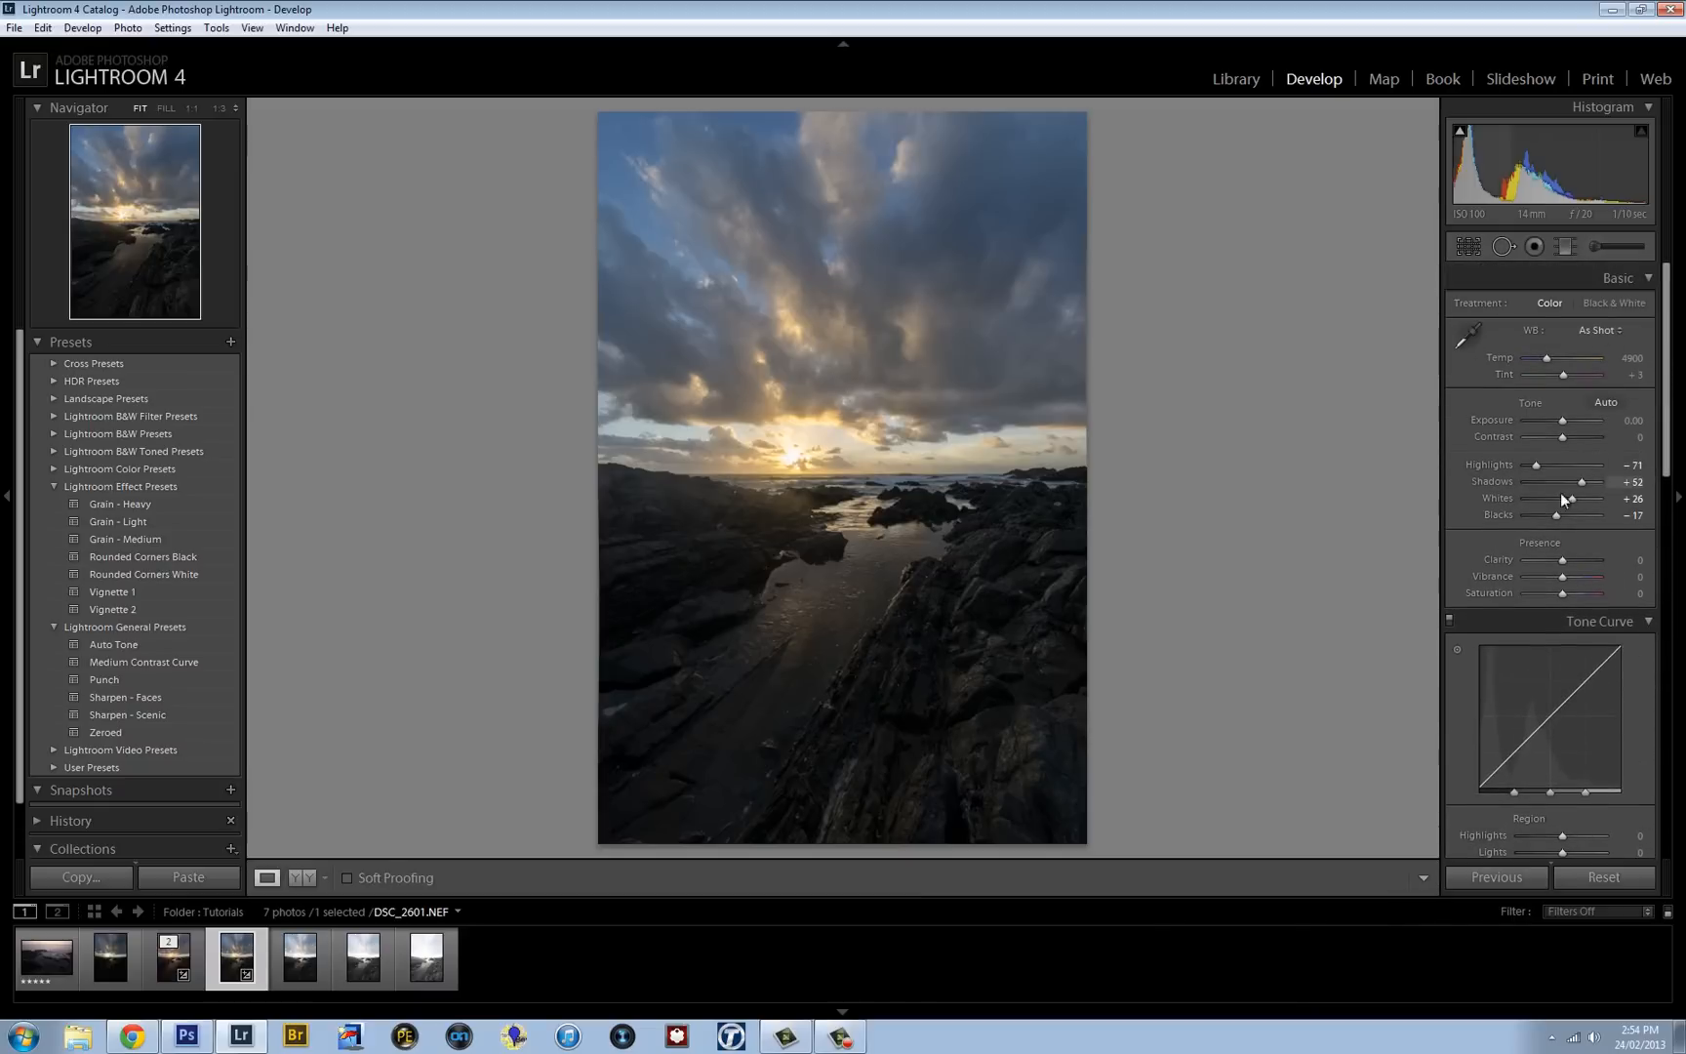
pyautogui.moveTo(1552, 515)
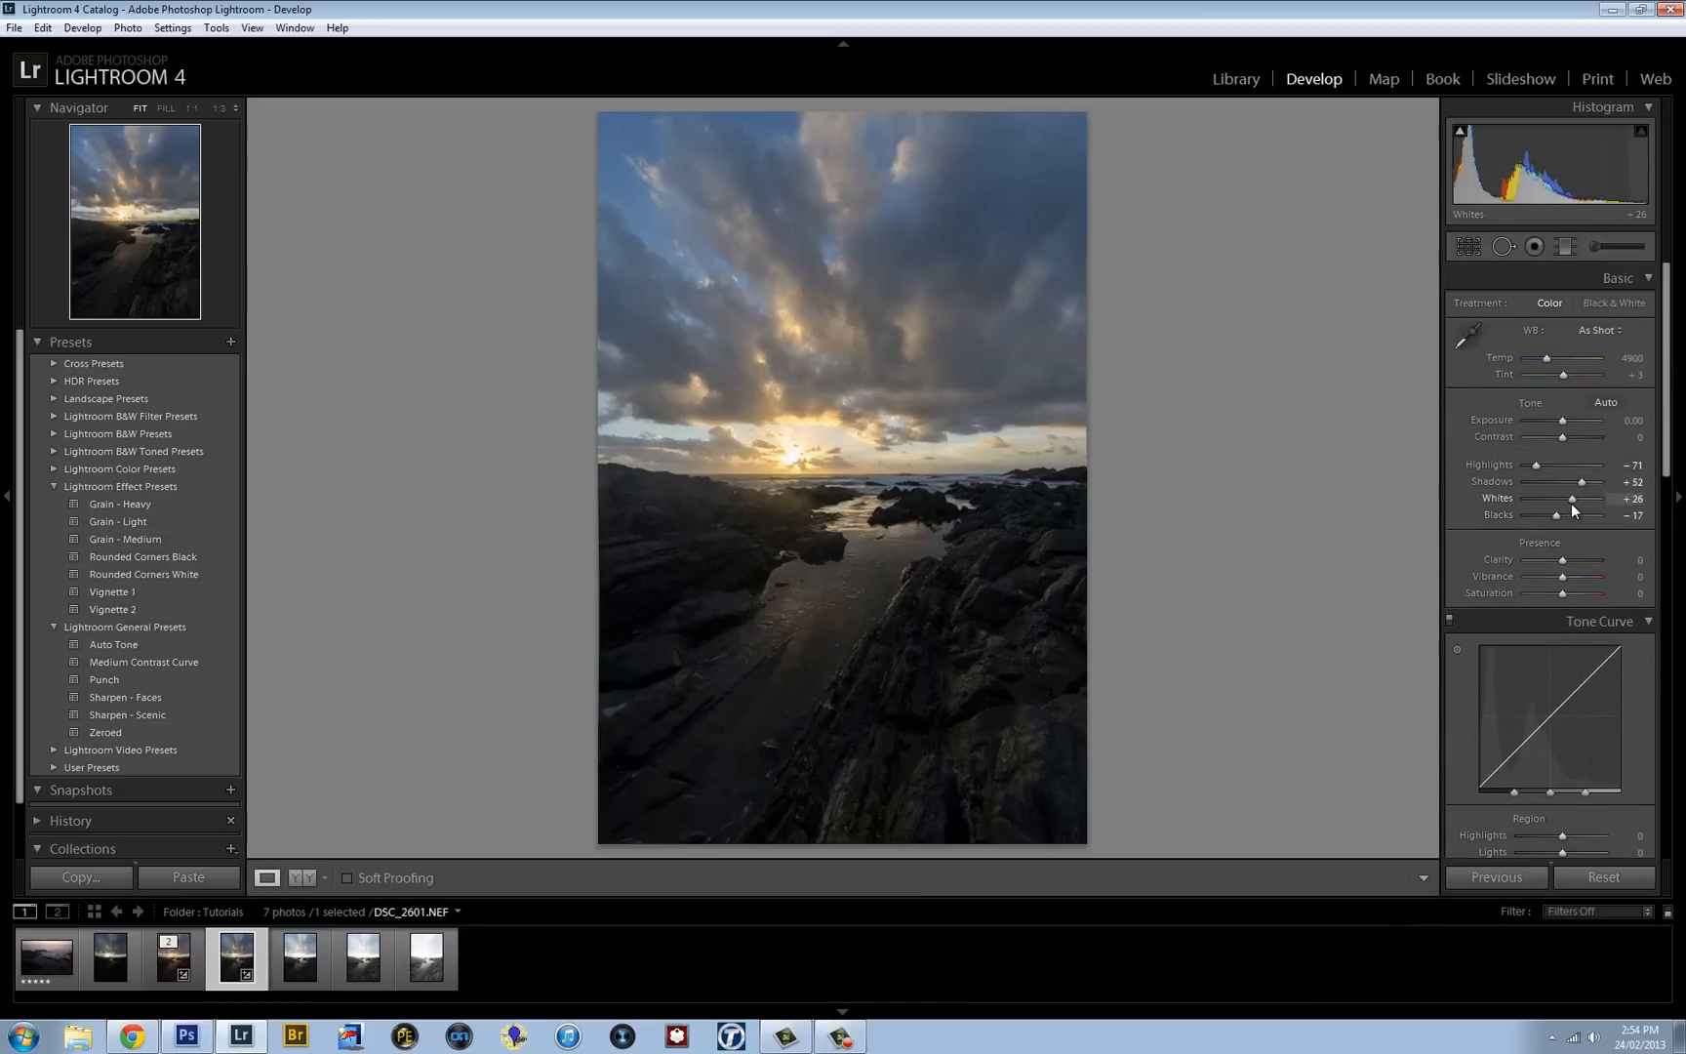
pyautogui.moveTo(1567, 497); pyautogui.dragTo(1572, 498)
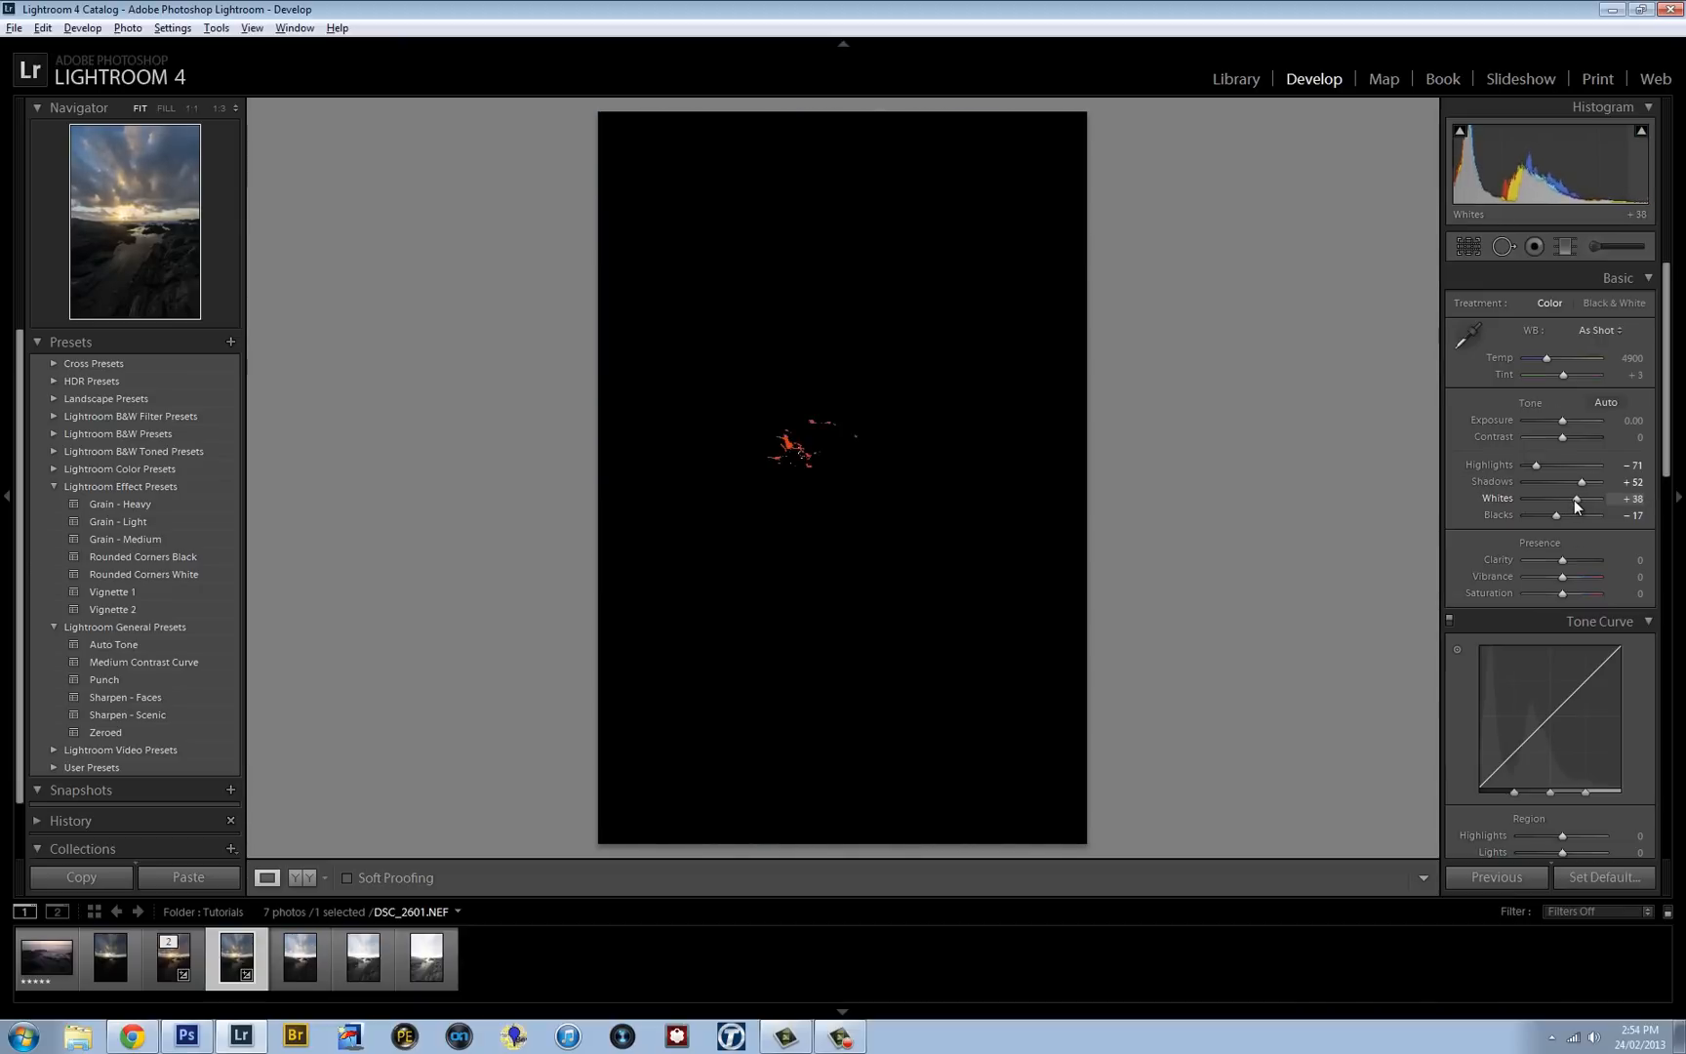
pyautogui.moveTo(1578, 499); pyautogui.dragTo(1571, 499)
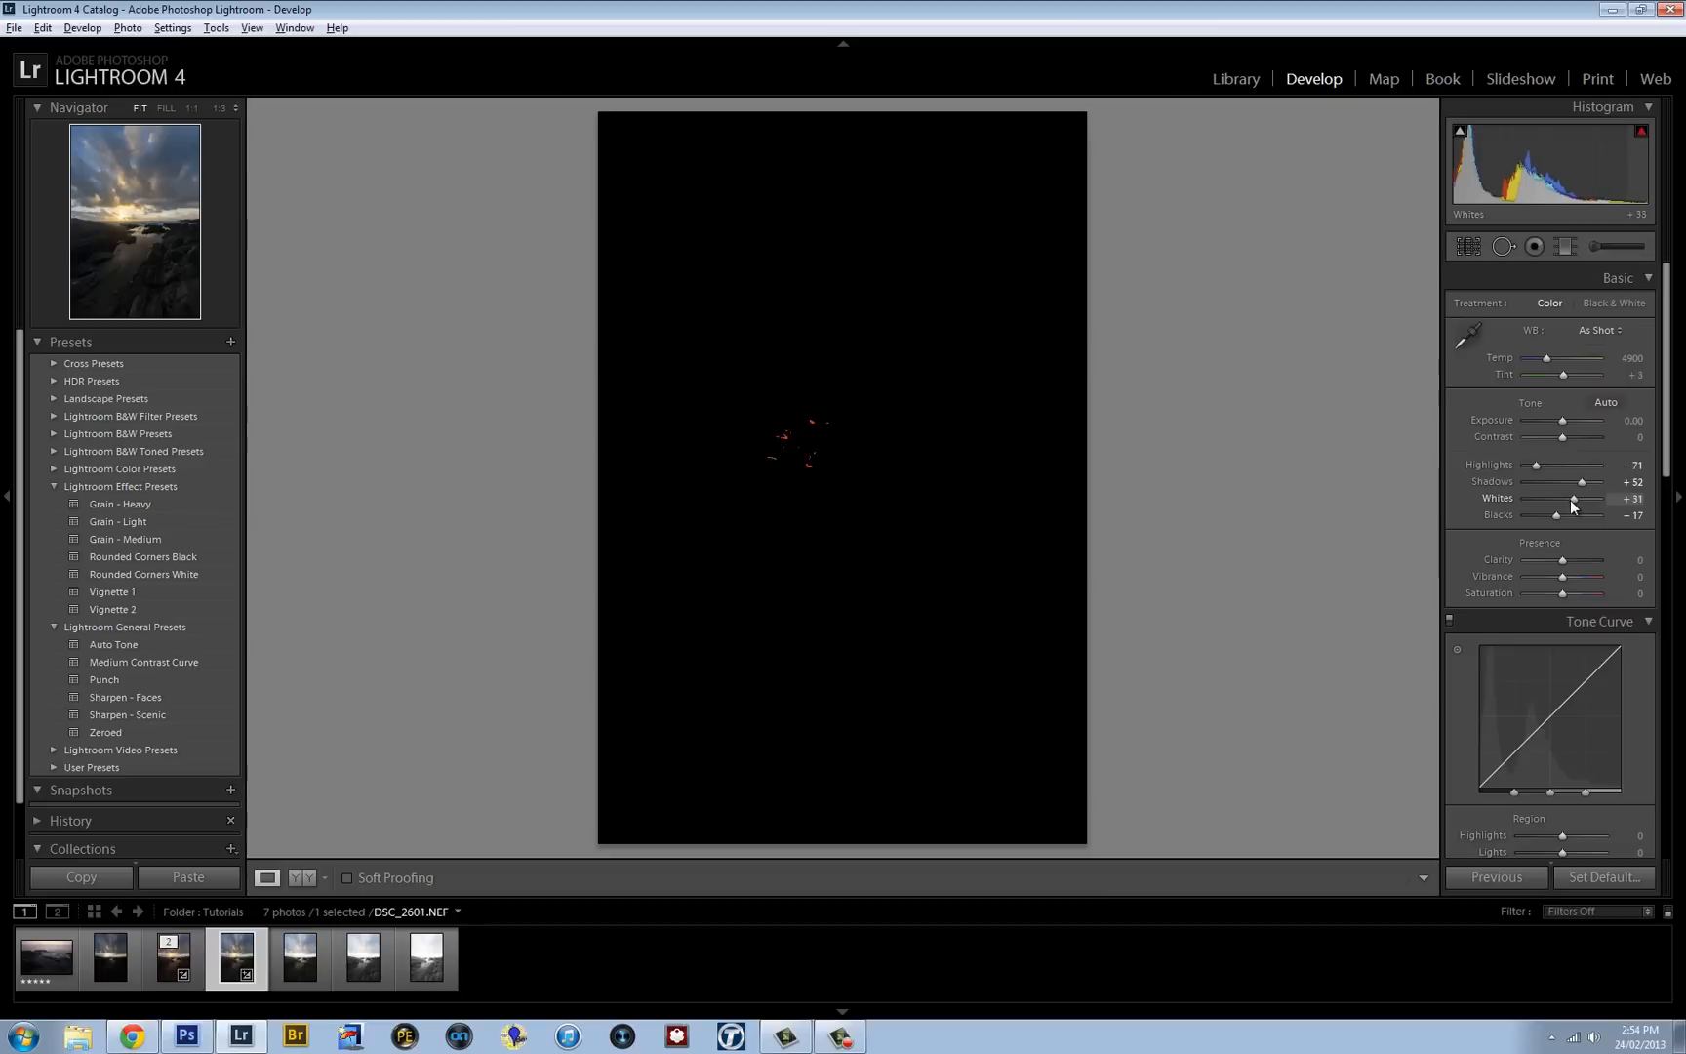
pyautogui.moveTo(1571, 498); pyautogui.dragTo(1579, 497)
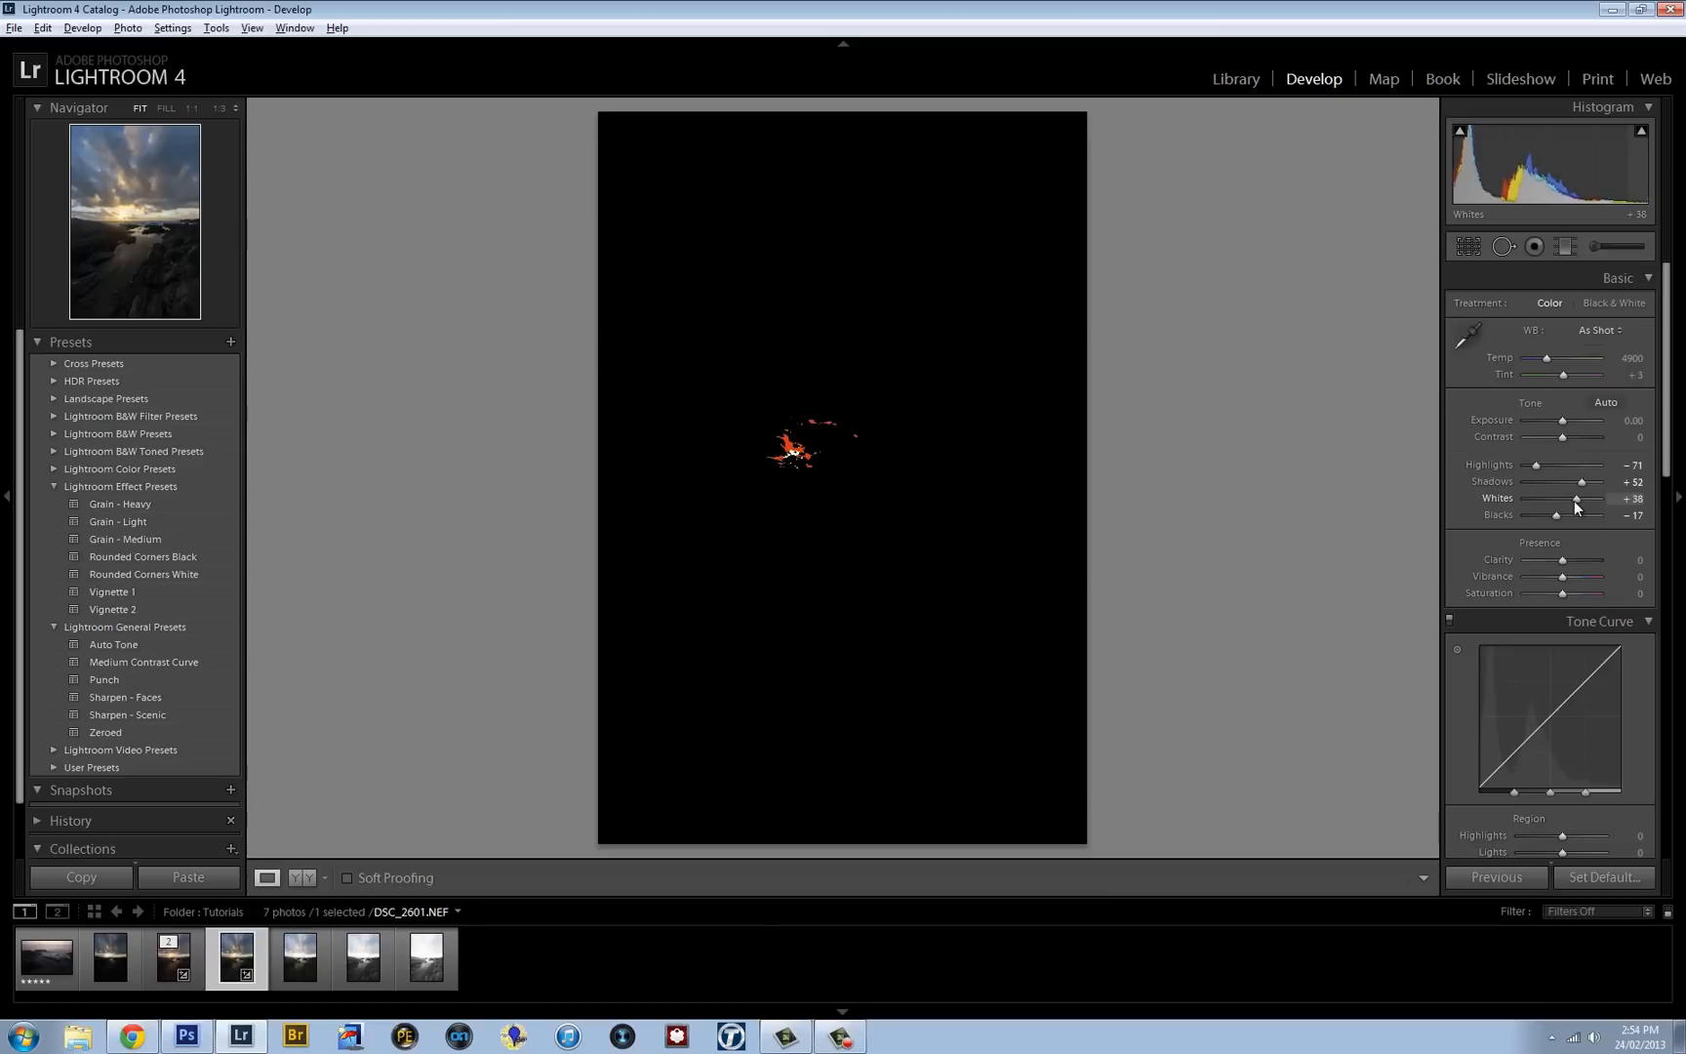
pyautogui.moveTo(1576, 497); pyautogui.dragTo(1569, 497)
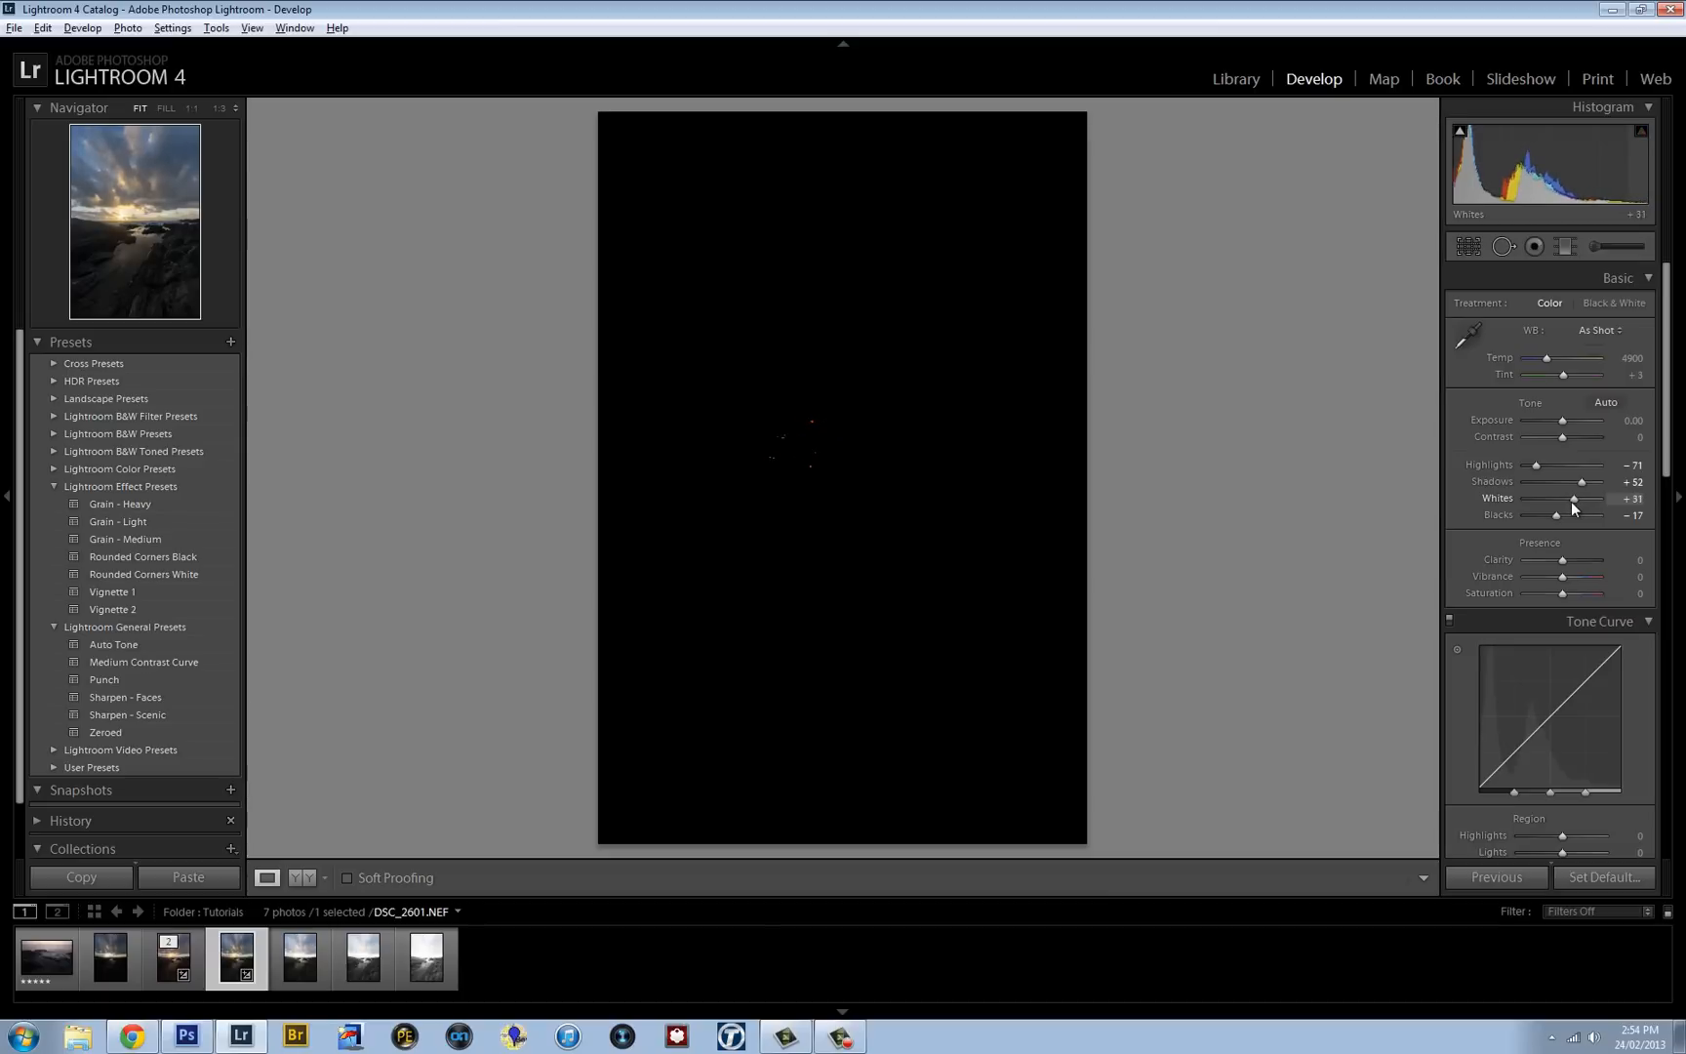
pyautogui.moveTo(1563, 498); pyautogui.dragTo(1574, 498)
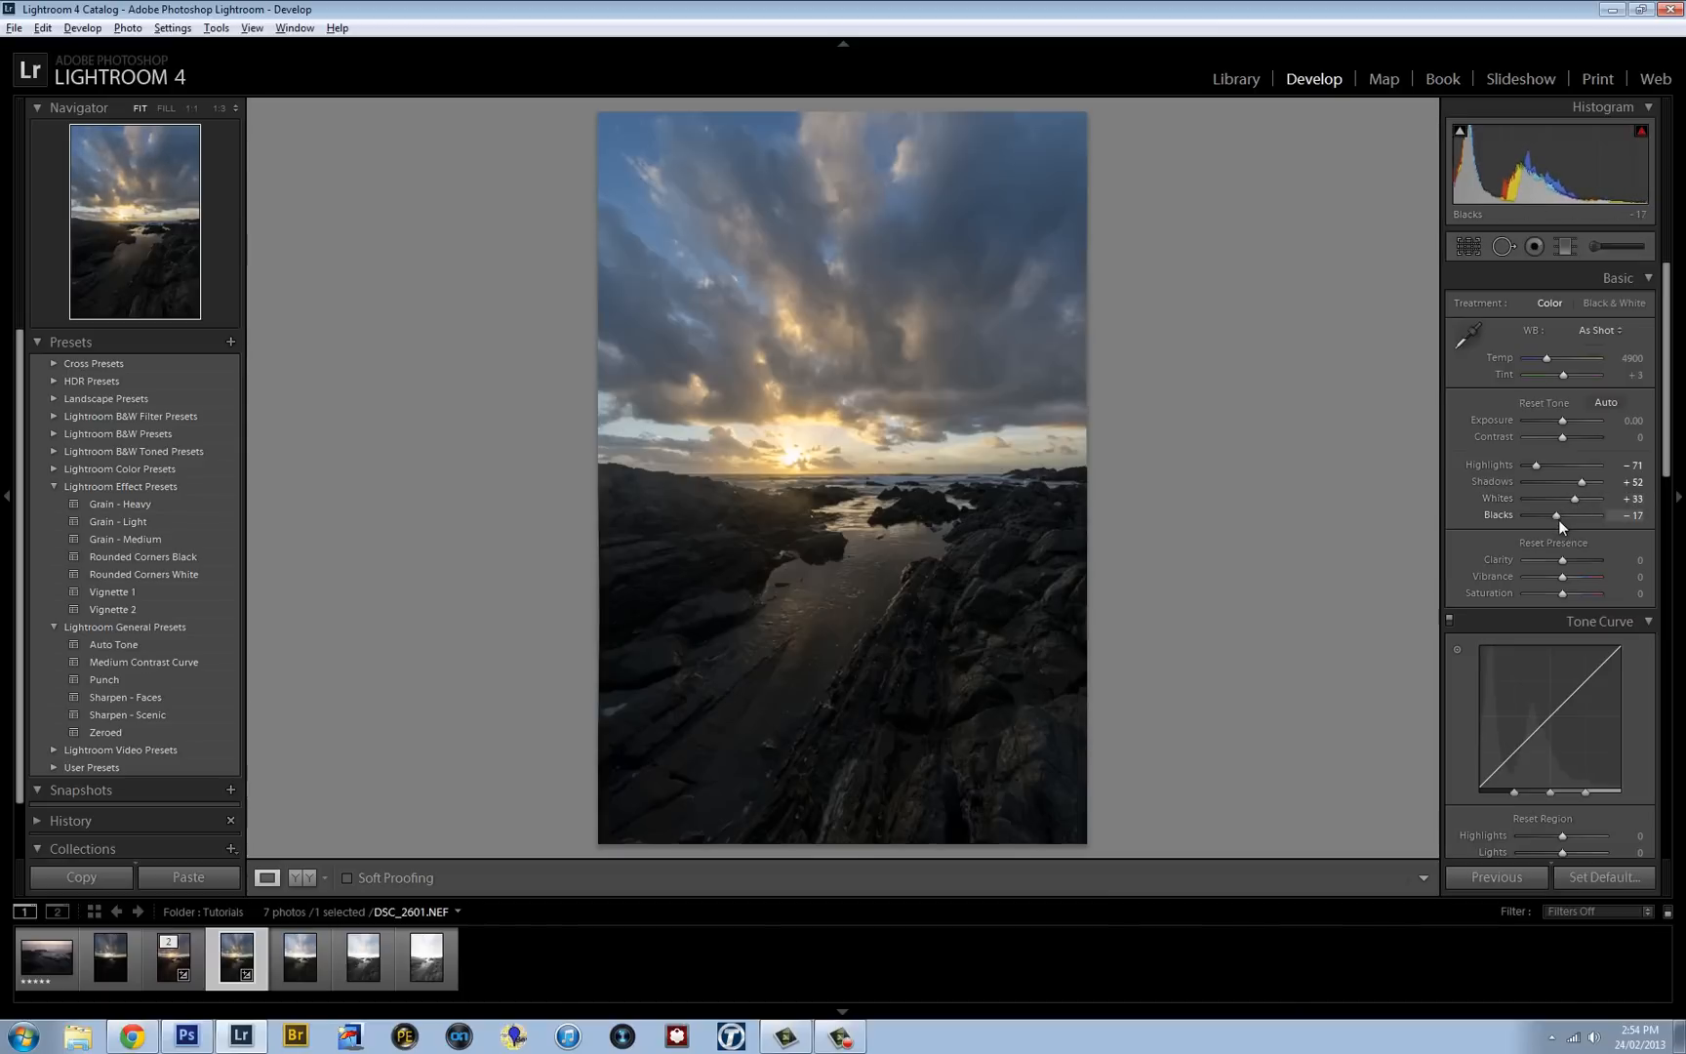
pyautogui.moveTo(1556, 516); pyautogui.dragTo(1559, 516)
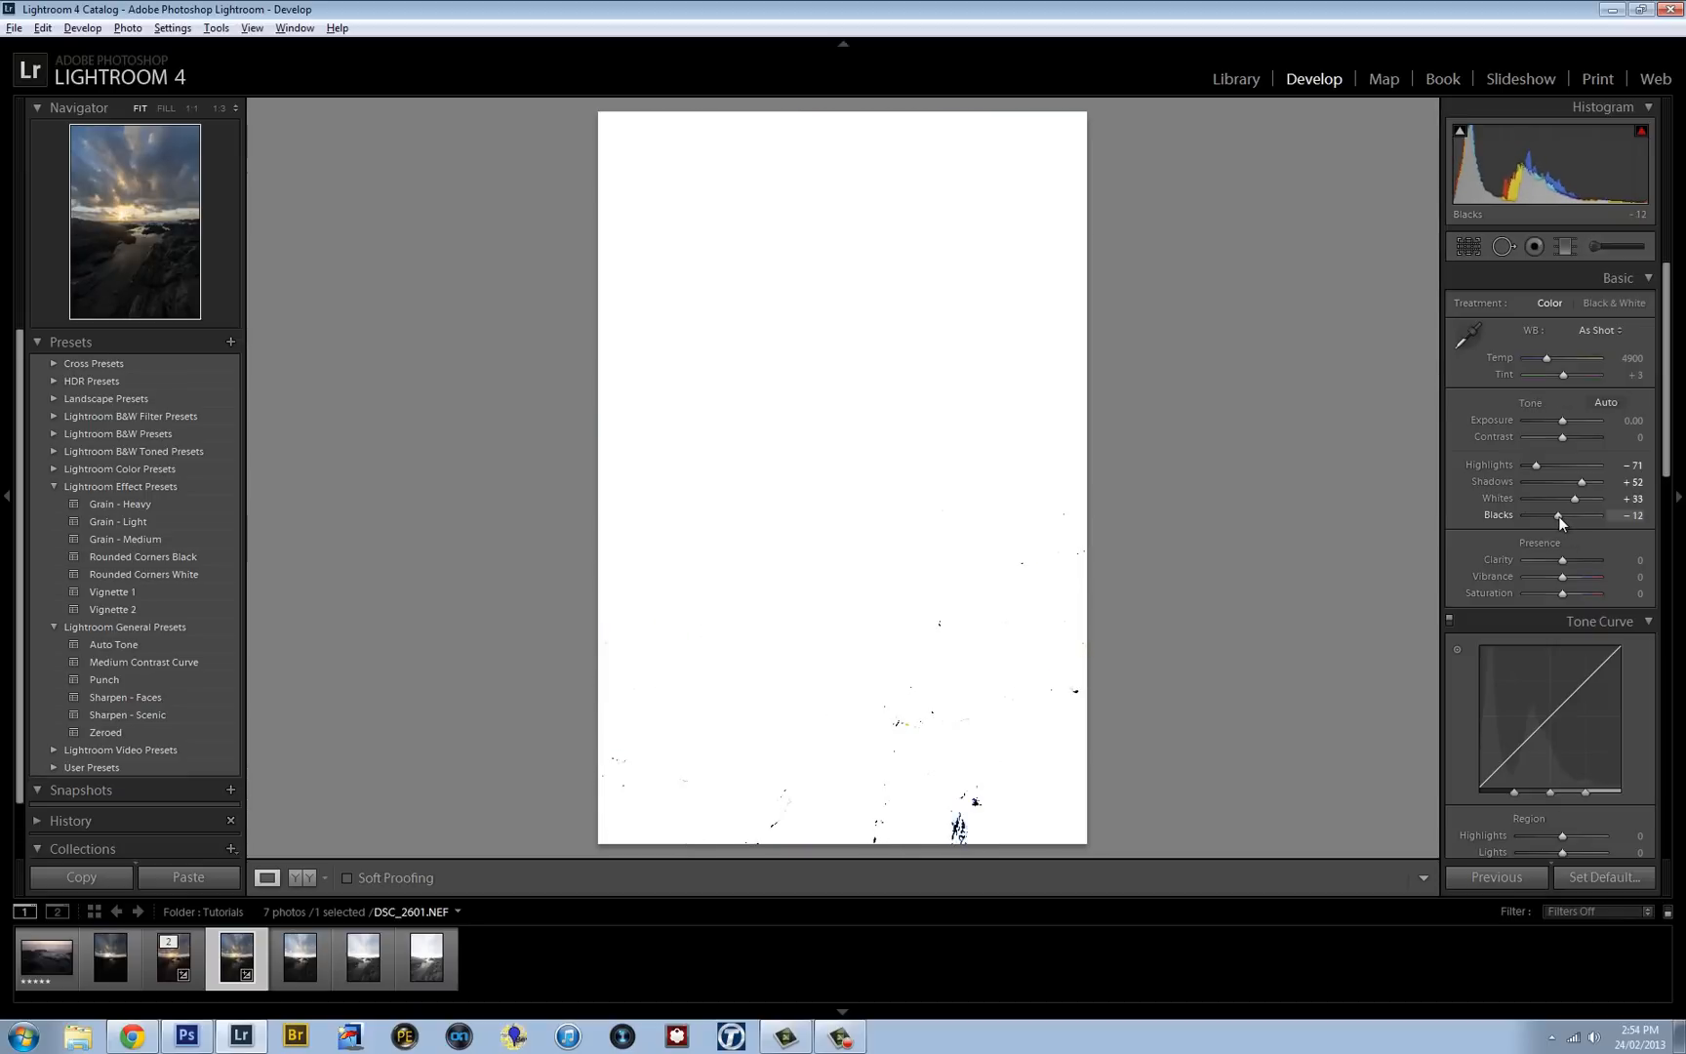
pyautogui.moveTo(1557, 515); pyautogui.dragTo(1523, 515)
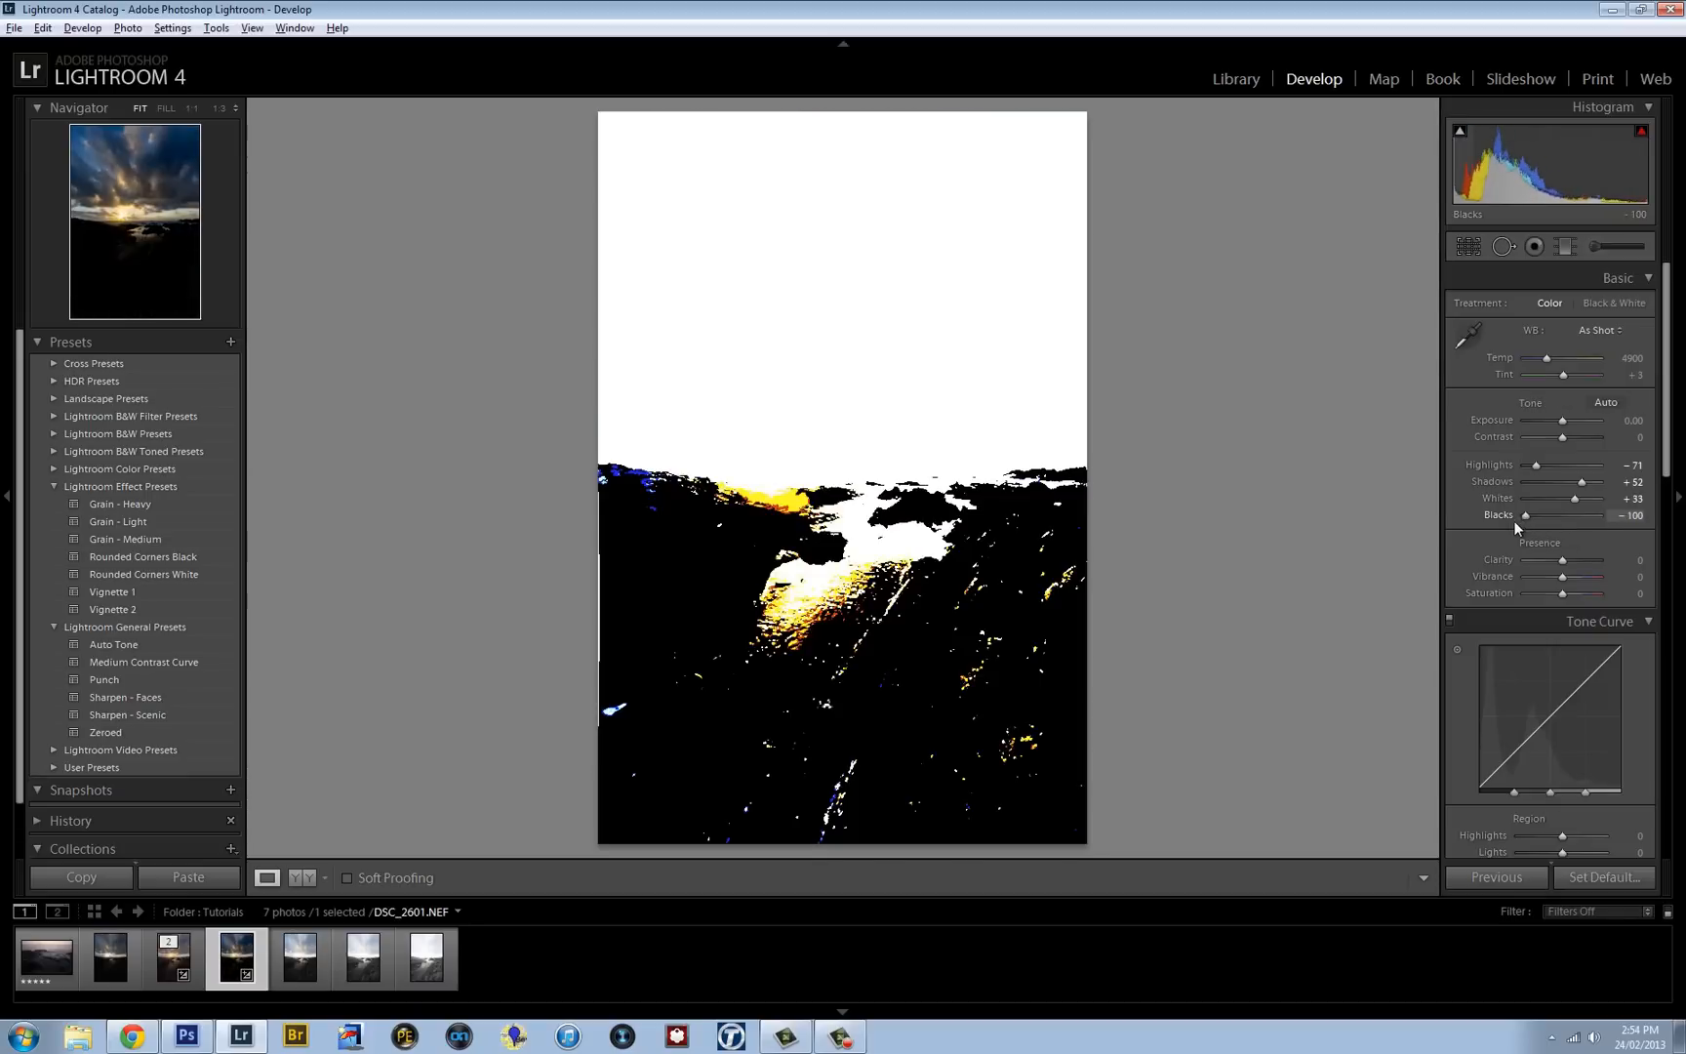
pyautogui.moveTo(1525, 515); pyautogui.dragTo(1556, 515)
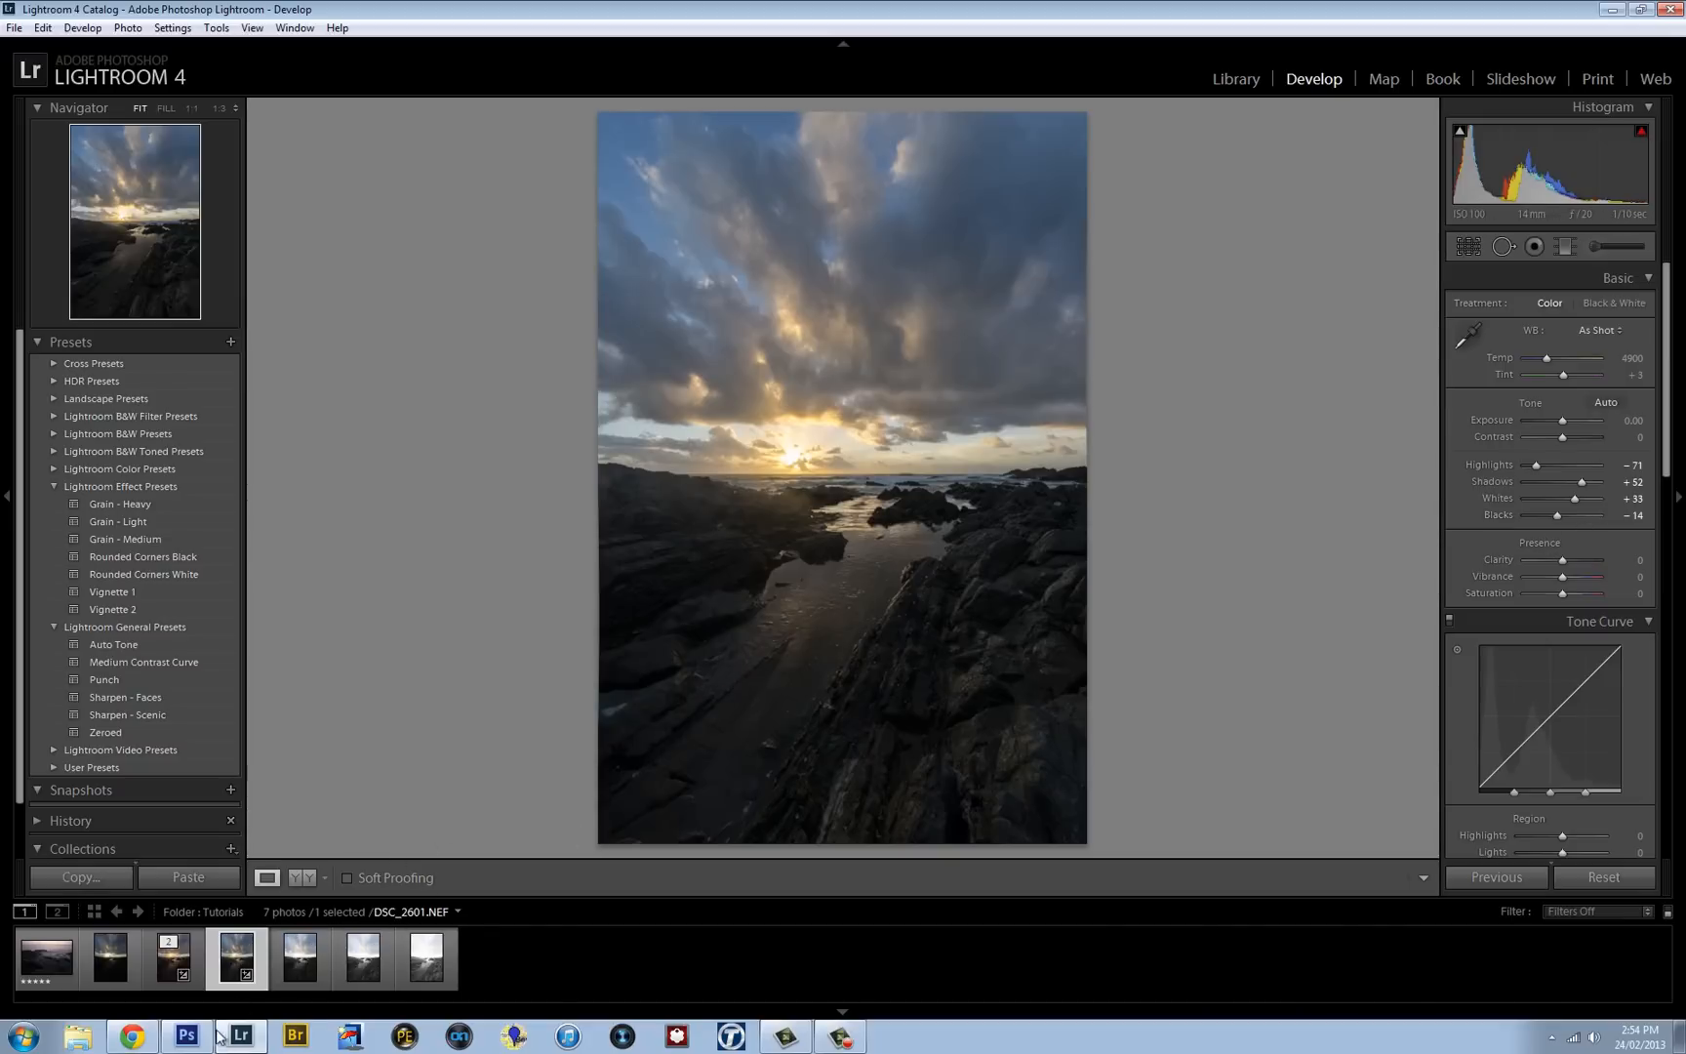
# Step: Switch to Photoshop CS6 to view the finished 16-bit DSC_2601.psd
pyautogui.click(187, 1035)
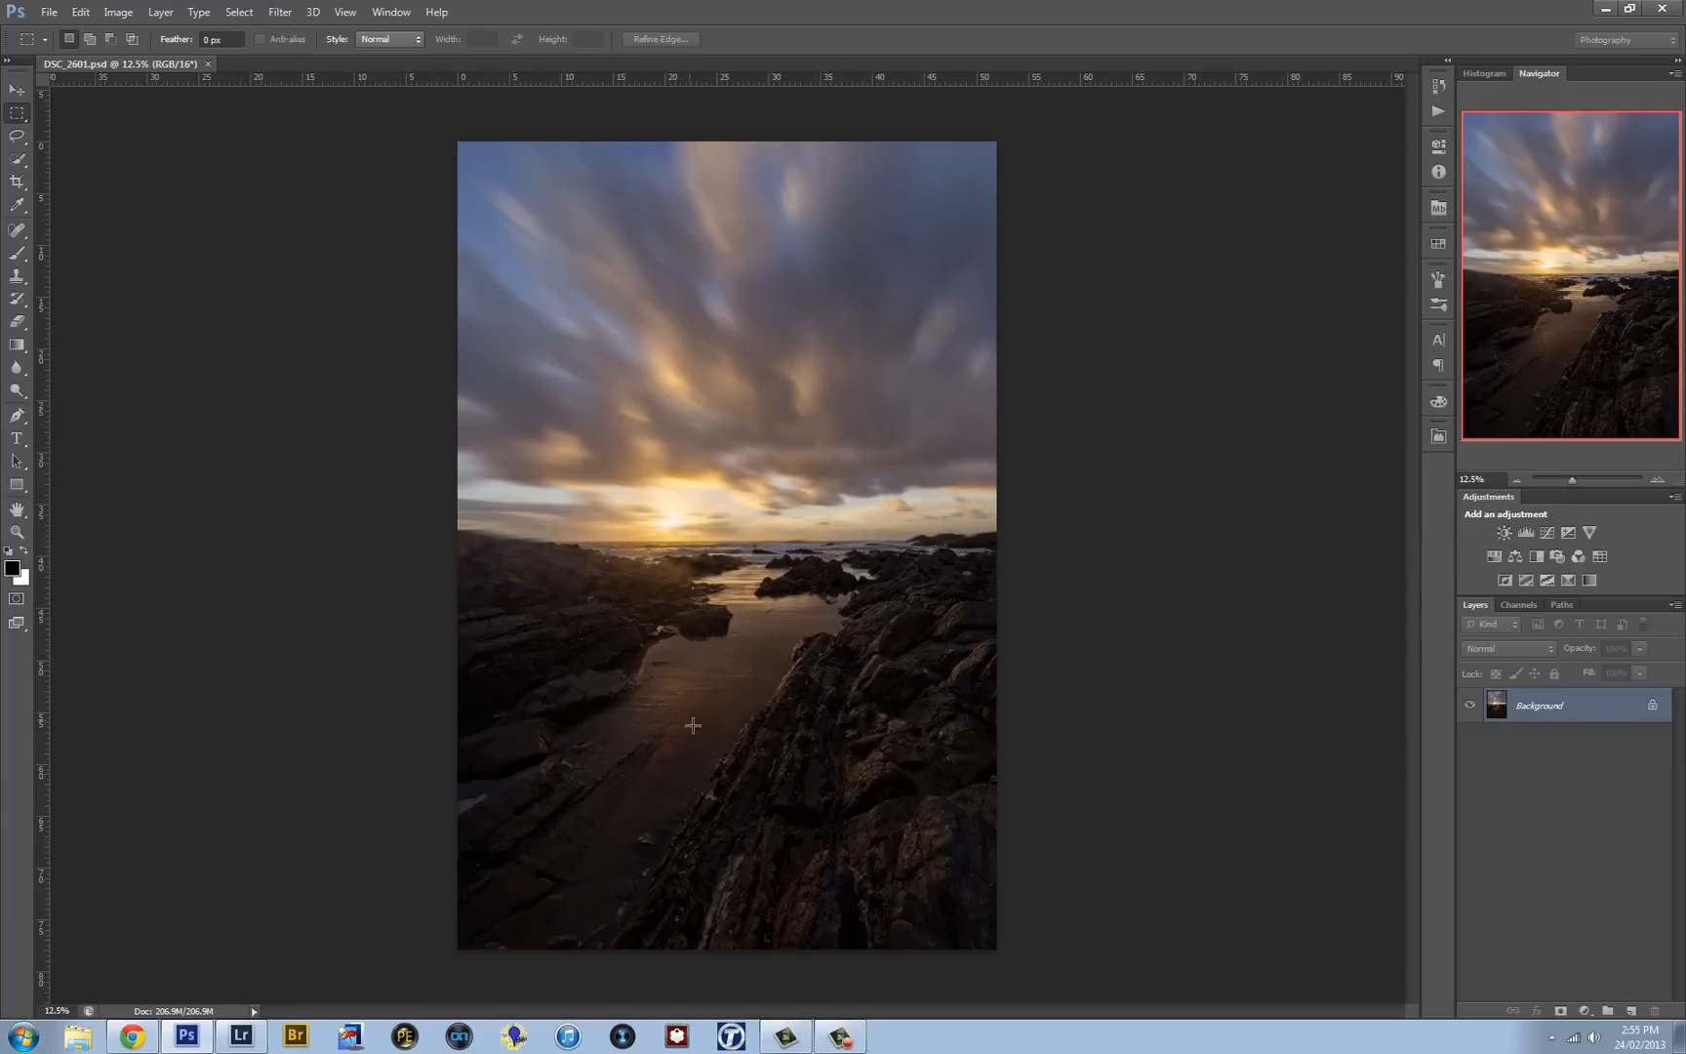
pyautogui.moveTo(711, 376)
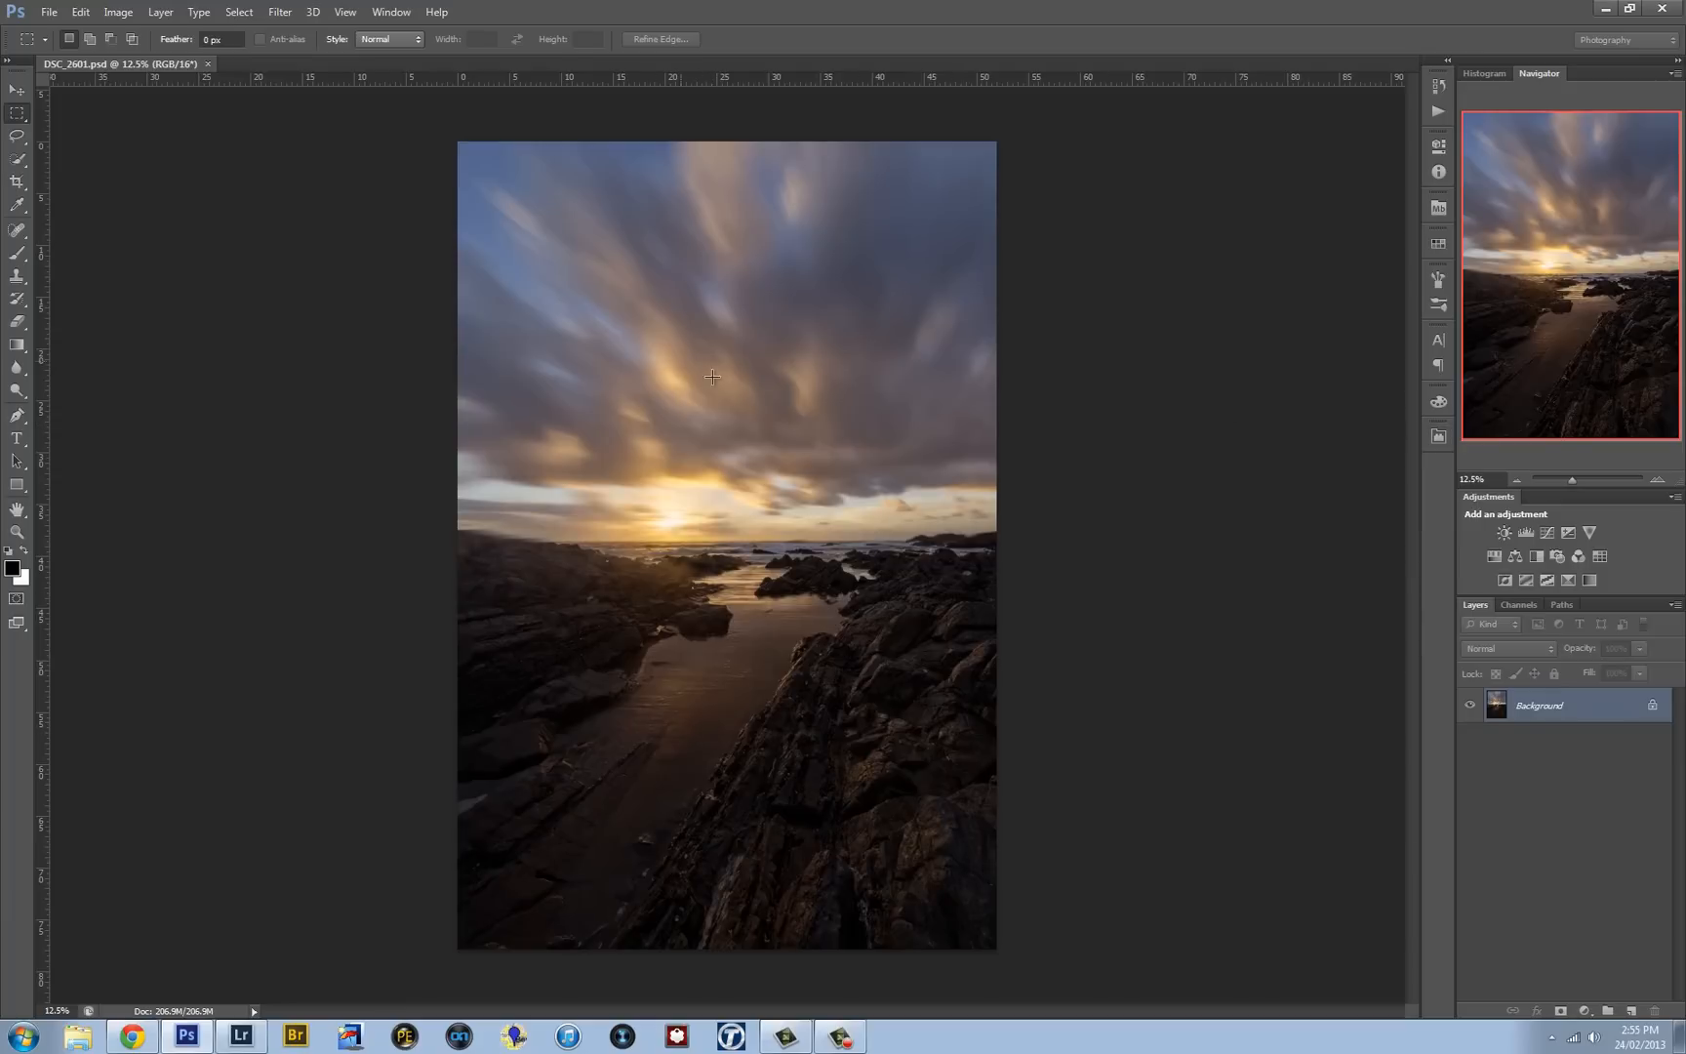
pyautogui.moveTo(838, 505)
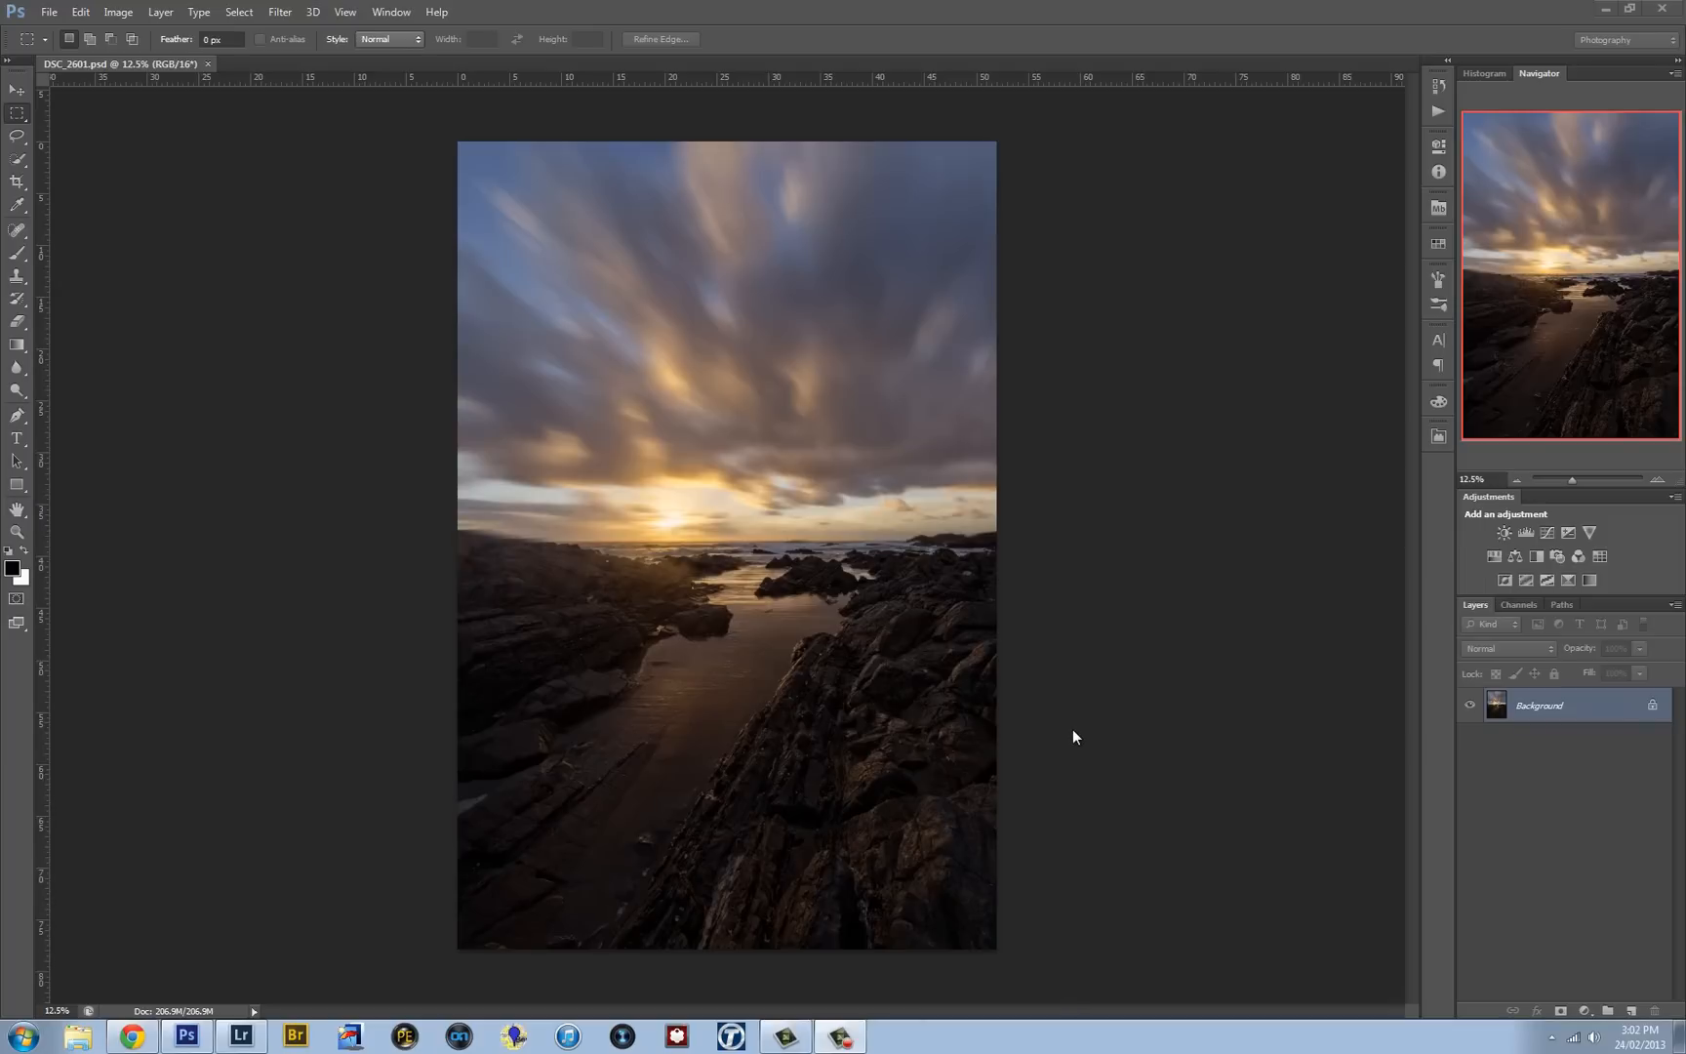
pyautogui.moveTo(1068, 741)
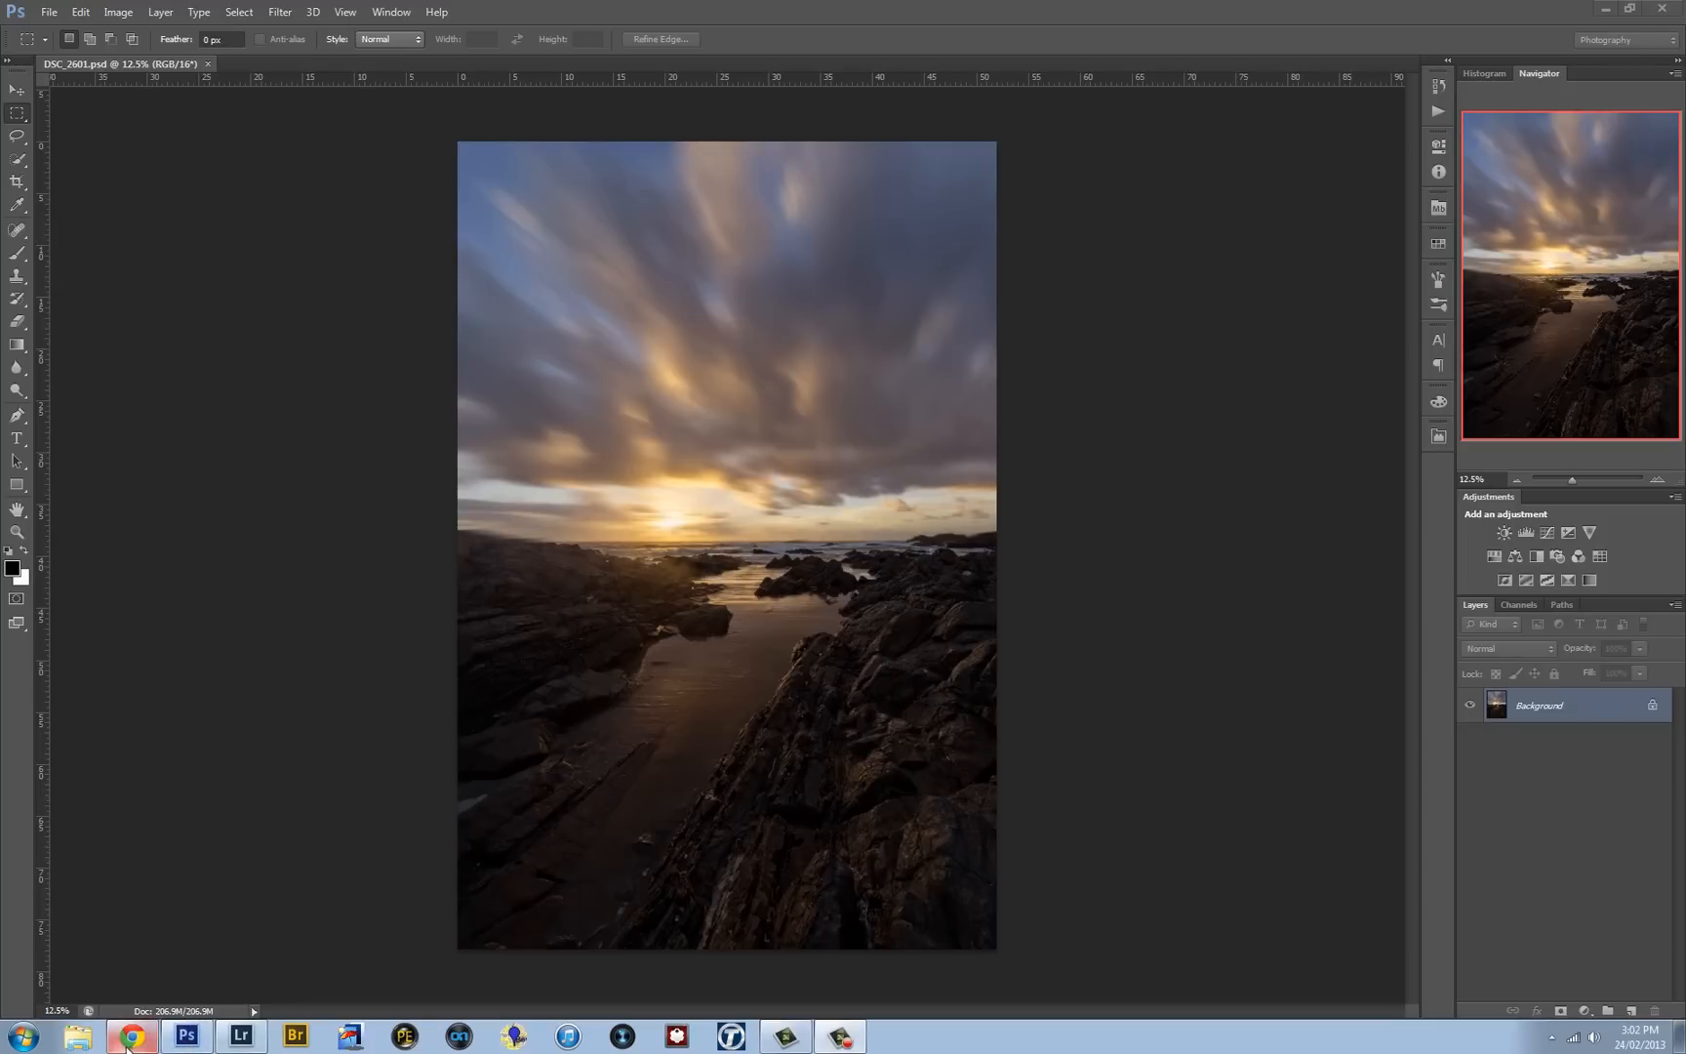
# Step: Revisit onOne's Episode 44 page in Chrome, then switch to the lukezeme.com blog tab
pyautogui.click(131, 1035)
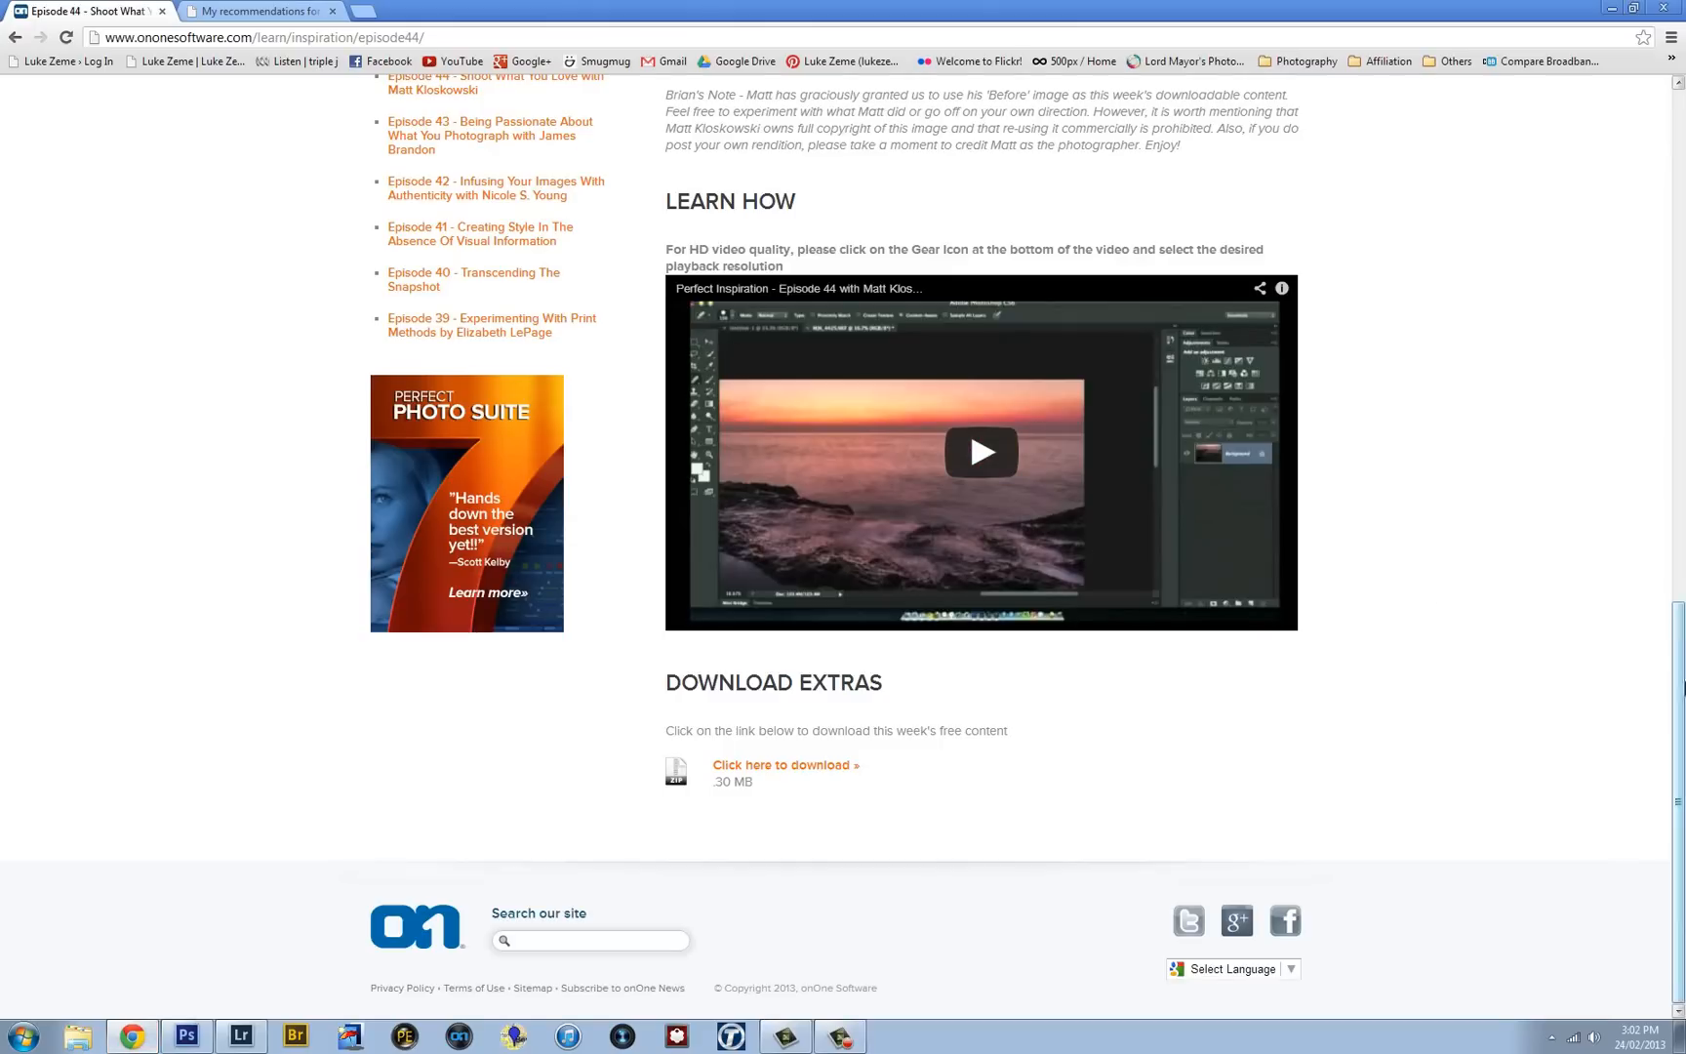
pyautogui.scroll(3)
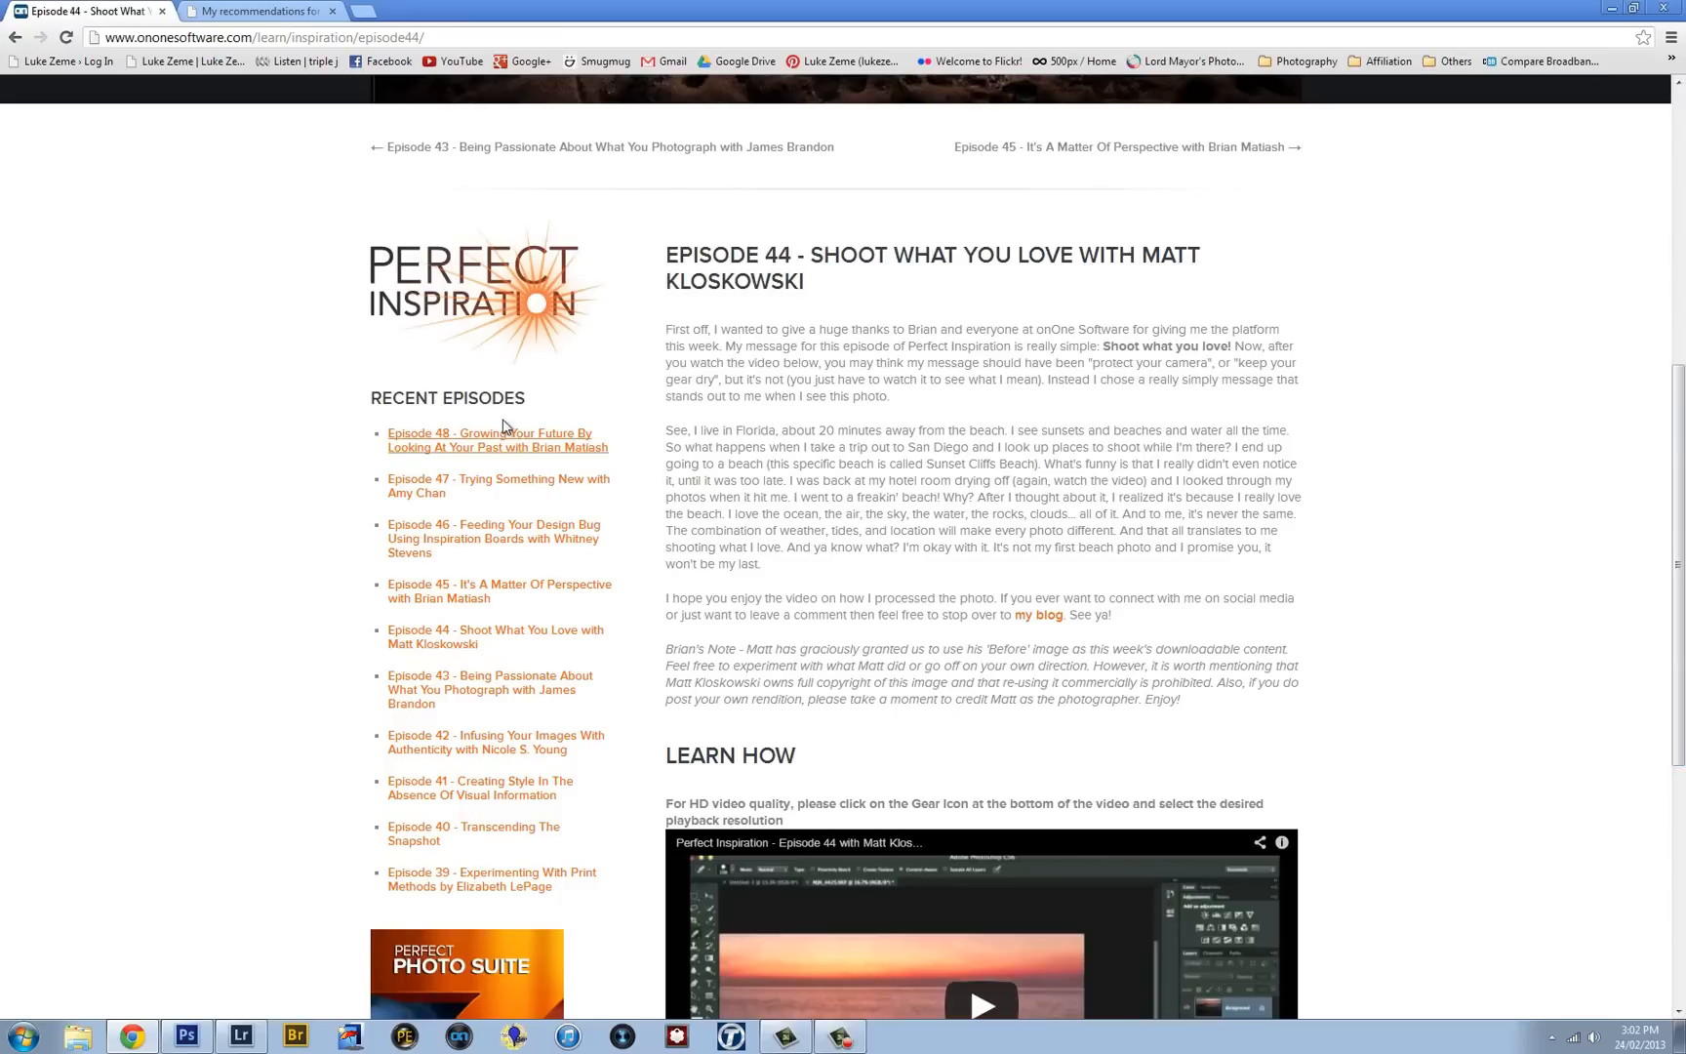
pyautogui.moveTo(666, 410)
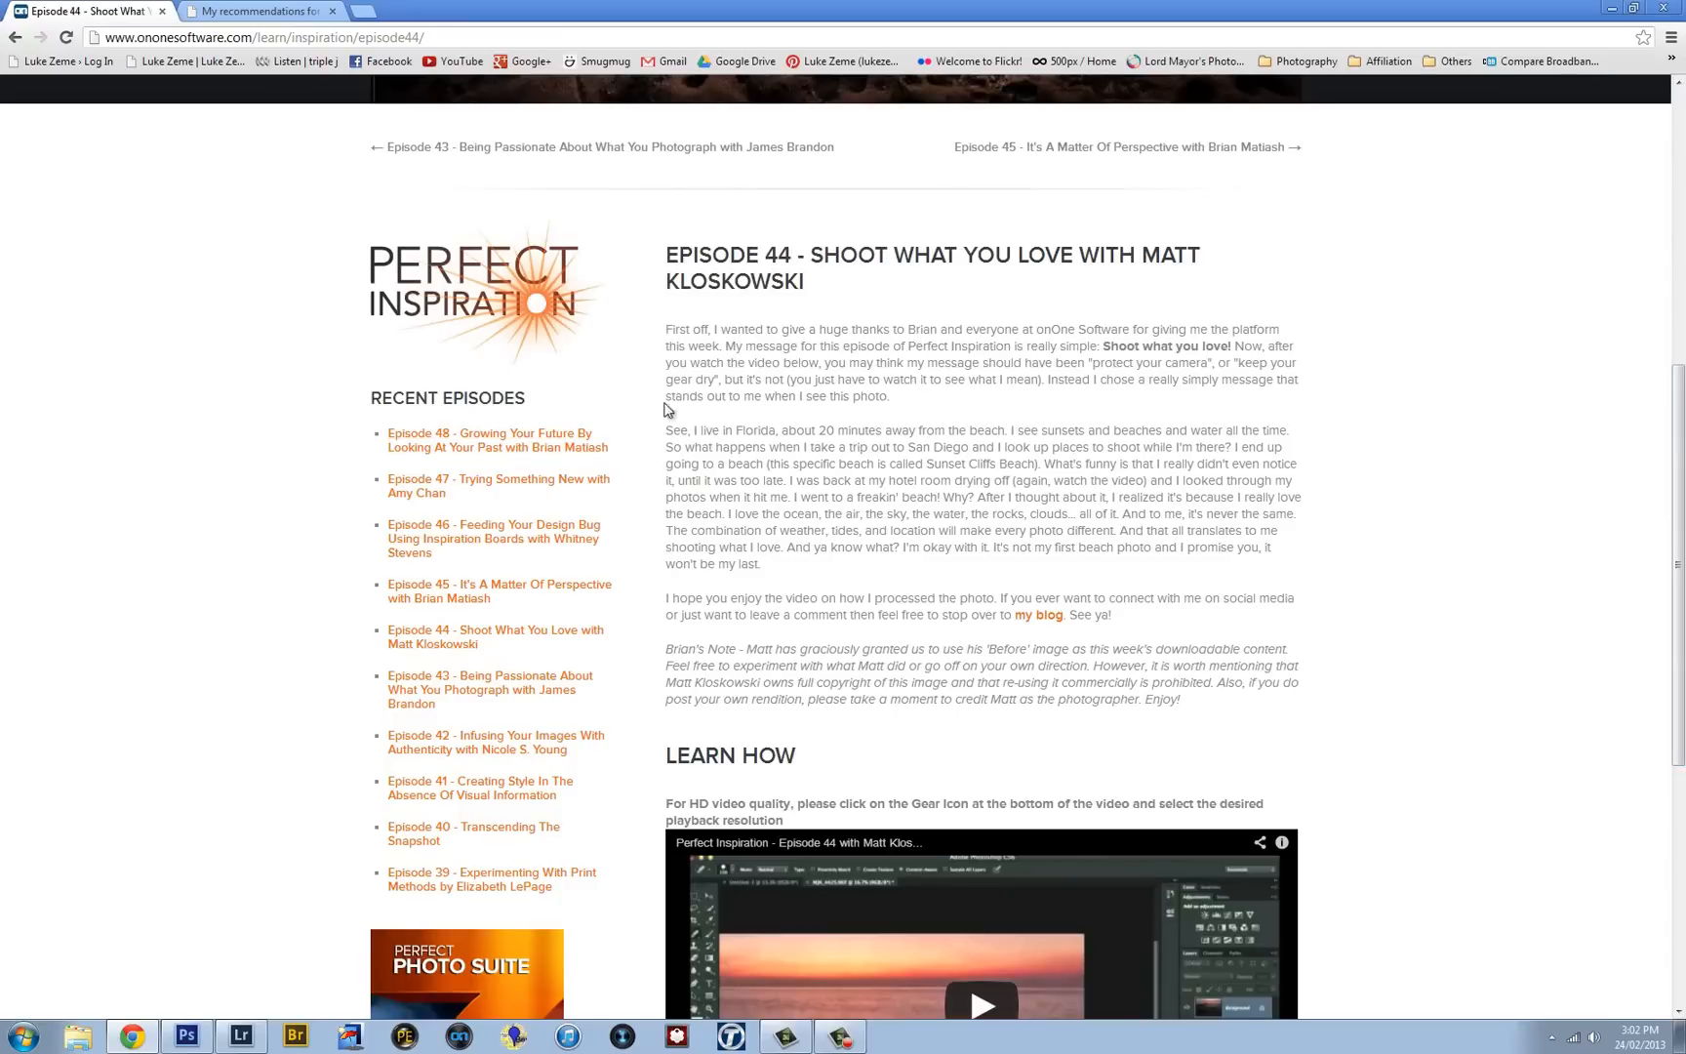
pyautogui.click(266, 11)
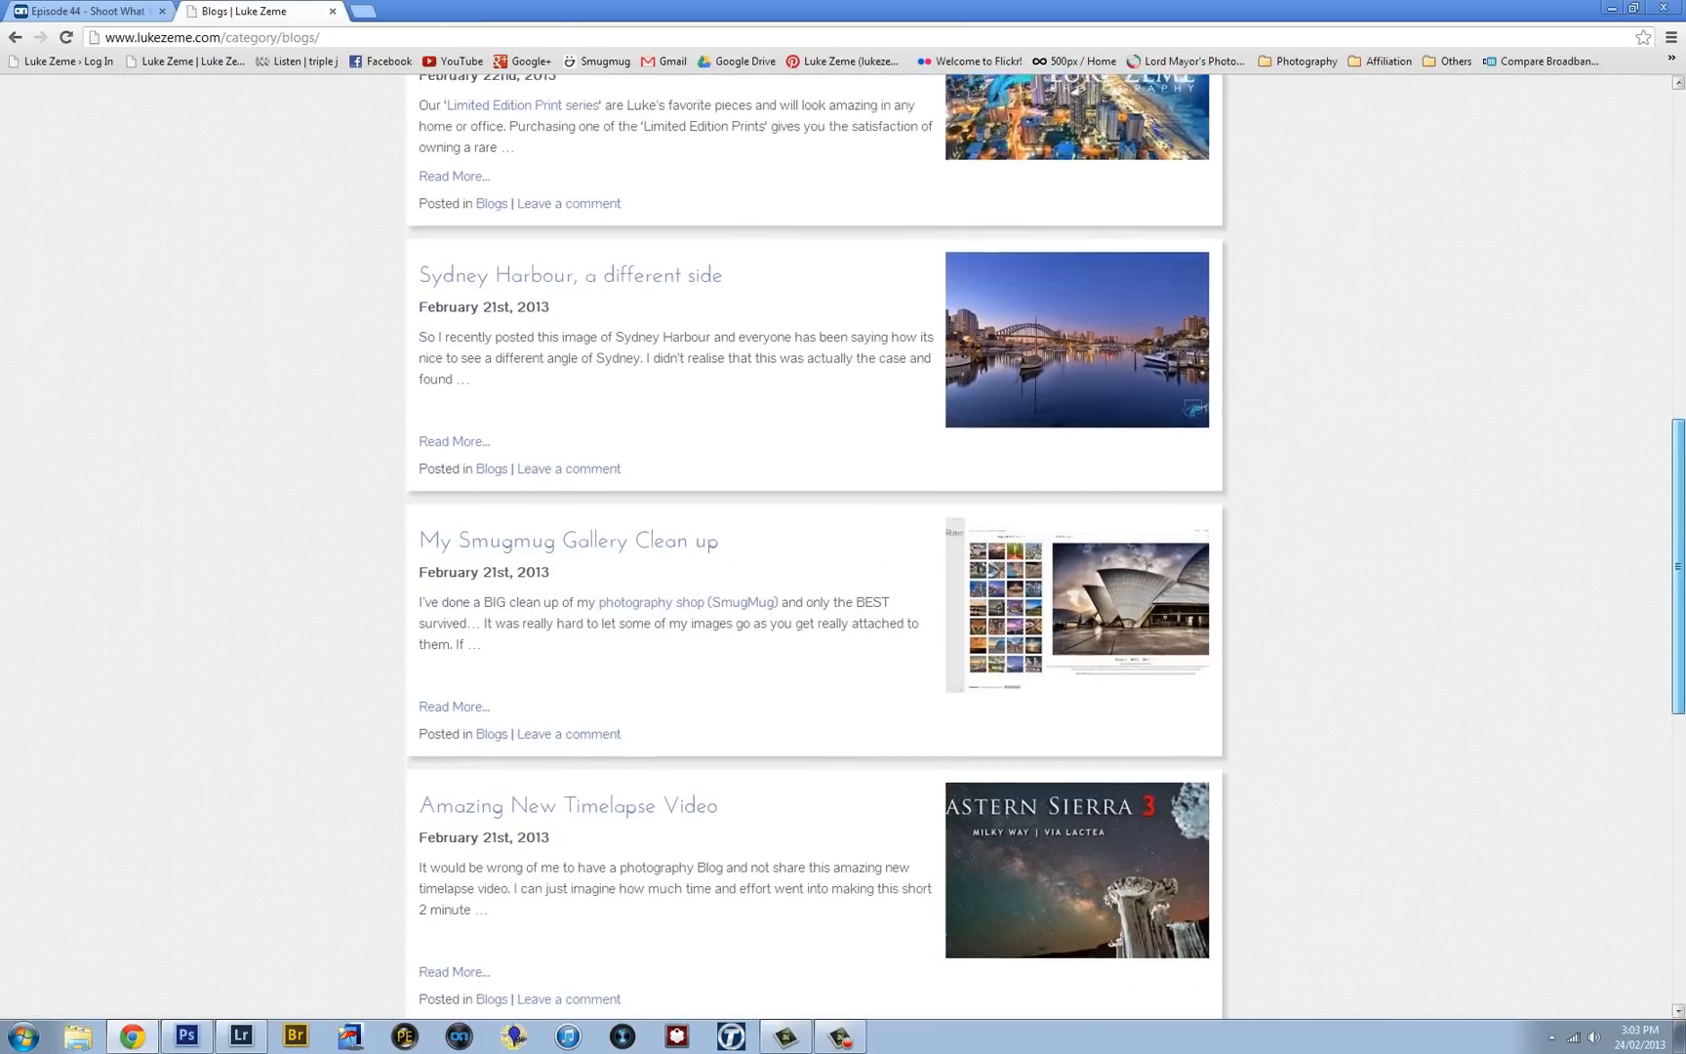
# Step: Scroll the Blogs listing up to newer Tokyo posts like The GUCCI store and Ginza
pyautogui.scroll(3)
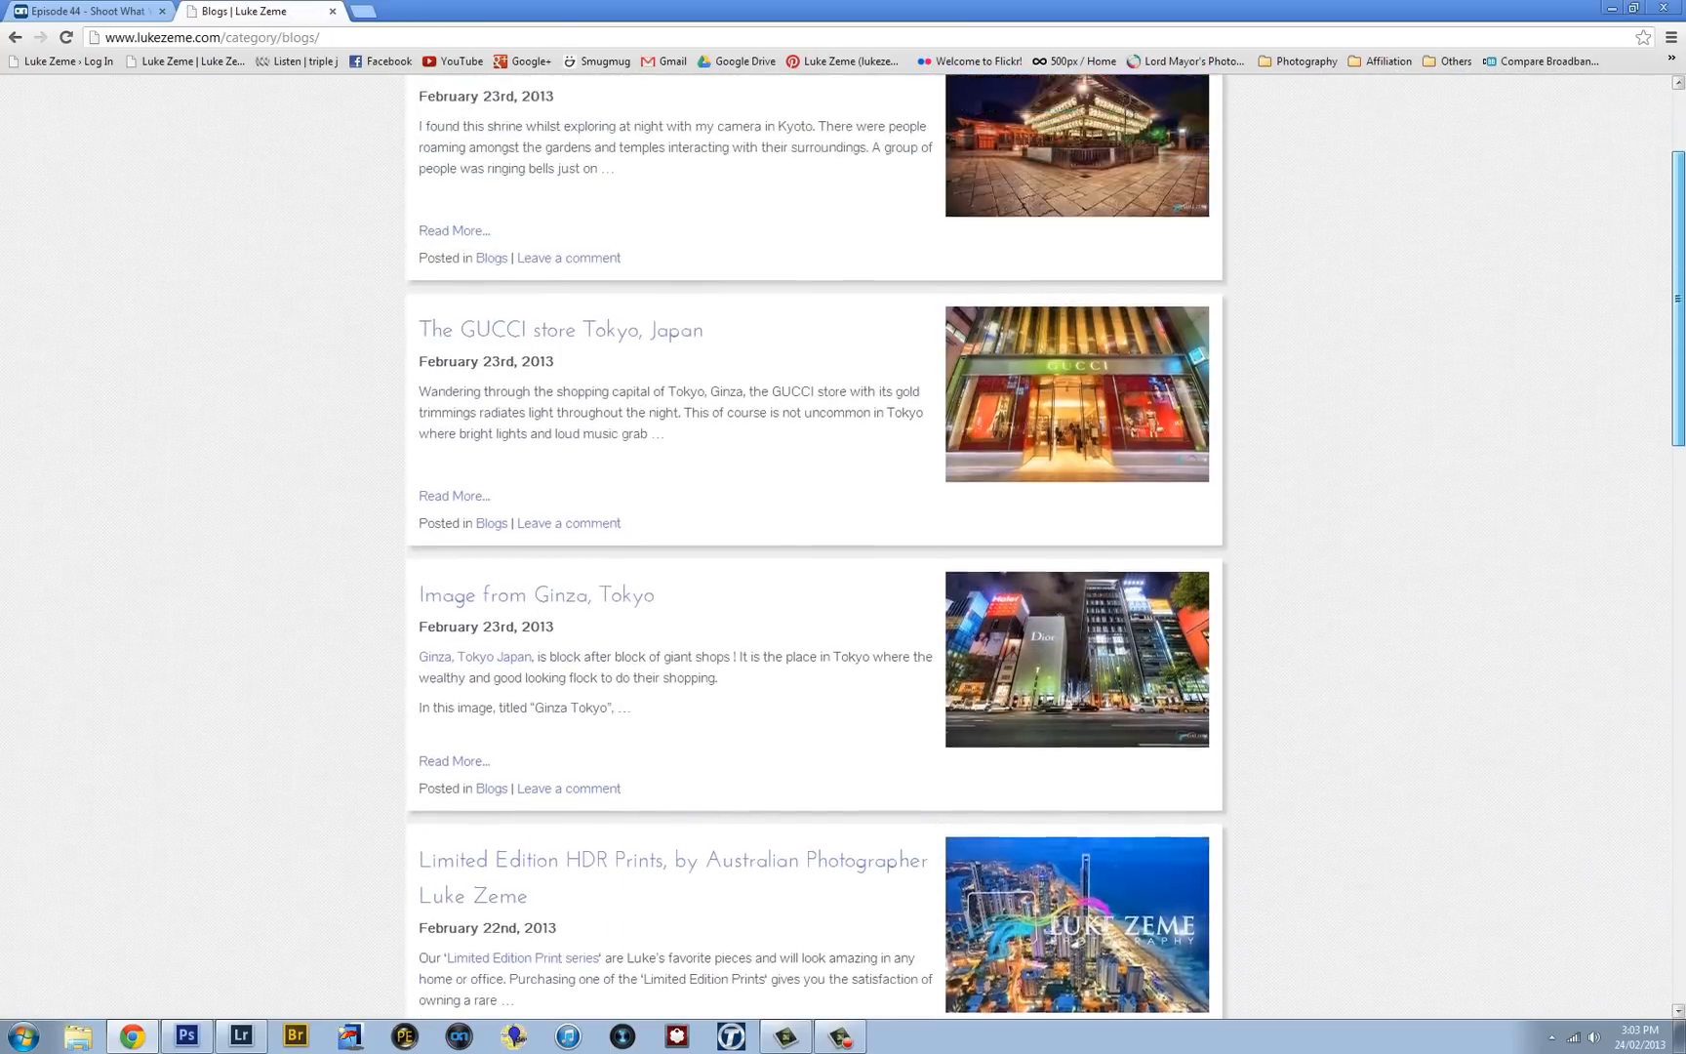